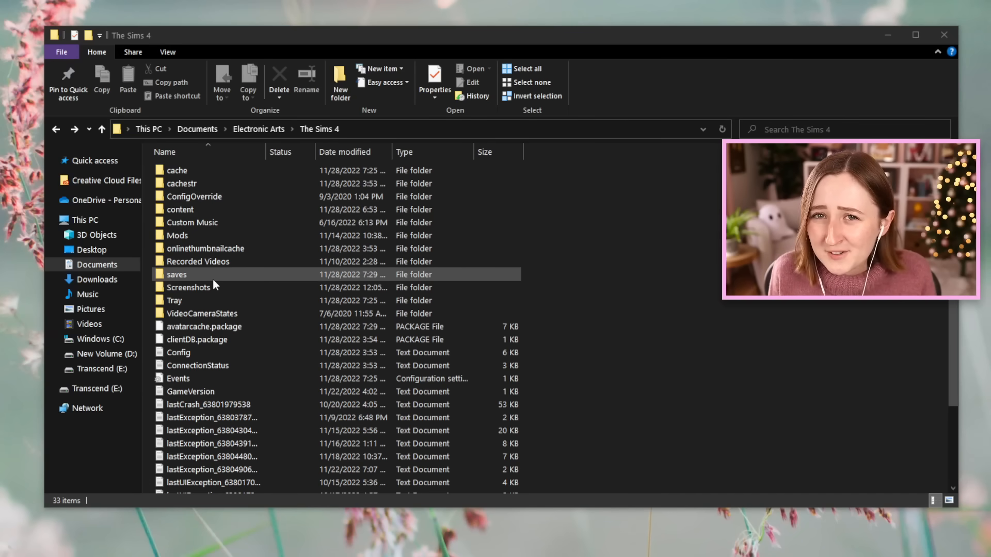
- Return to Documents and enter the Electronic Arts folder
click(194, 197)
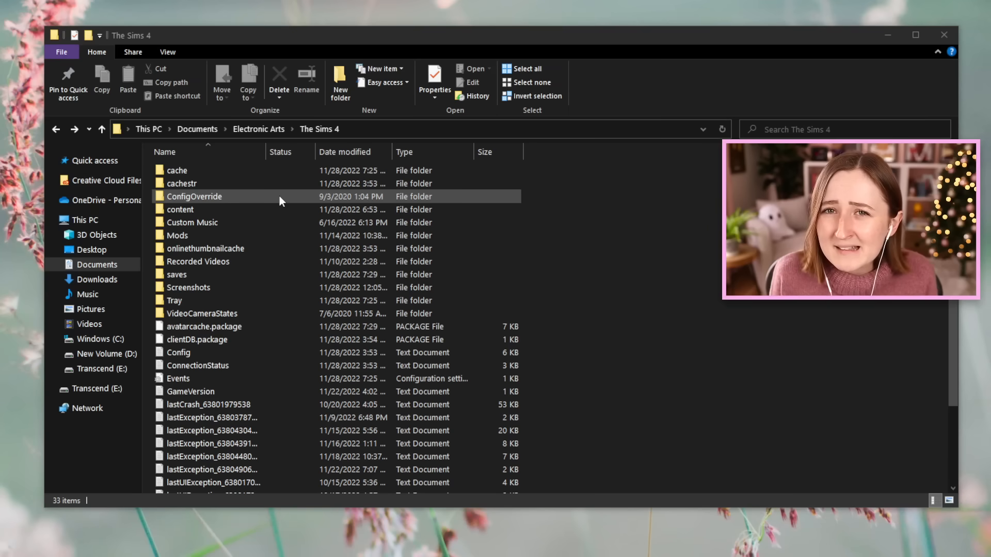
click(190, 300)
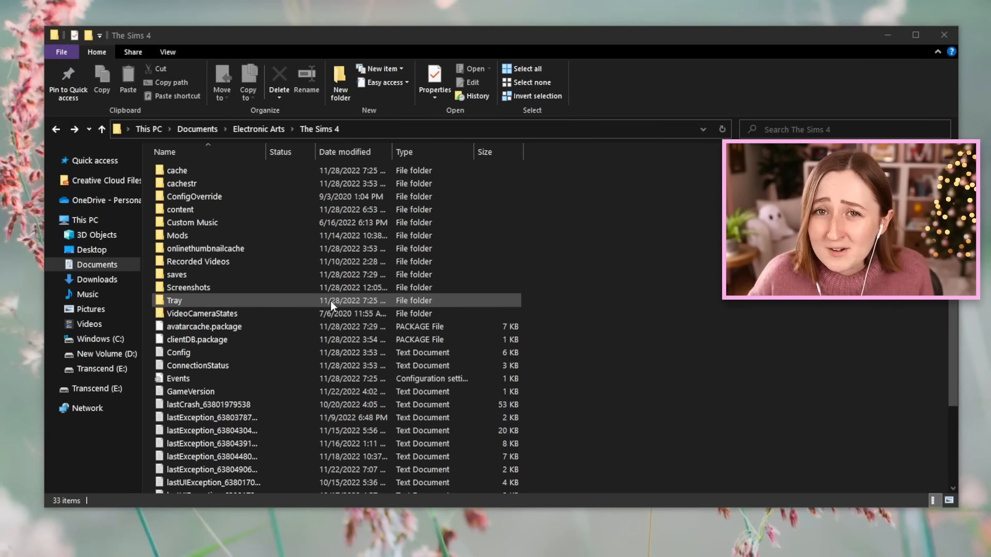
click(552, 377)
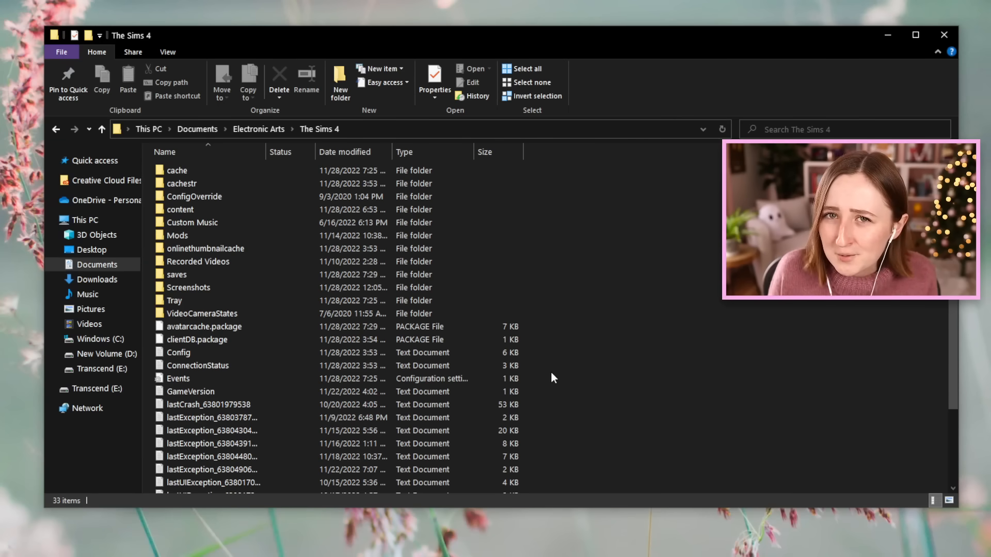
mouse_move(215, 430)
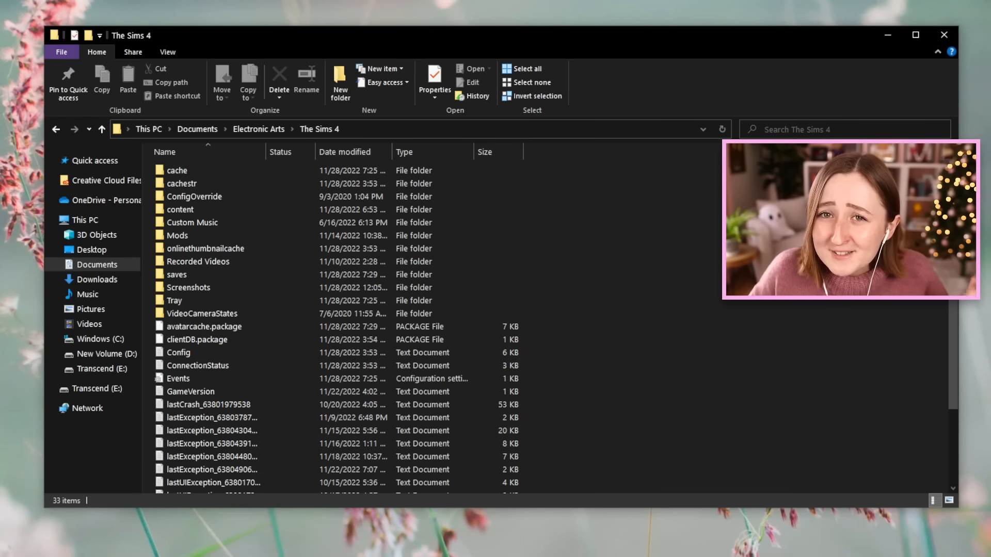
click(198, 129)
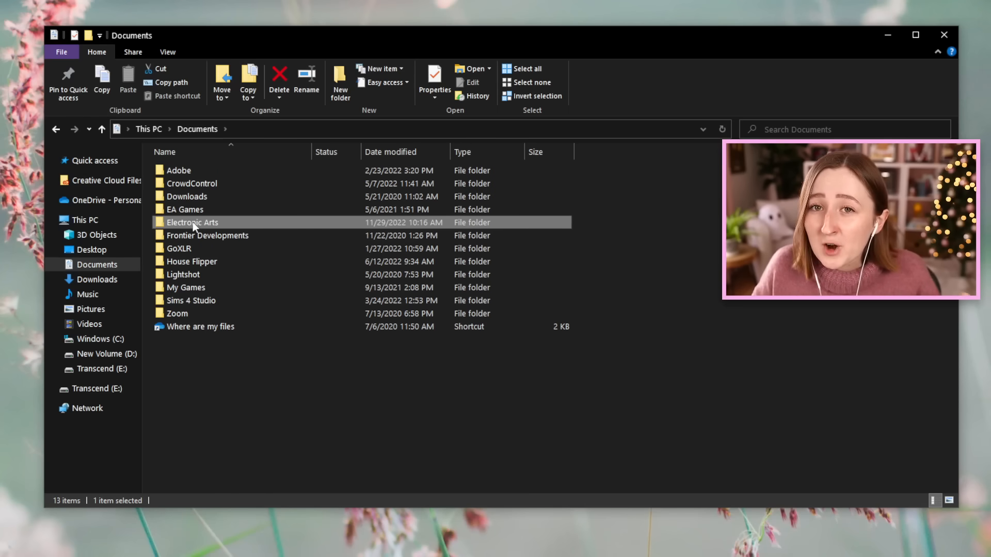
double_click(192, 222)
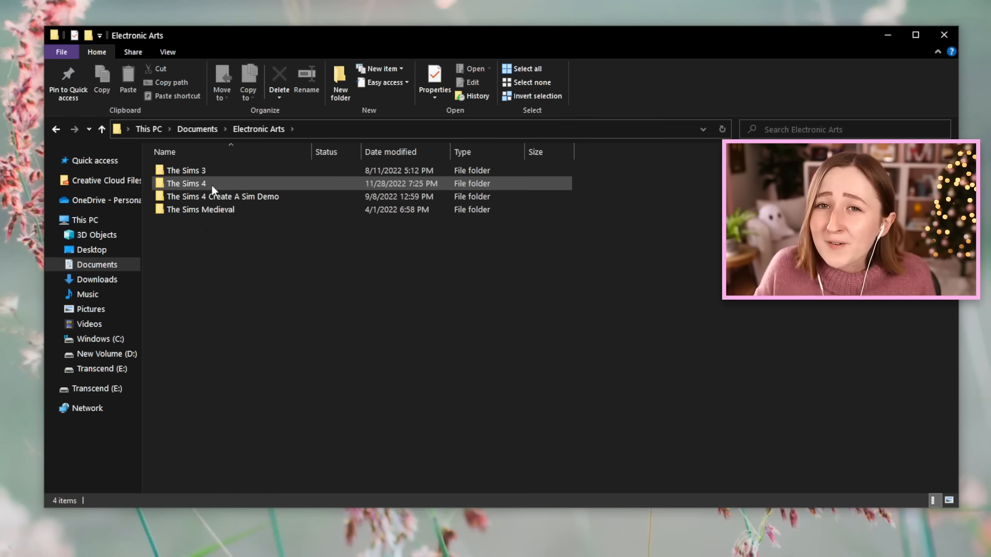
mouse_move(185, 183)
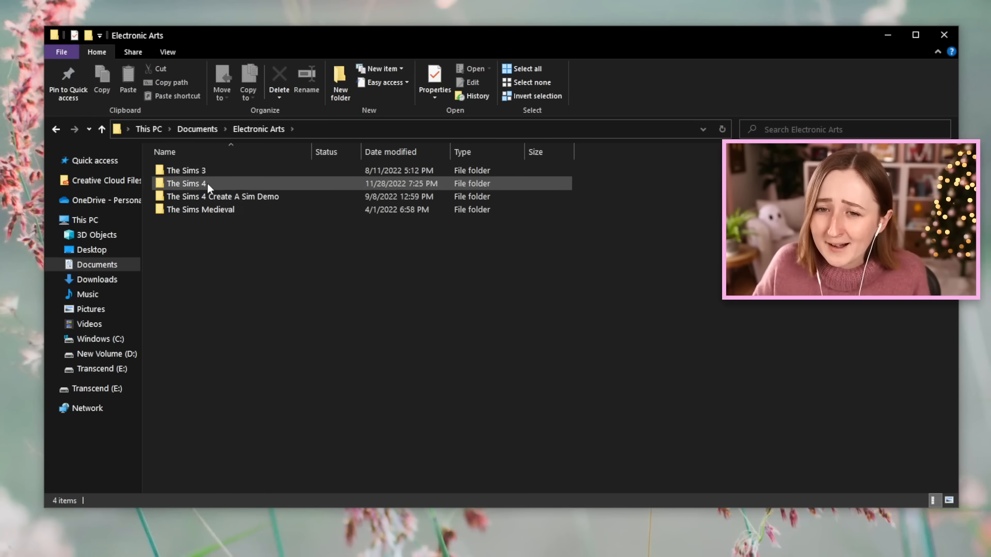
- Enter The Sims 4 folder and its saves folder listing the slot files
click(200, 209)
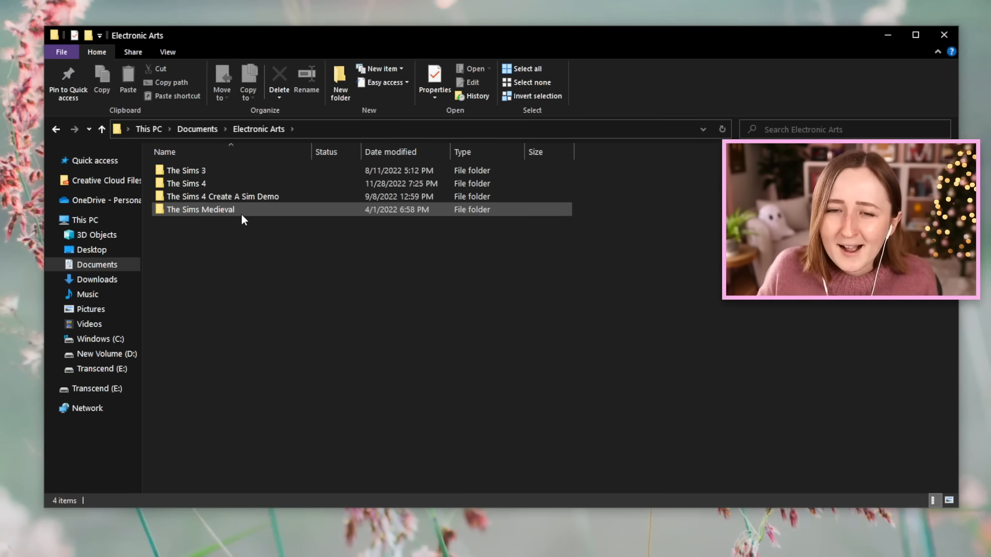
click(186, 183)
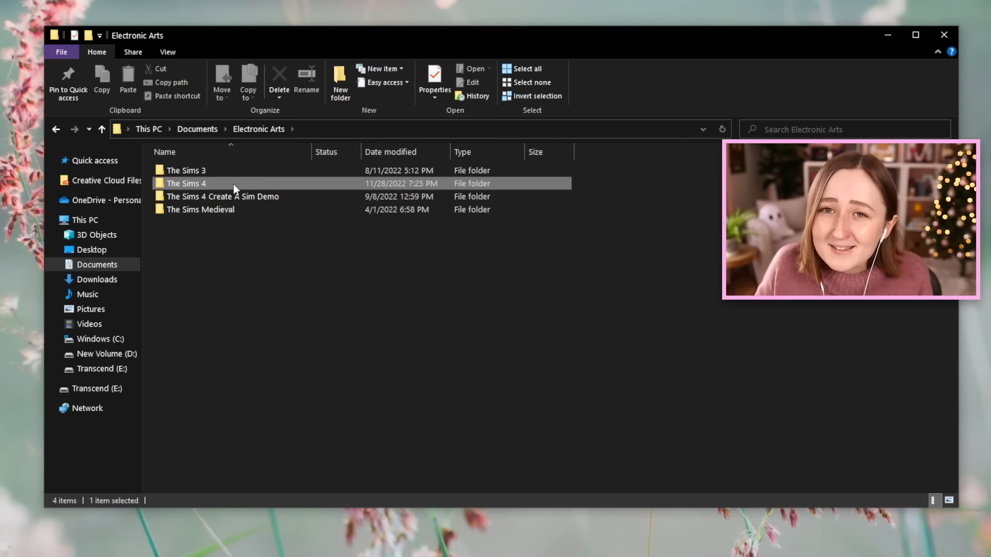
double_click(186, 183)
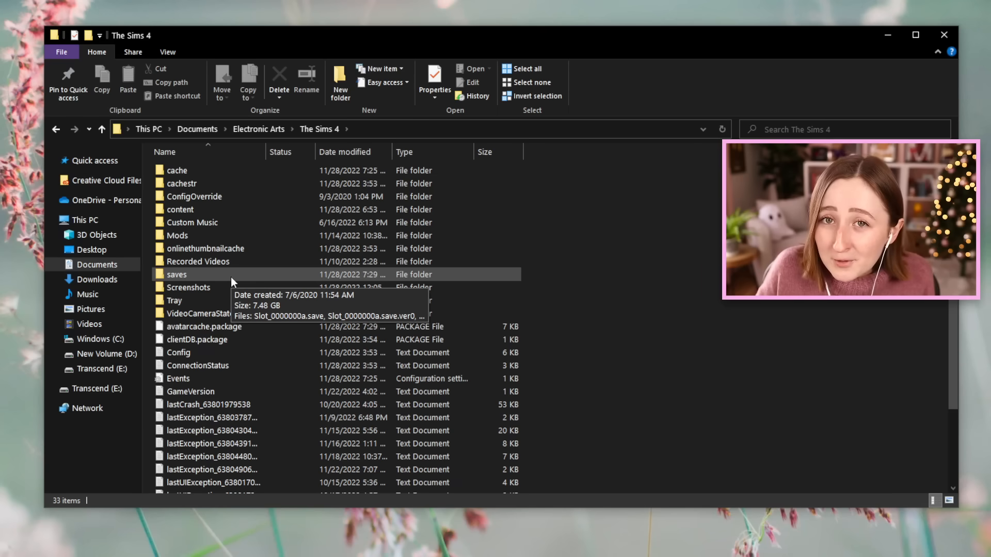
double_click(176, 274)
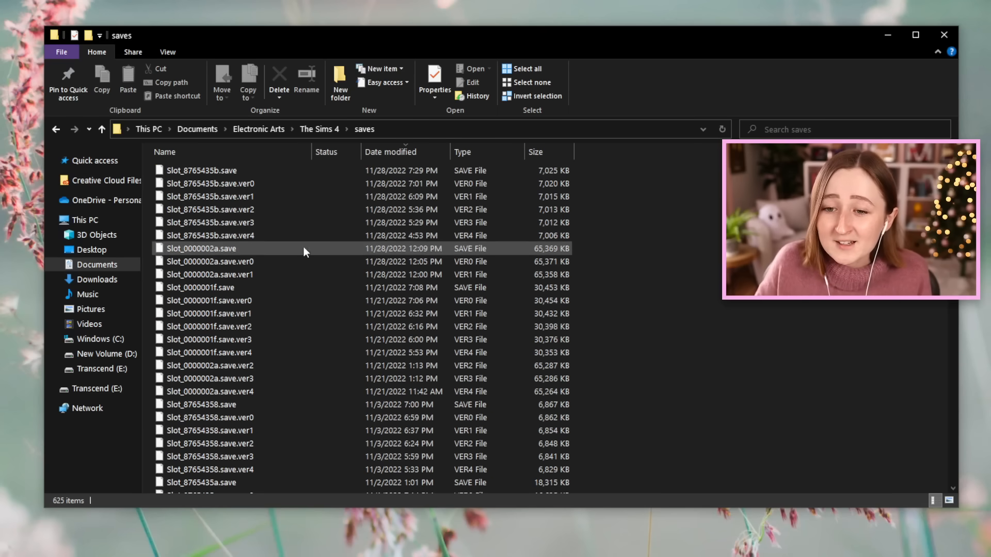
scroll(down, 3)
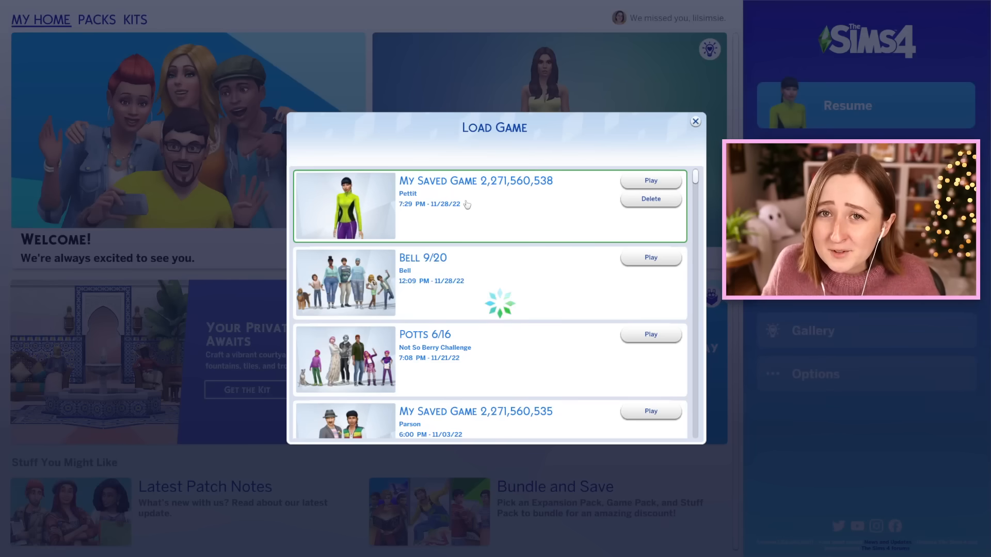
scroll(down, 3)
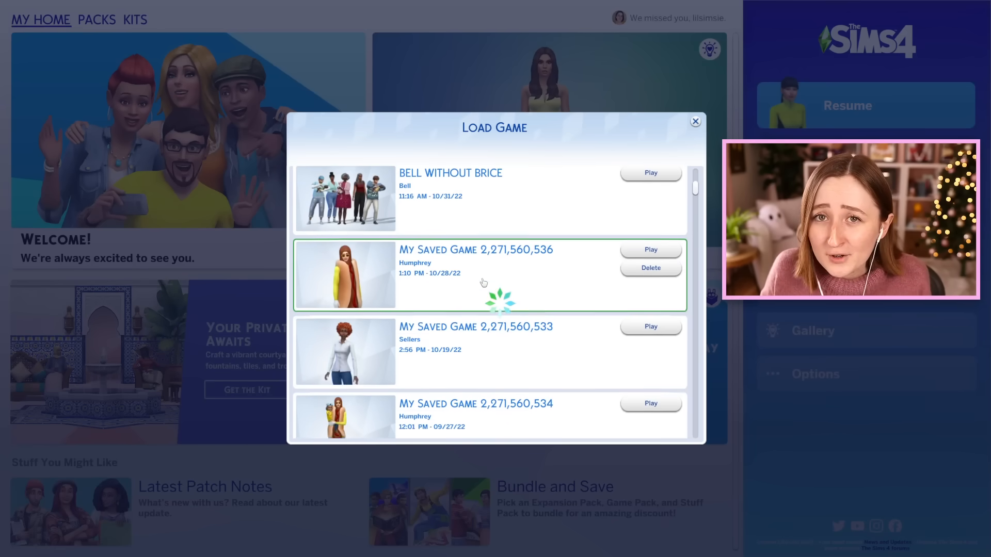
scroll(down, 3)
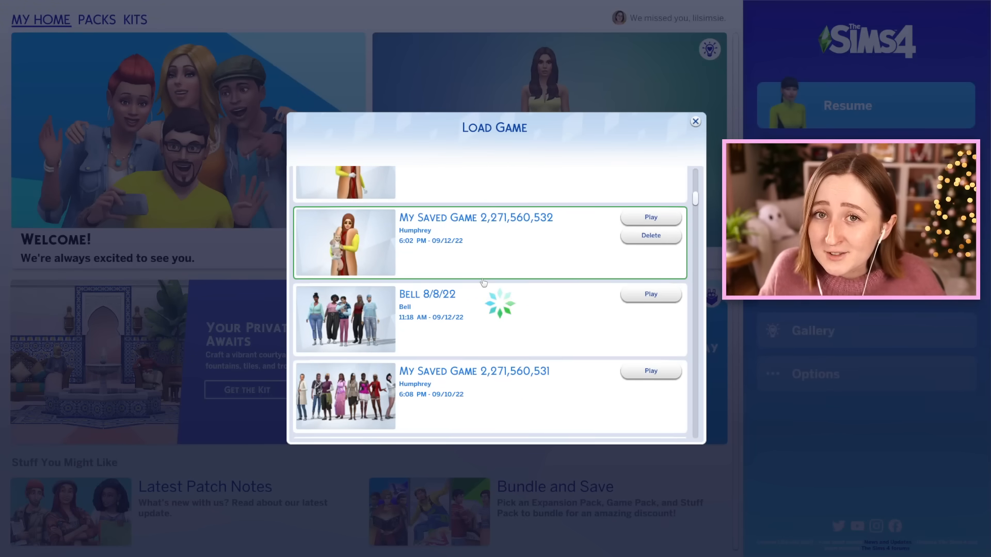
scroll(down, 3)
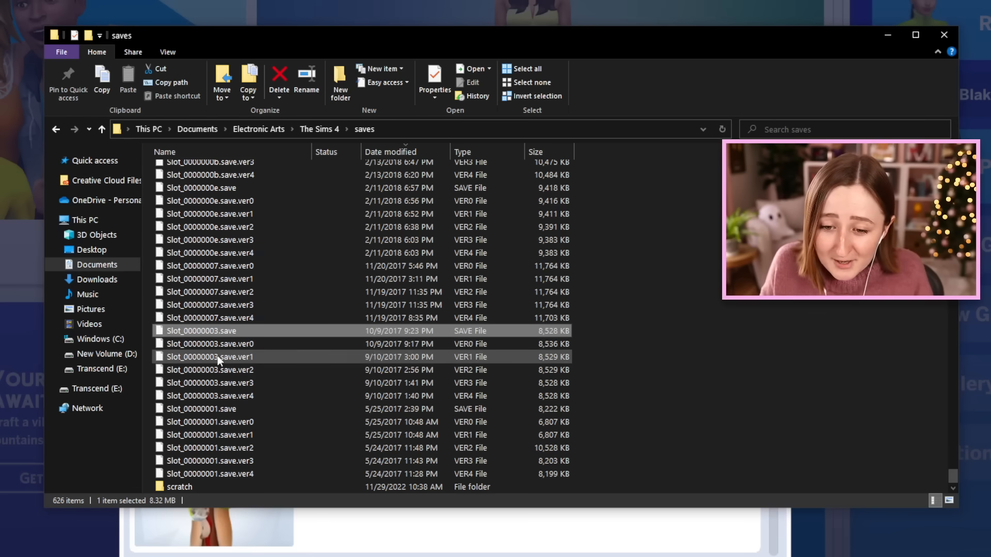
mouse_move(220, 357)
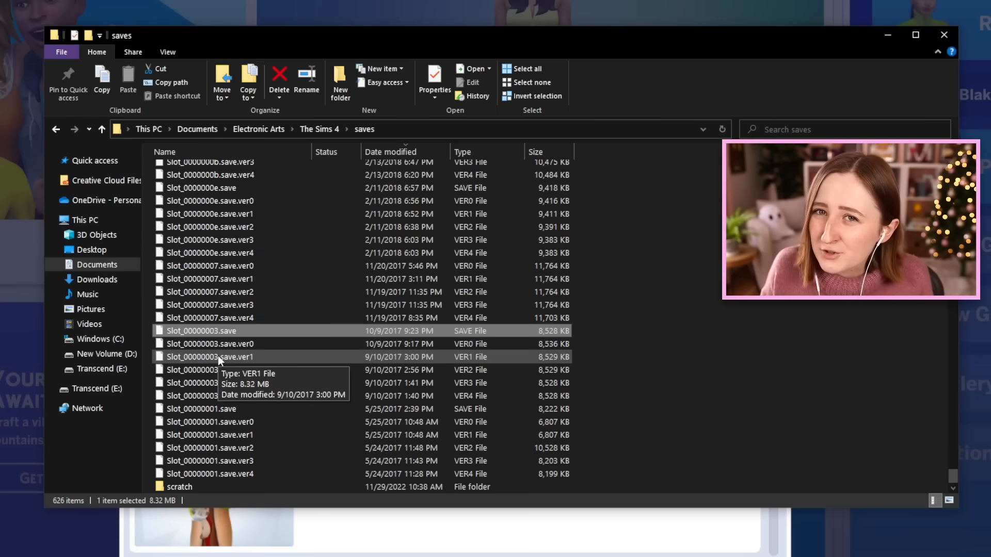
- Select the newest Slot_8765435b save with its backup versions in the saves list
click(201, 330)
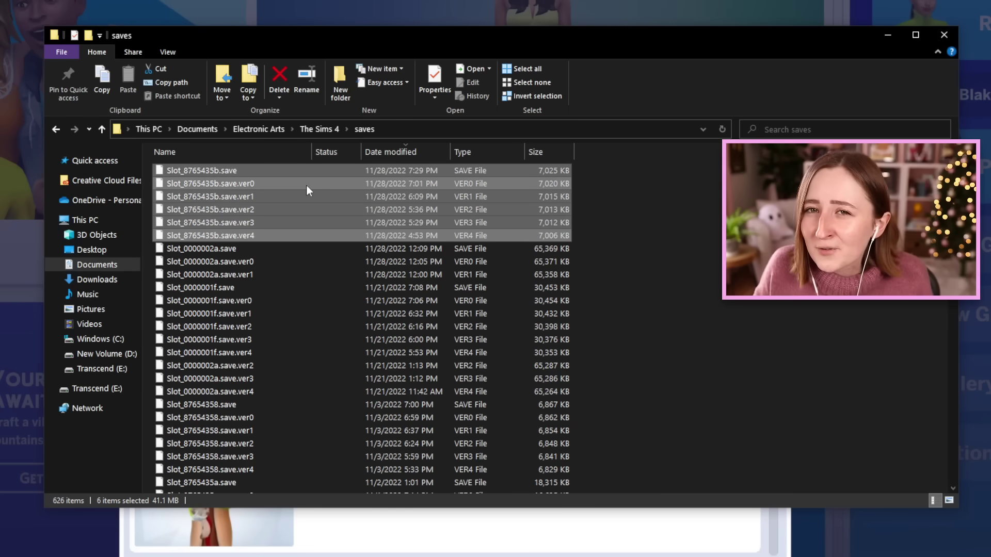
mouse_move(310, 231)
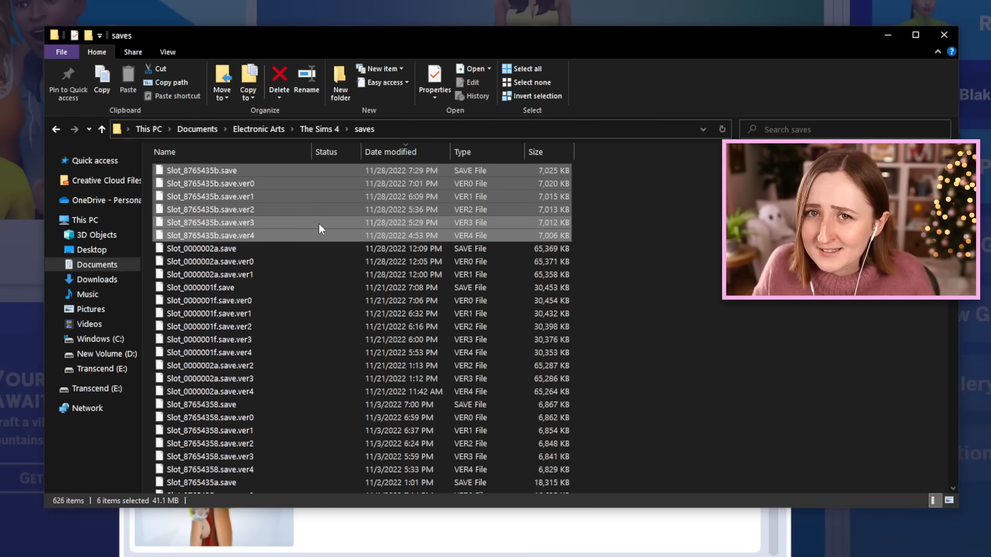
mouse_move(434, 188)
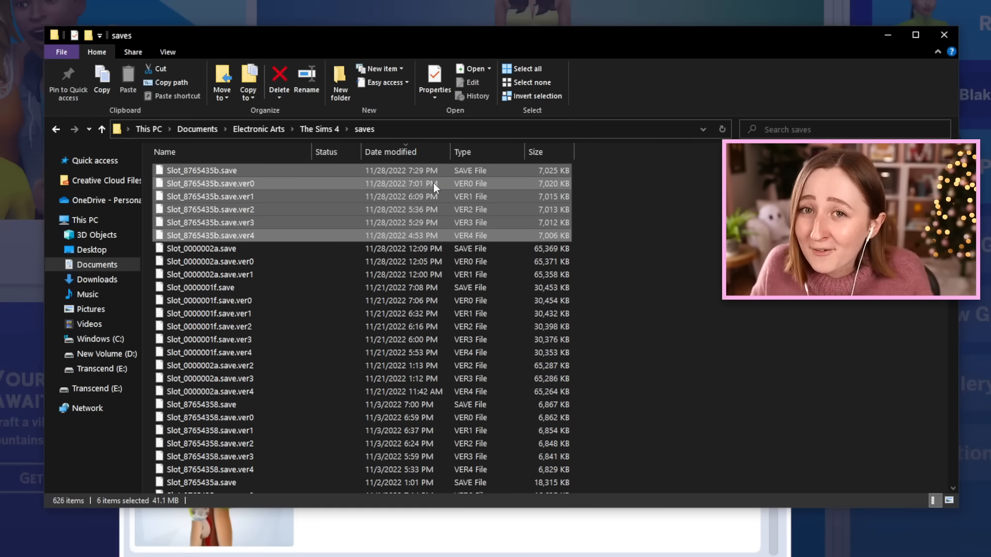
click(208, 183)
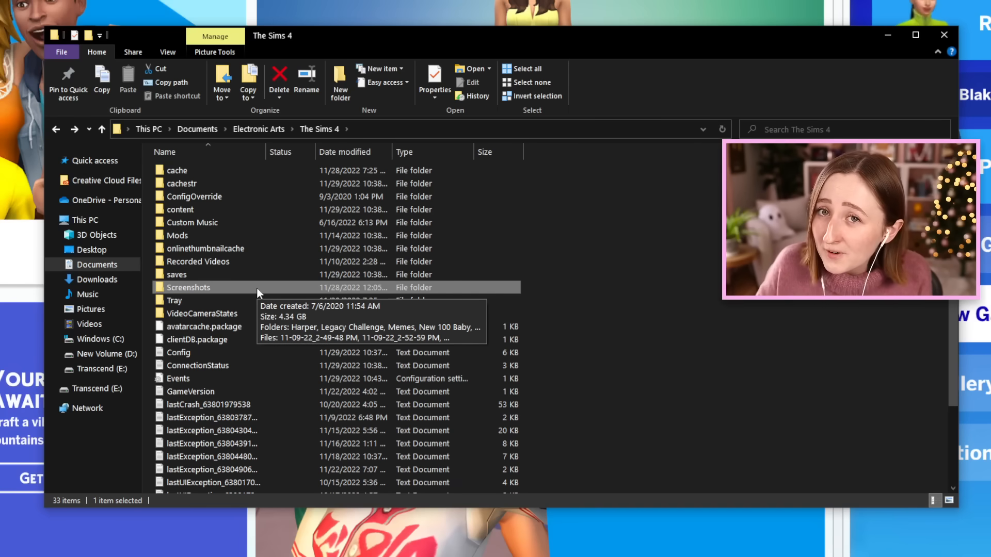
- Enter the Screenshots folder showing its album subfolders and PNG screenshots
double_click(189, 287)
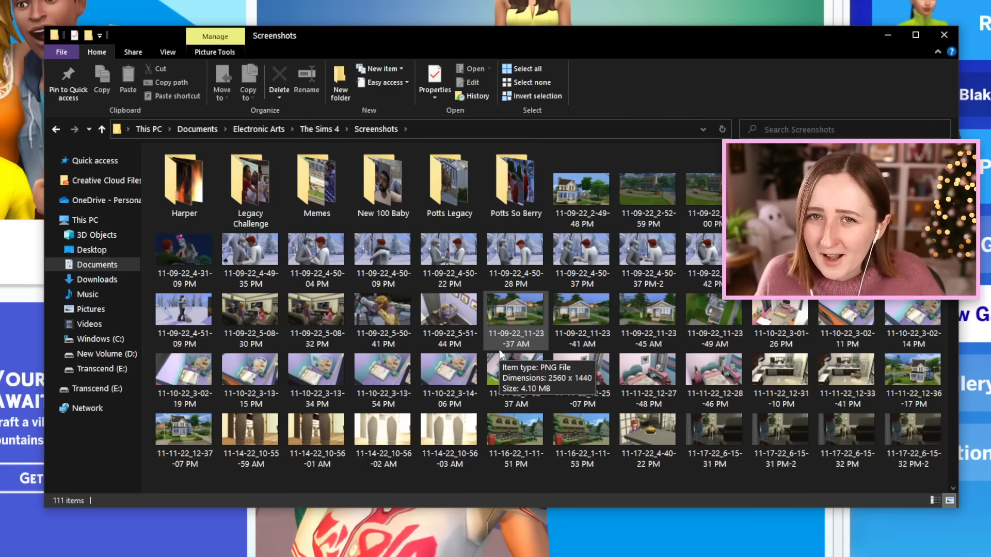
mouse_move(647, 370)
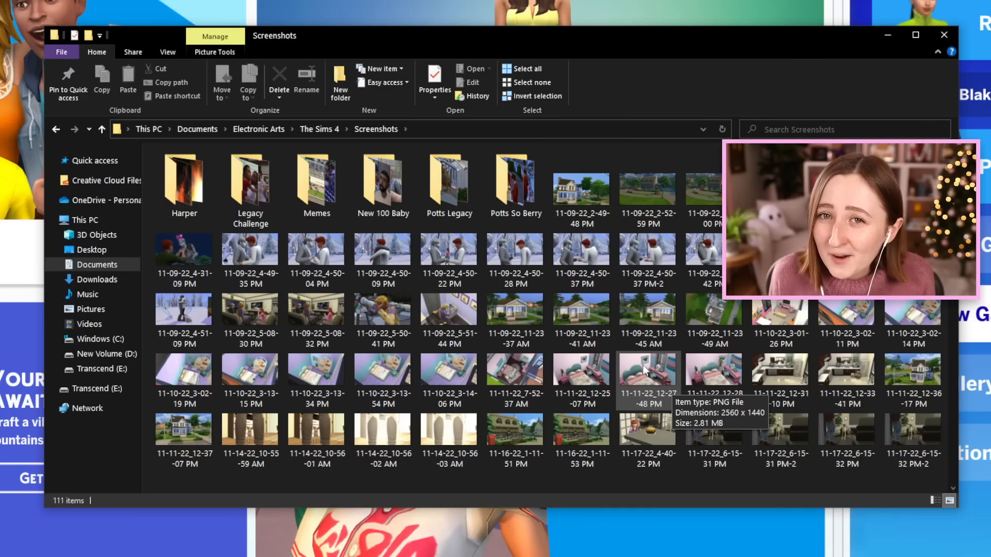
mouse_move(648, 319)
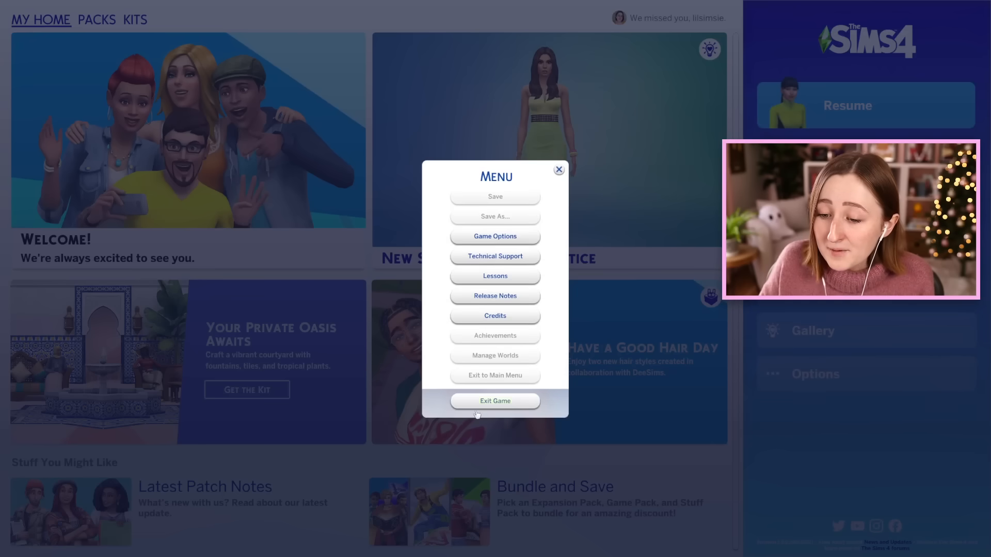
mouse_move(577, 309)
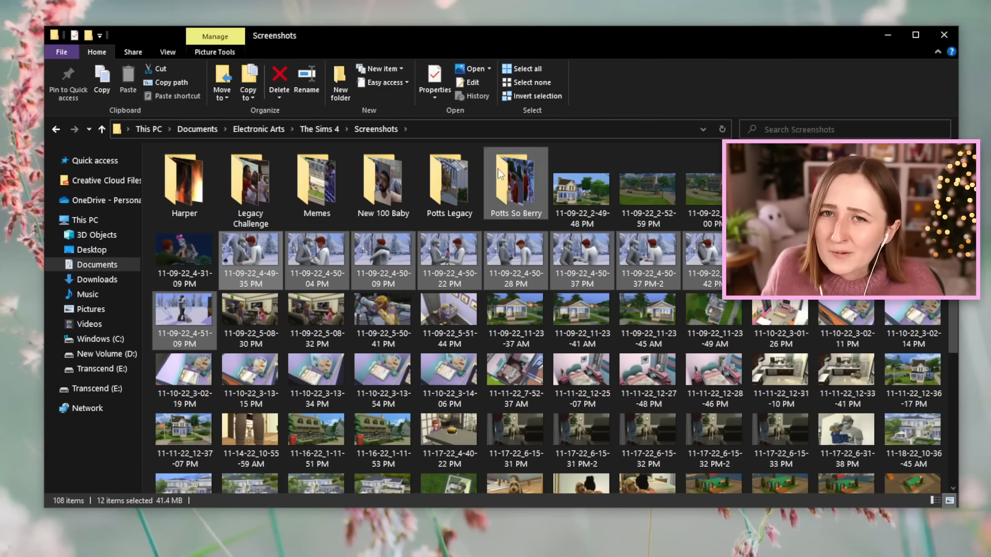
- Return to The Sims 4 folder and browse the Tray folder's household and lot files
click(279, 76)
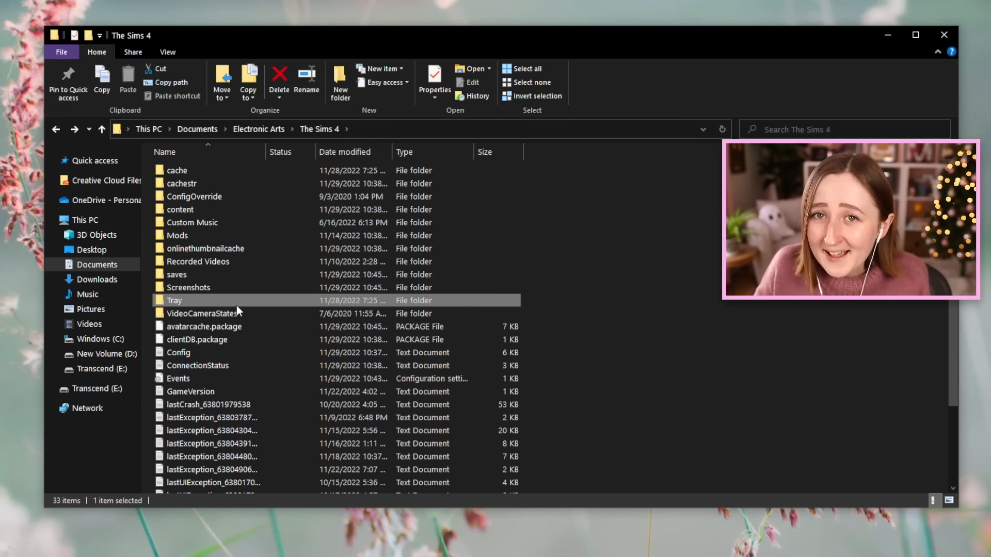
double_click(174, 300)
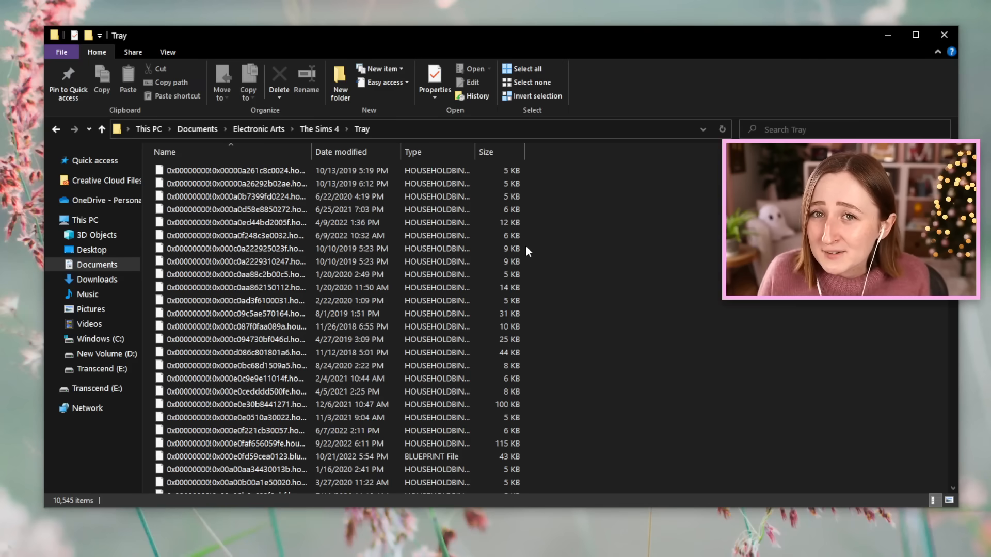
scroll(down, 3)
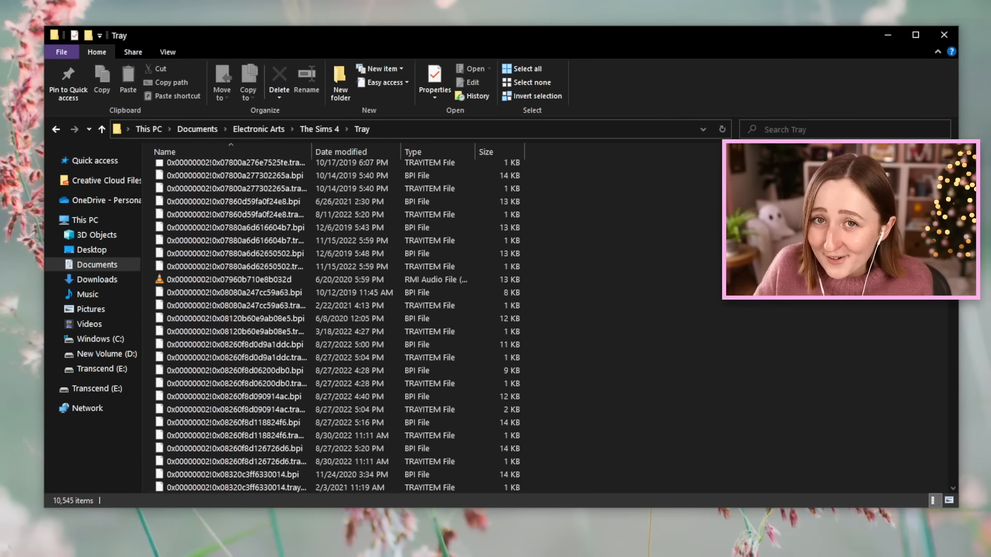
scroll(down, 3)
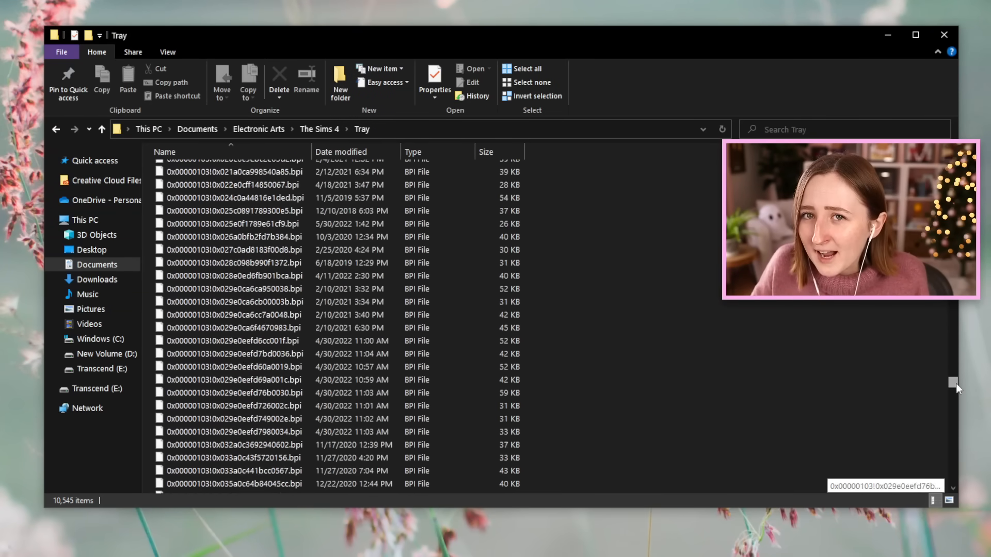
scroll(down, 3)
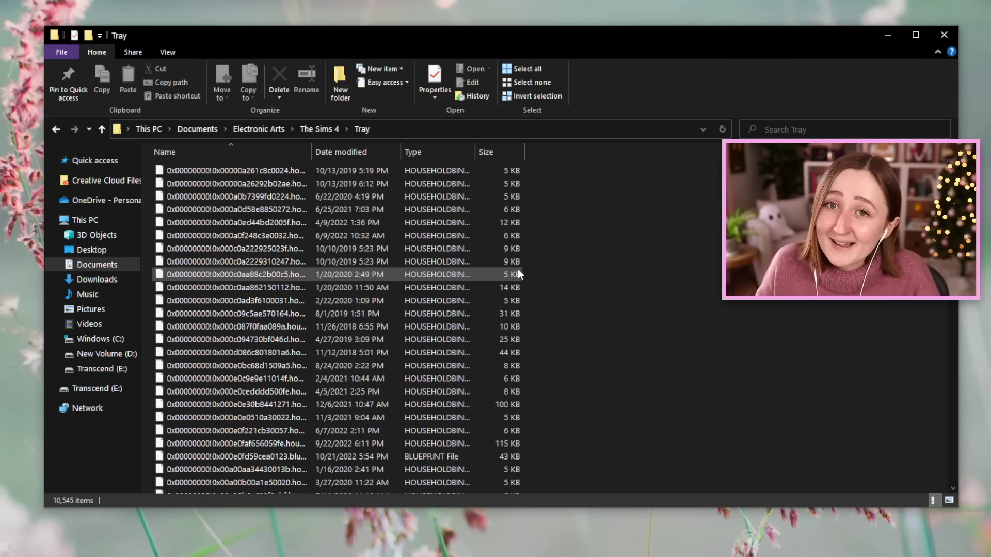
scroll(down, 3)
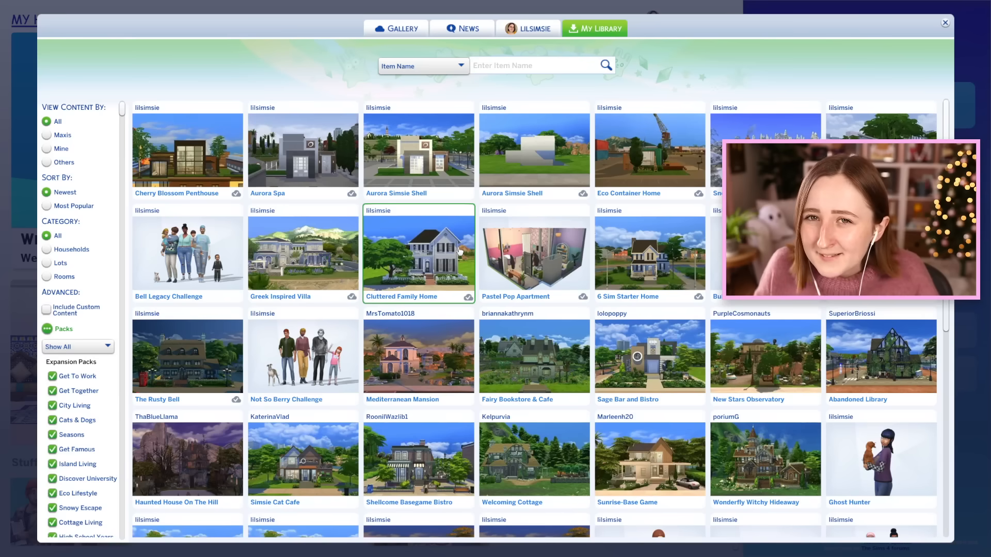
- Show the My Library tab of the in-game Gallery
click(533, 254)
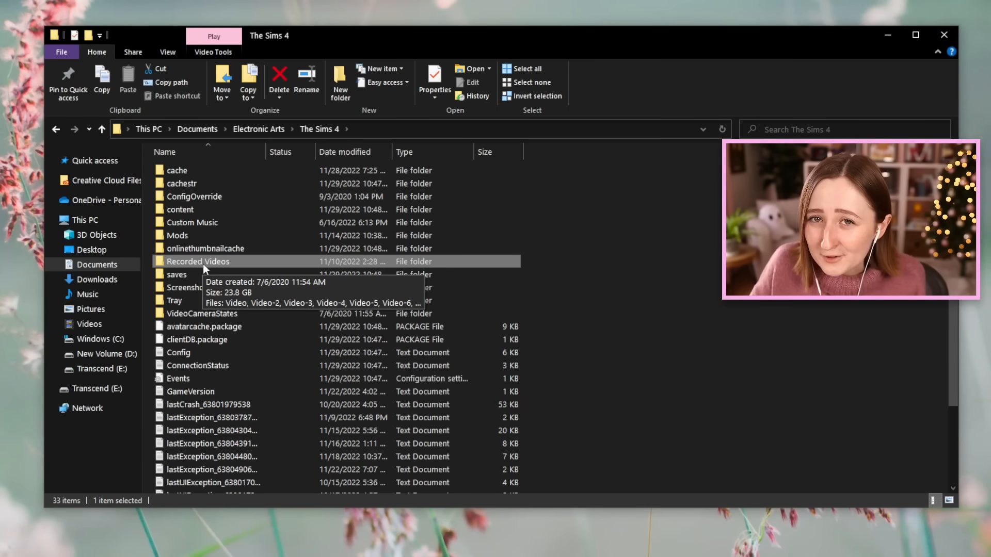
double_click(197, 261)
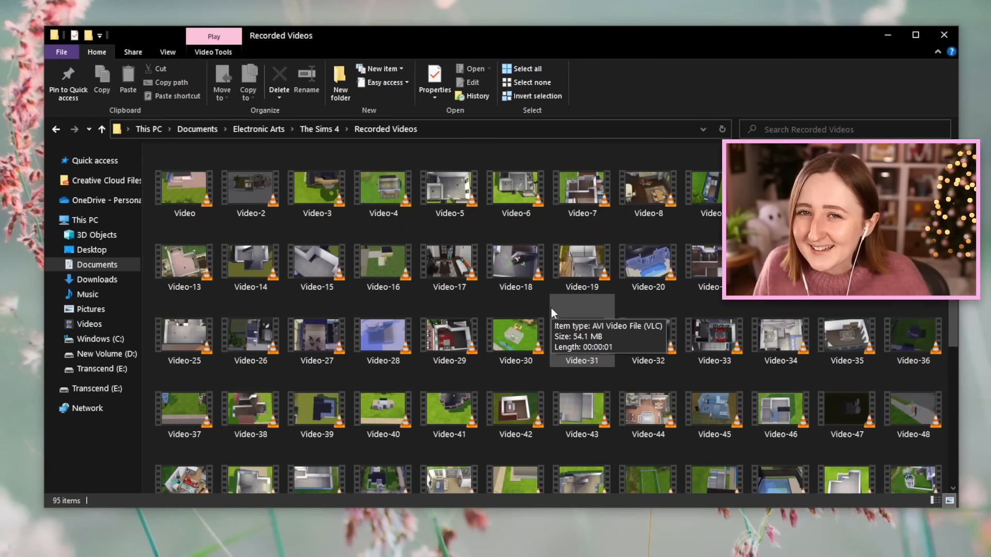
scroll(down, 3)
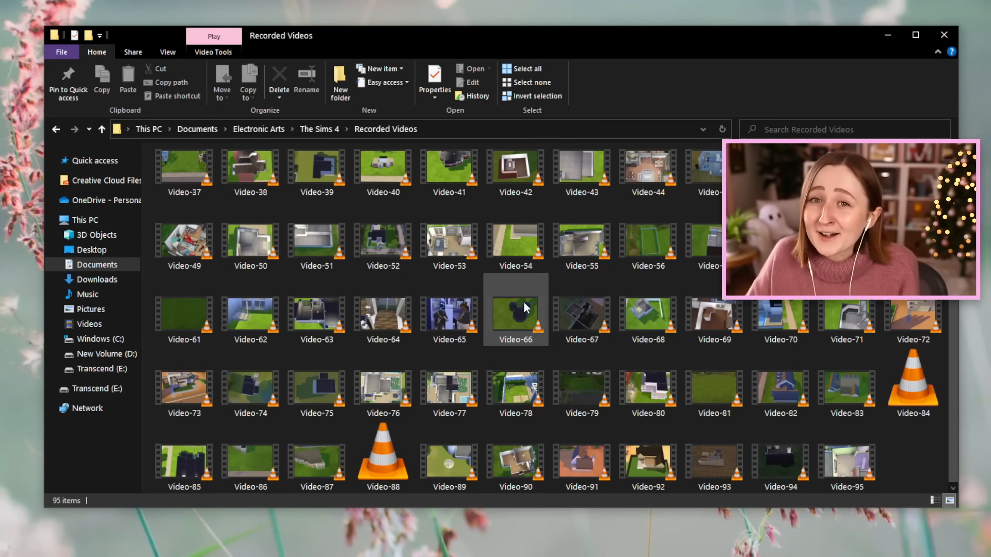
mouse_move(516, 307)
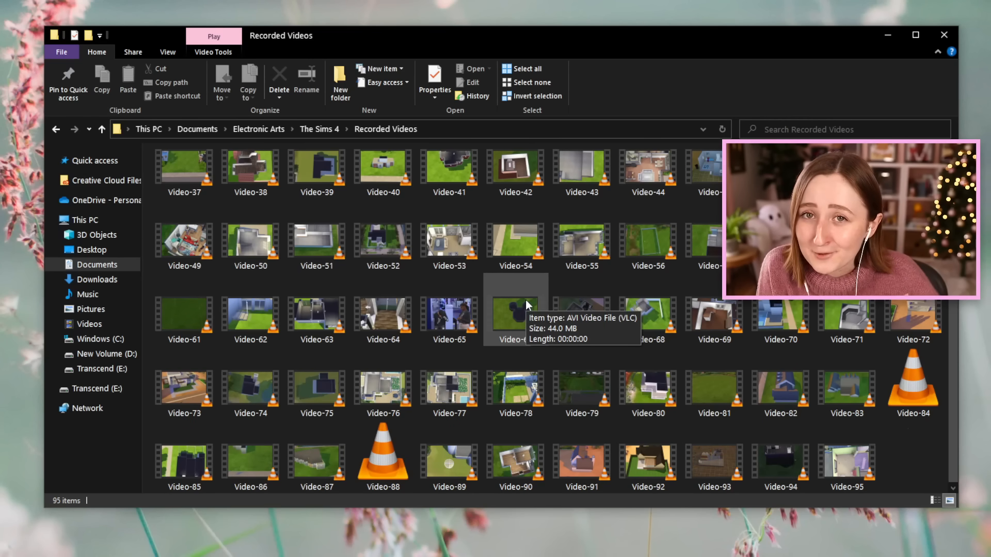
mouse_move(664, 499)
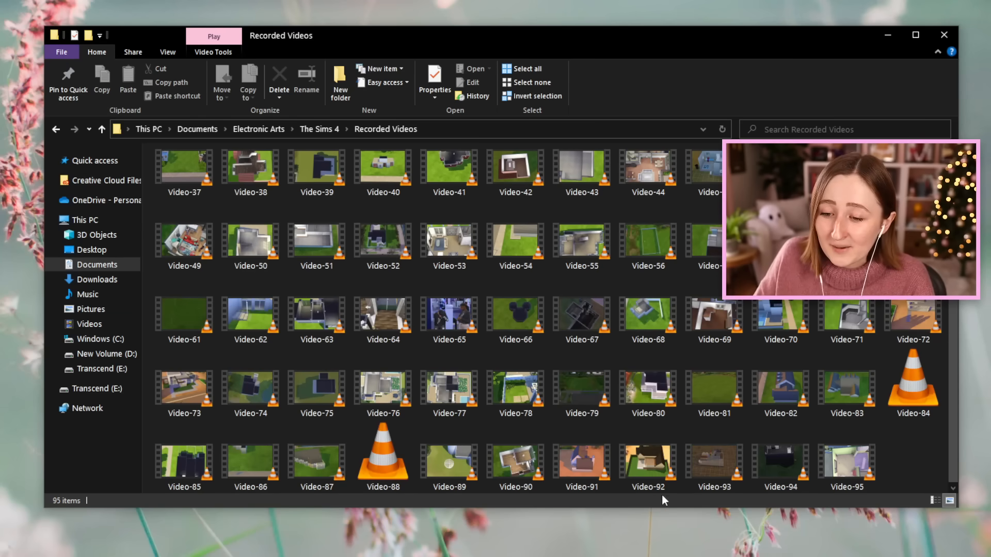
click(582, 310)
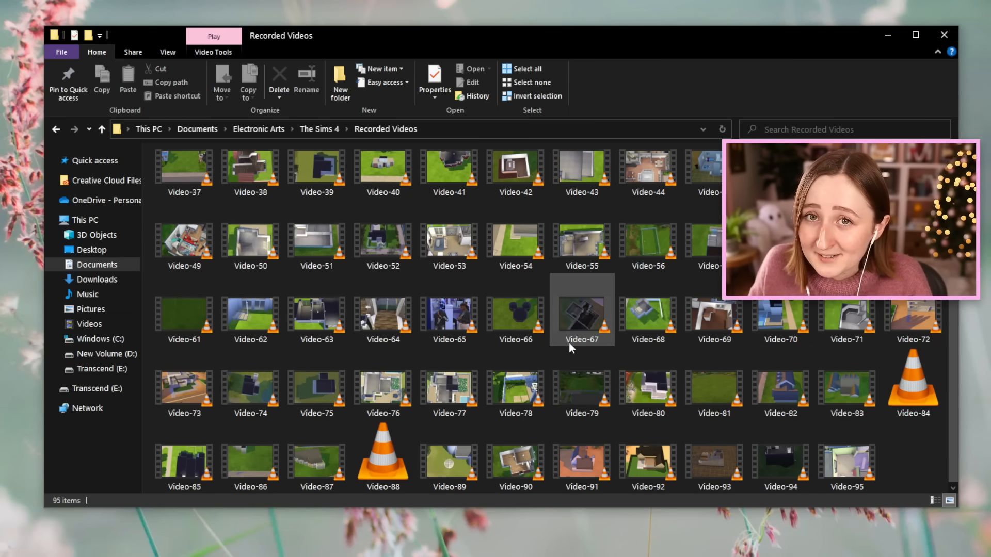
scroll(up, 3)
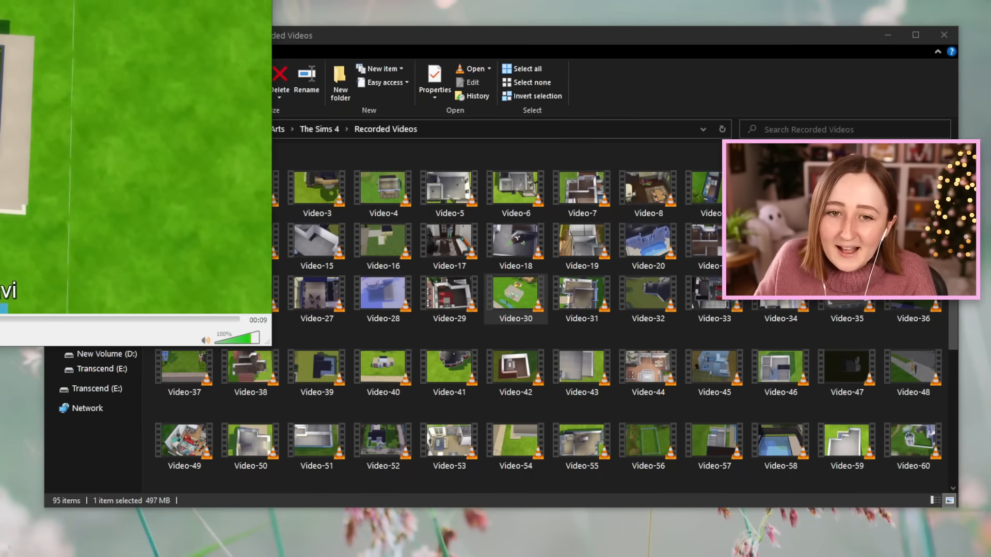
double_click(515, 292)
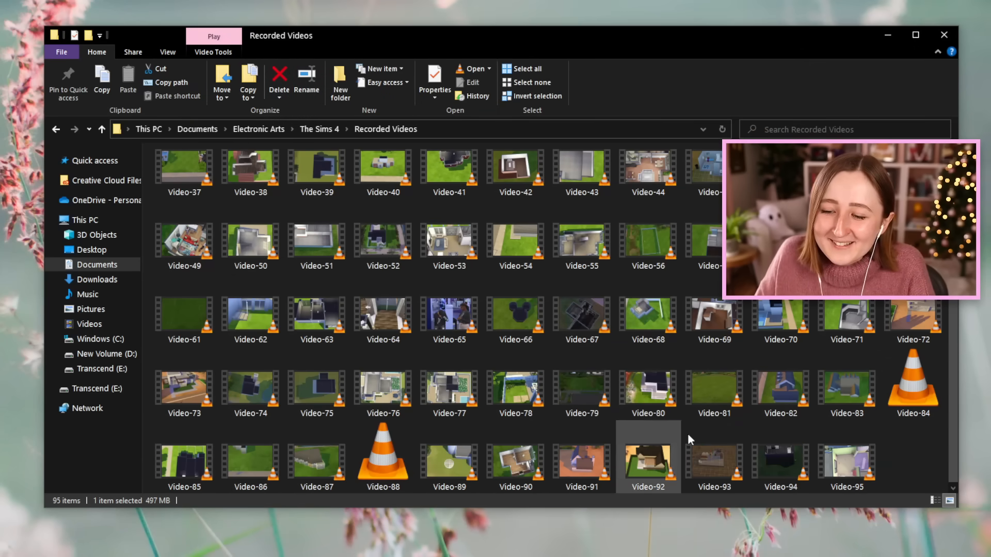
scroll(up, 3)
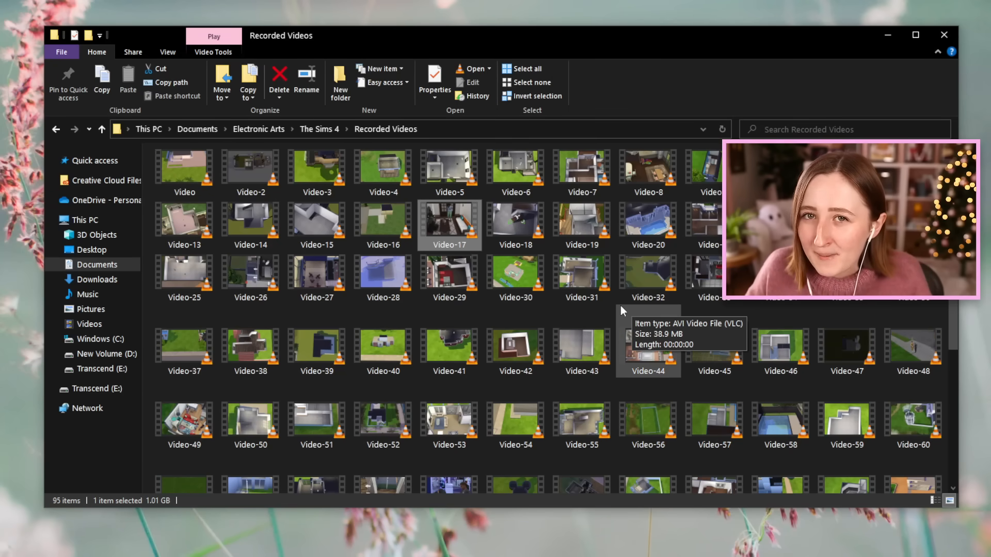
click(319, 129)
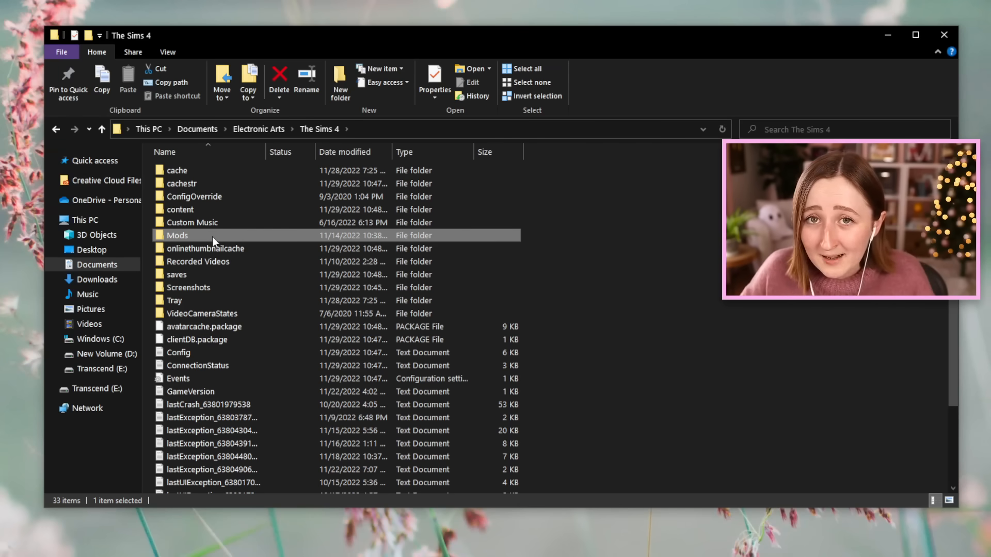
mouse_move(180, 235)
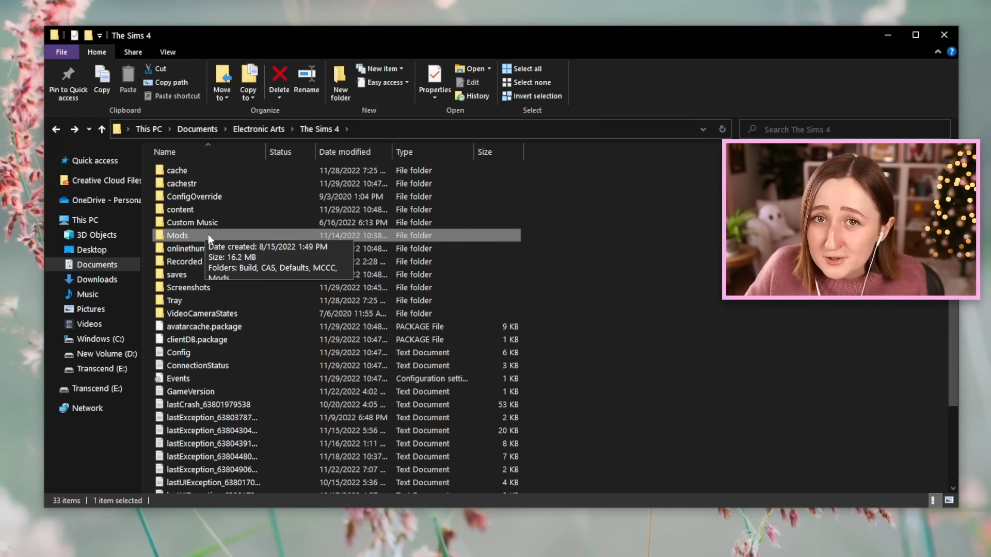
- Enter Mods then its CAS subfolder, highlighting the peppa_costume and Blobby package files
double_click(179, 235)
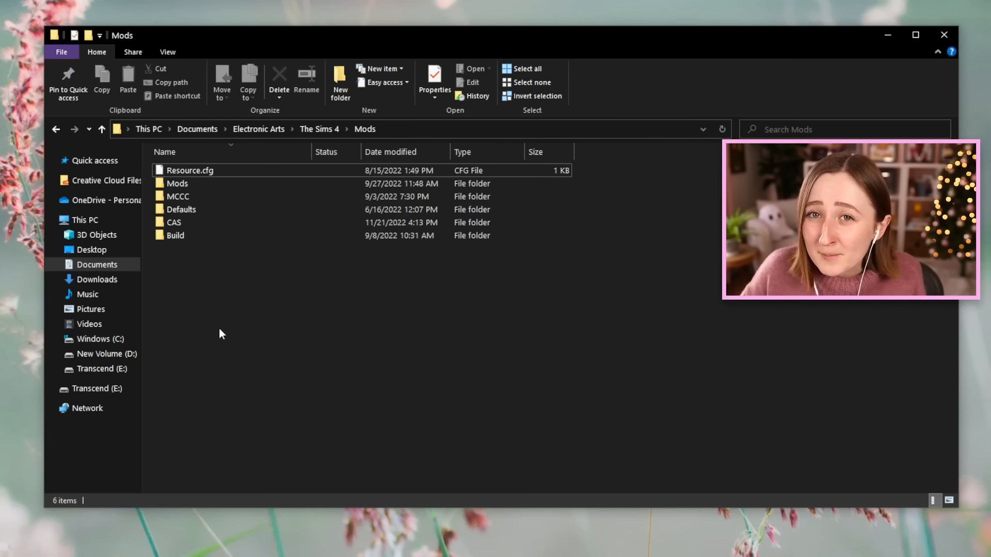
click(189, 171)
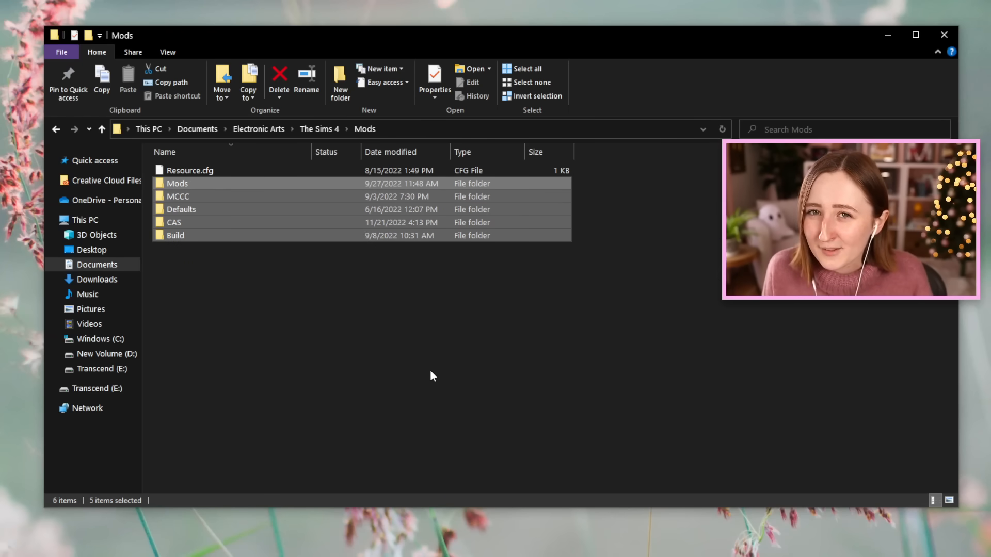
mouse_move(403, 373)
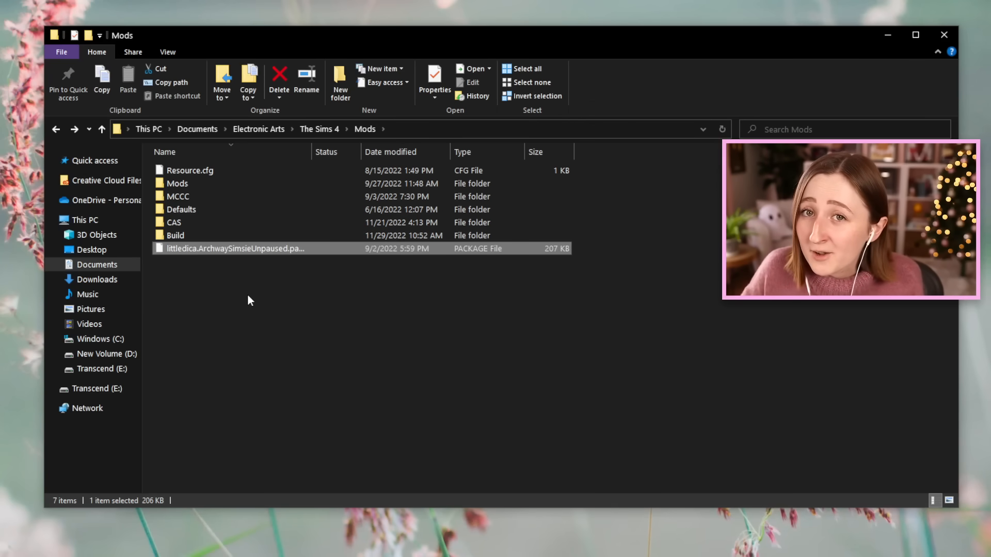
mouse_move(252, 255)
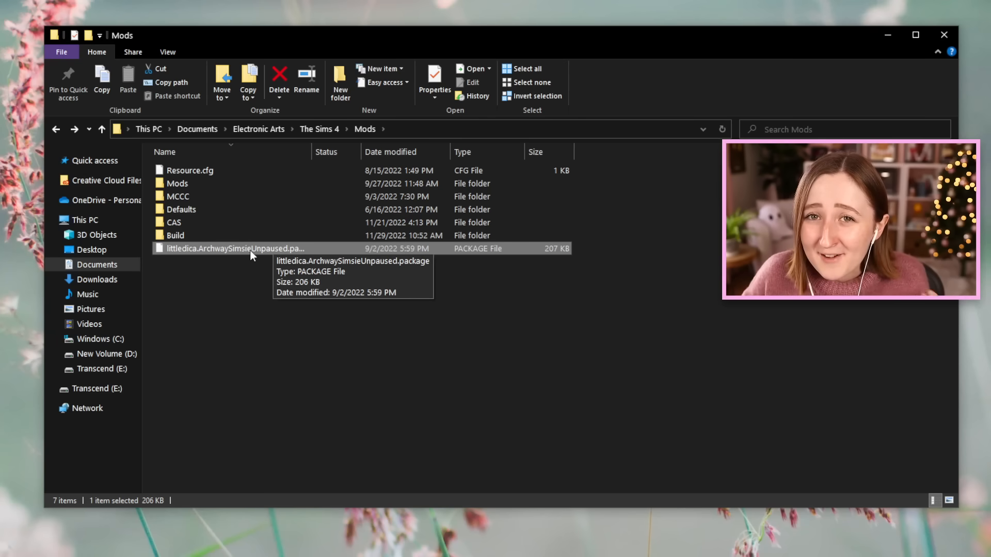
mouse_move(234, 259)
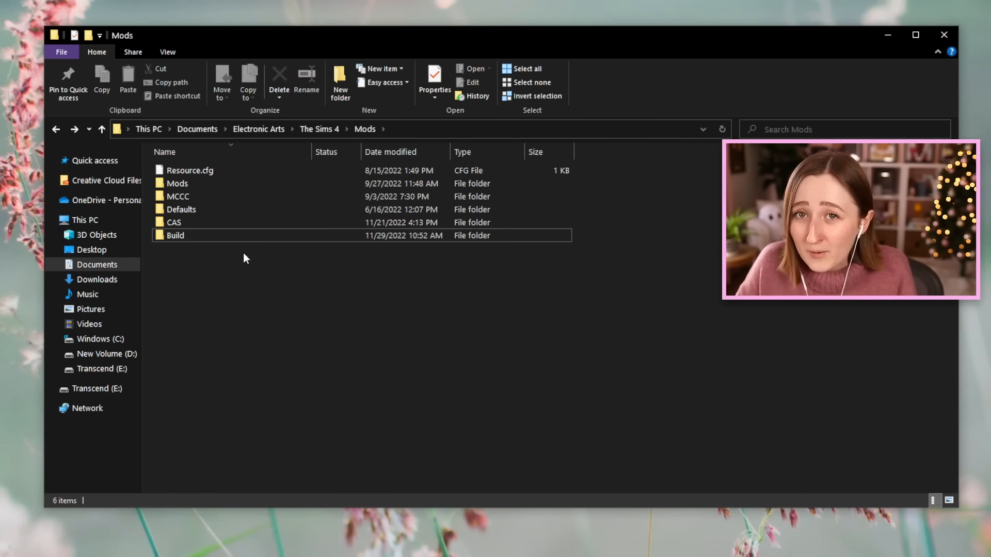
double_click(174, 222)
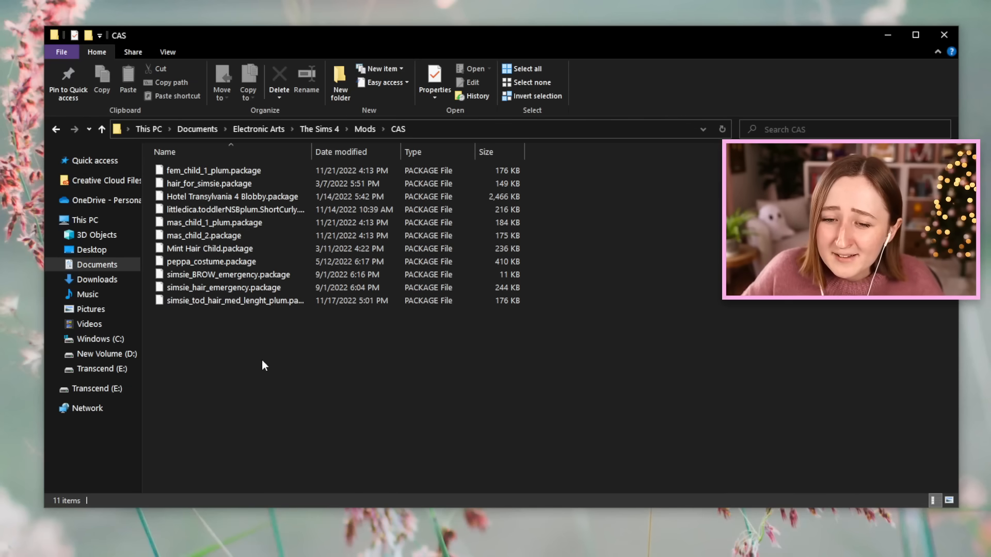
click(211, 261)
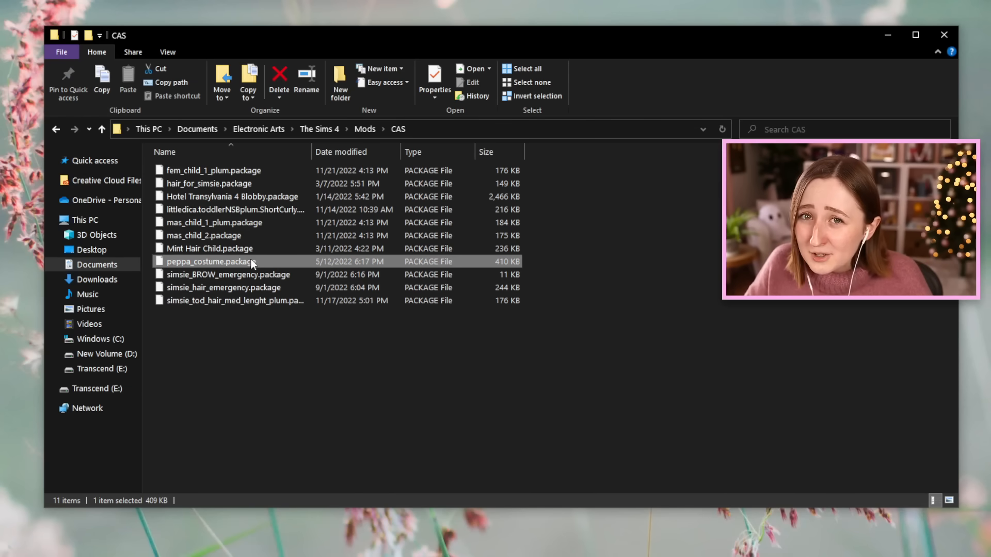
click(232, 197)
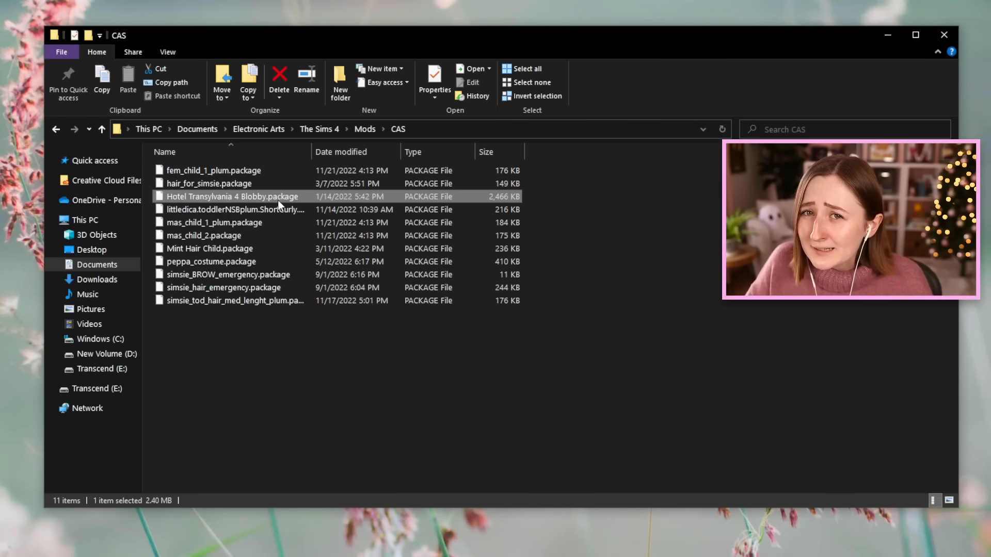
mouse_move(301, 398)
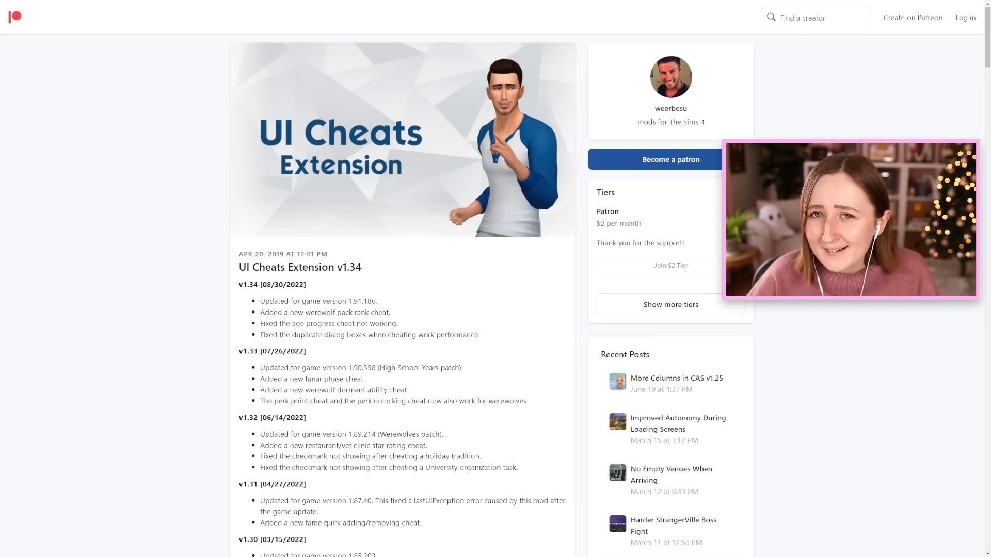
- Browse the UI Cheats Extension v1.34 changelog on its Patreon post
scroll(down, 3)
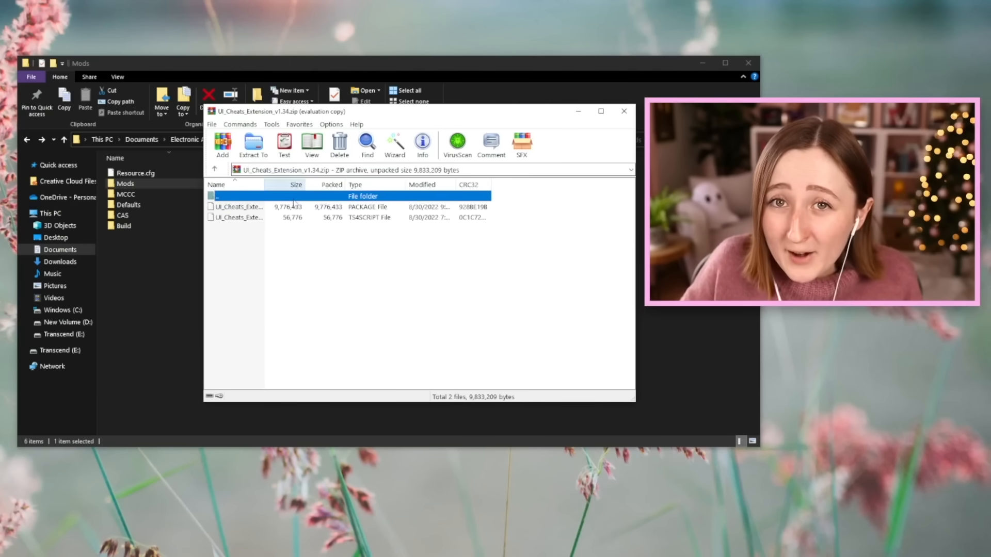
- View the package and script files inside UI_Cheats_Extension_v1.34.zip
click(240, 207)
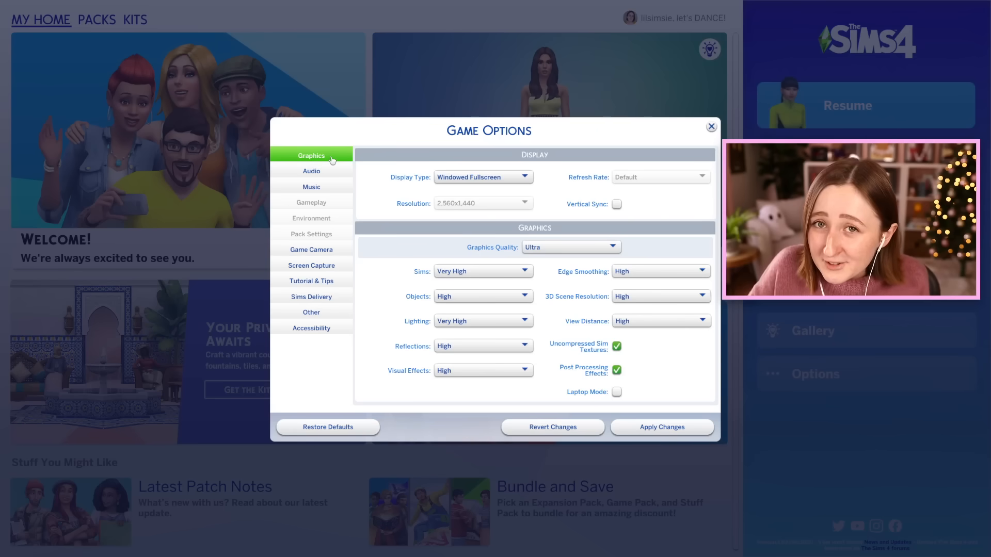
- Untick Script Mods Allowed in the Other section of Game Options
click(310, 311)
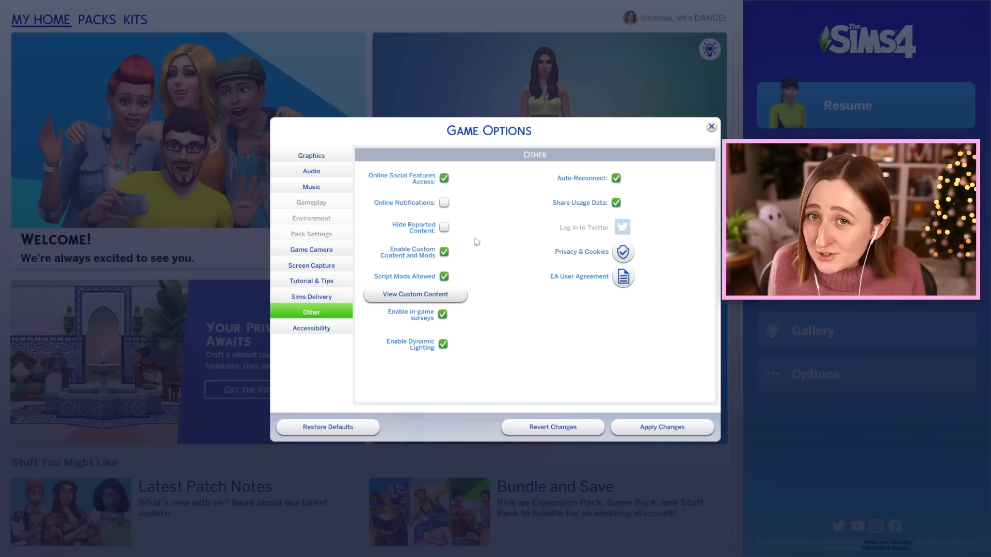
mouse_move(682, 222)
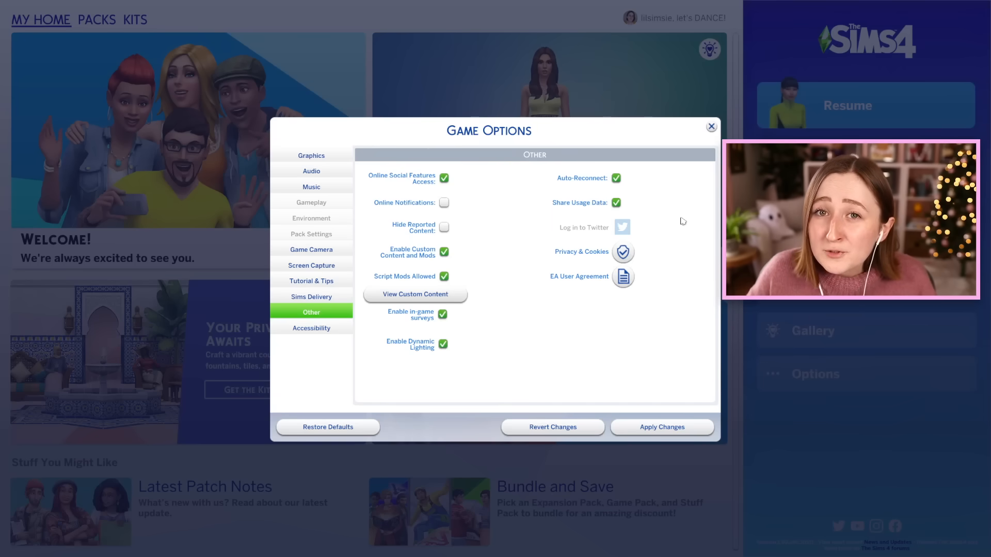
mouse_move(465, 288)
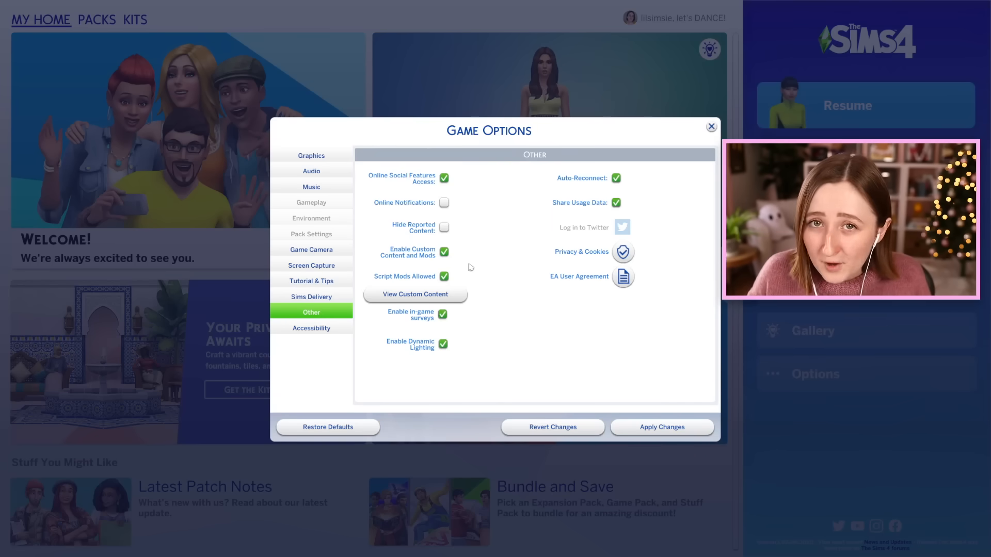
click(444, 276)
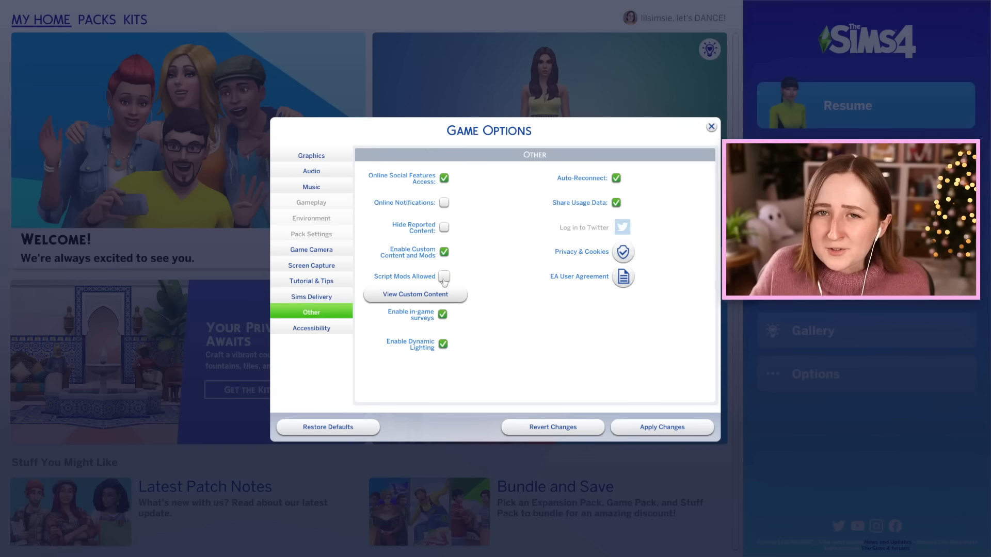
click(444, 277)
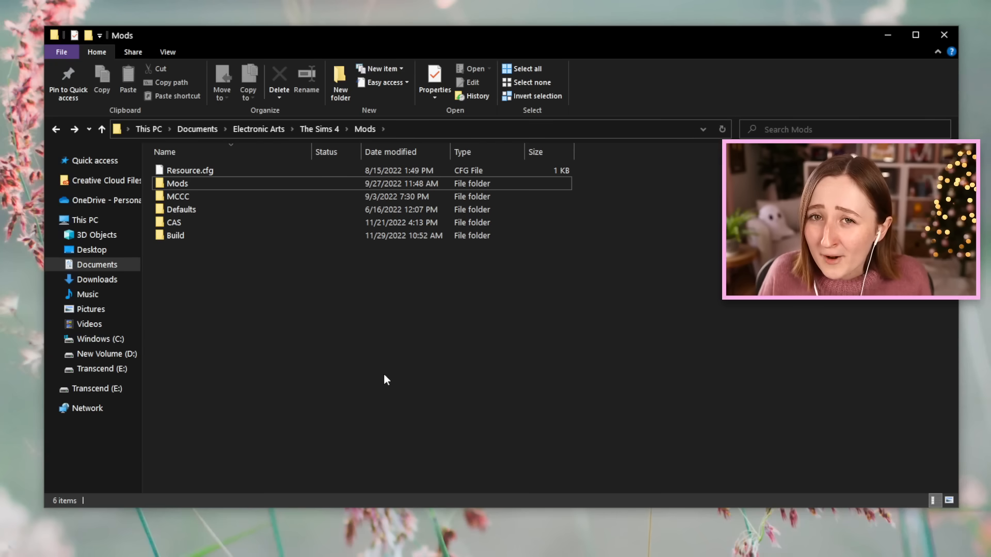
- Return to The Sims 4 folder and enter the now-empty cache folder
click(319, 129)
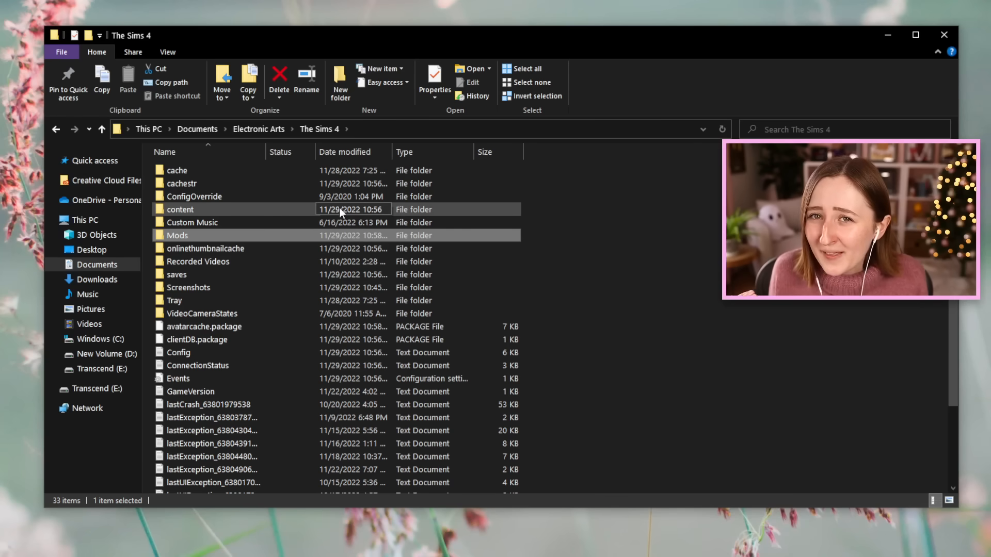
click(198, 261)
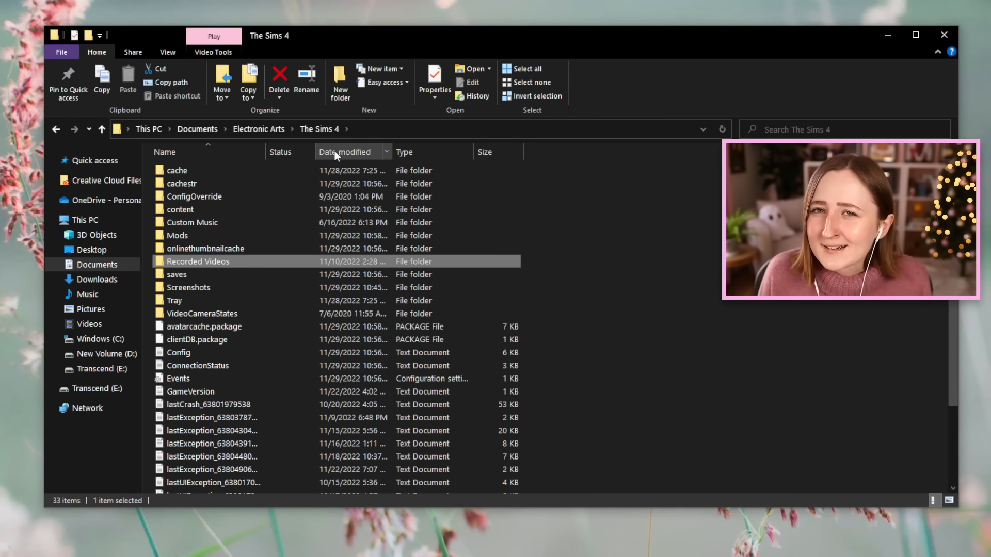
click(178, 170)
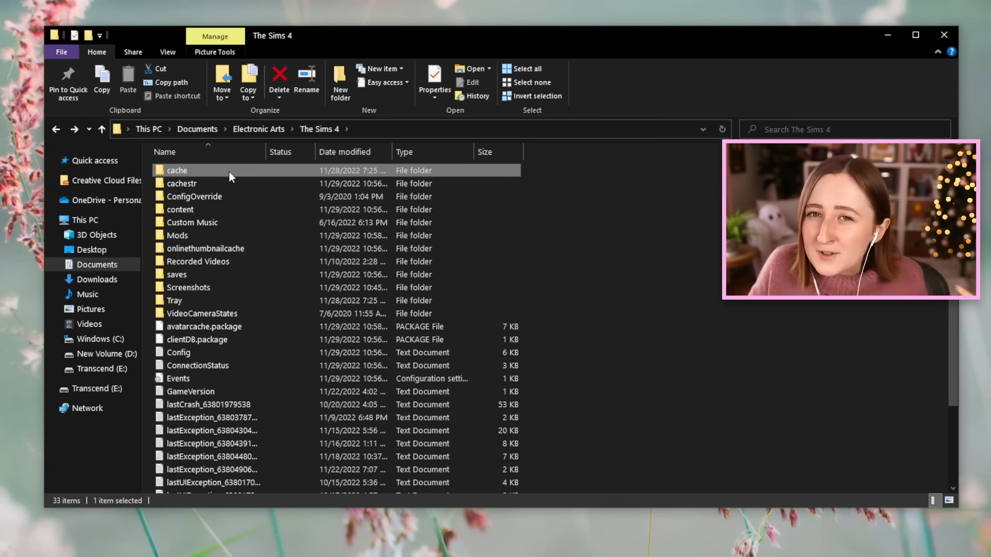
double_click(177, 169)
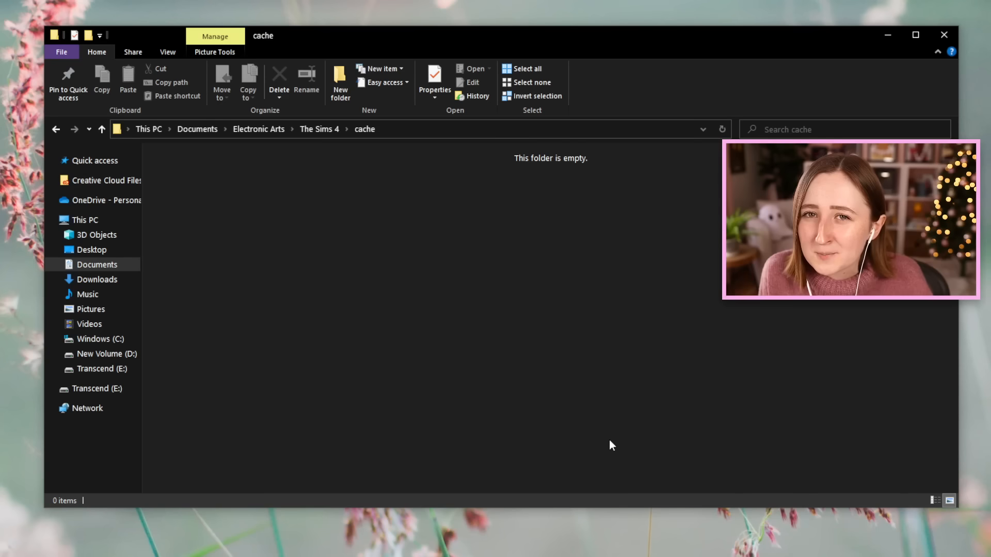
mouse_move(628, 412)
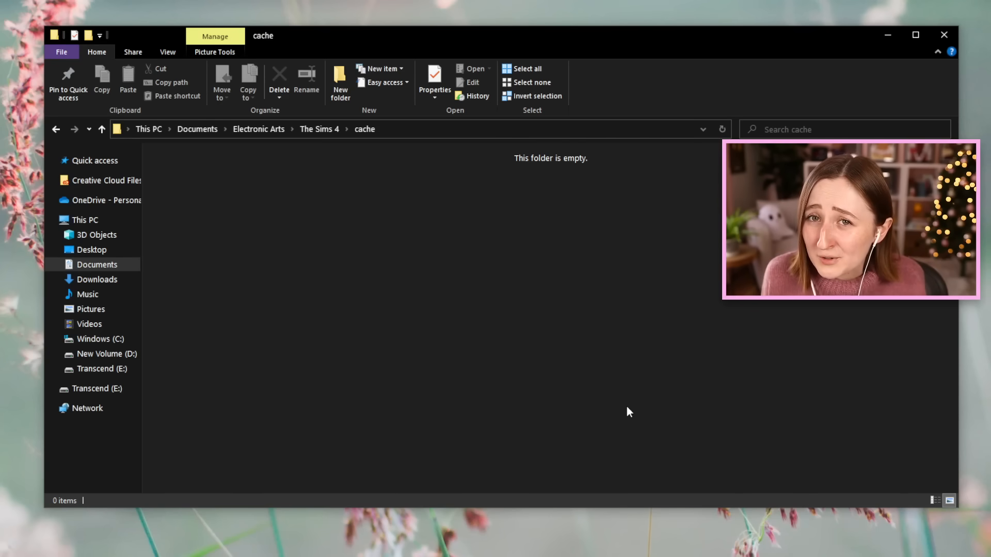
mouse_move(507, 295)
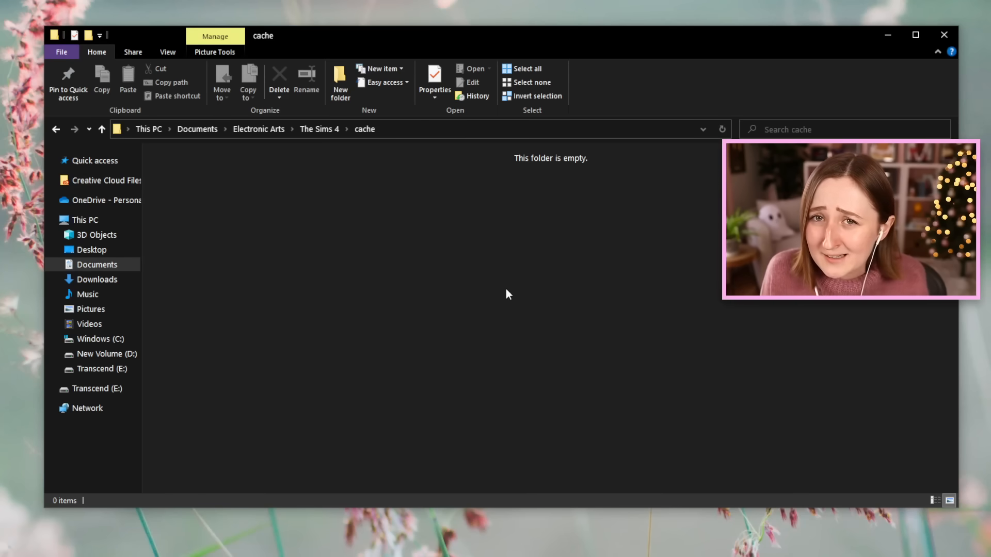
mouse_move(206, 200)
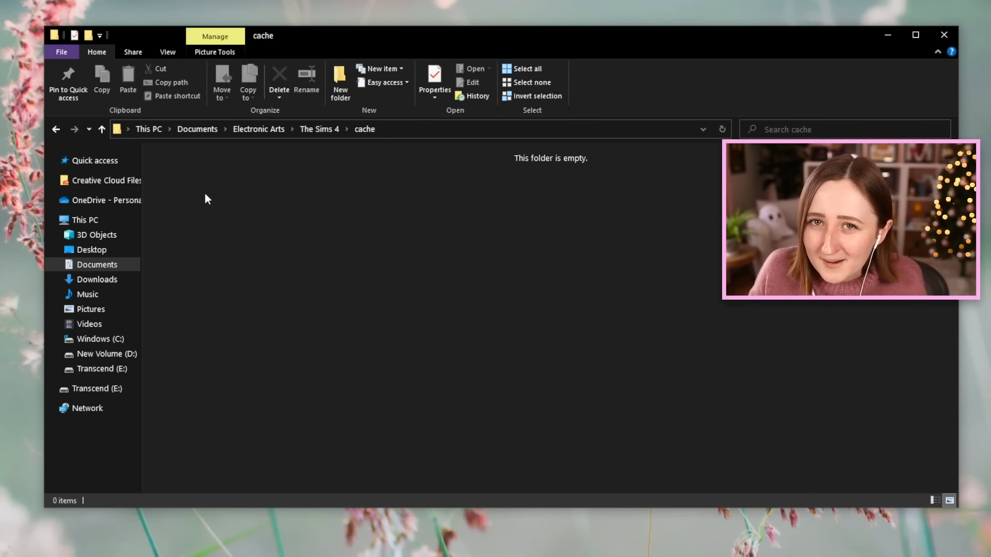
- View cachestr's single spotlight_en-us.package file, then return to The Sims 4 folder
click(56, 129)
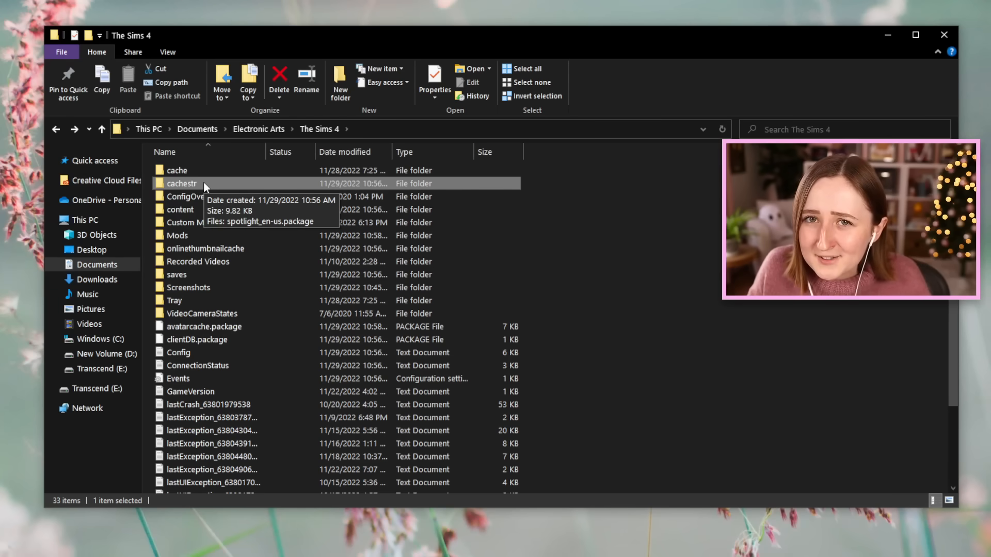
double_click(181, 183)
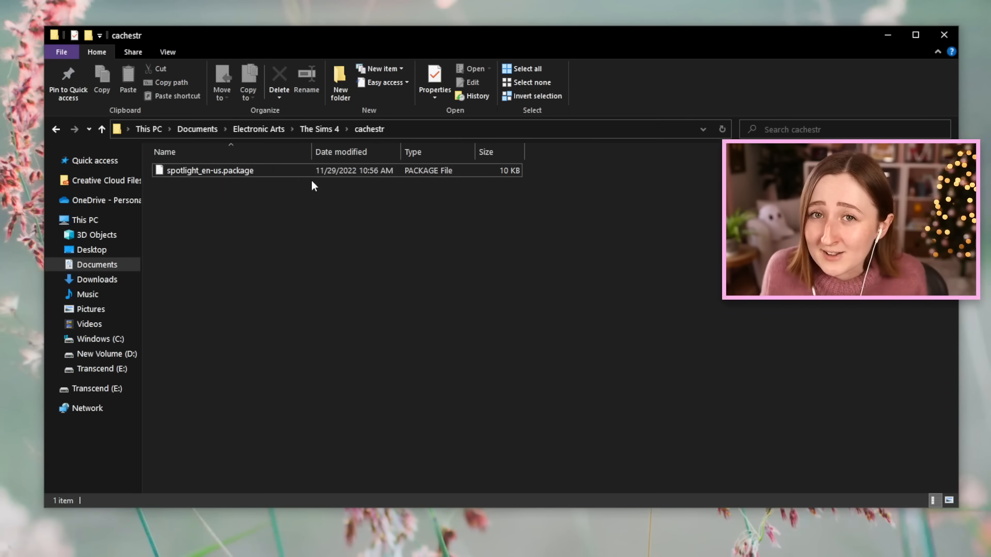
mouse_move(381, 339)
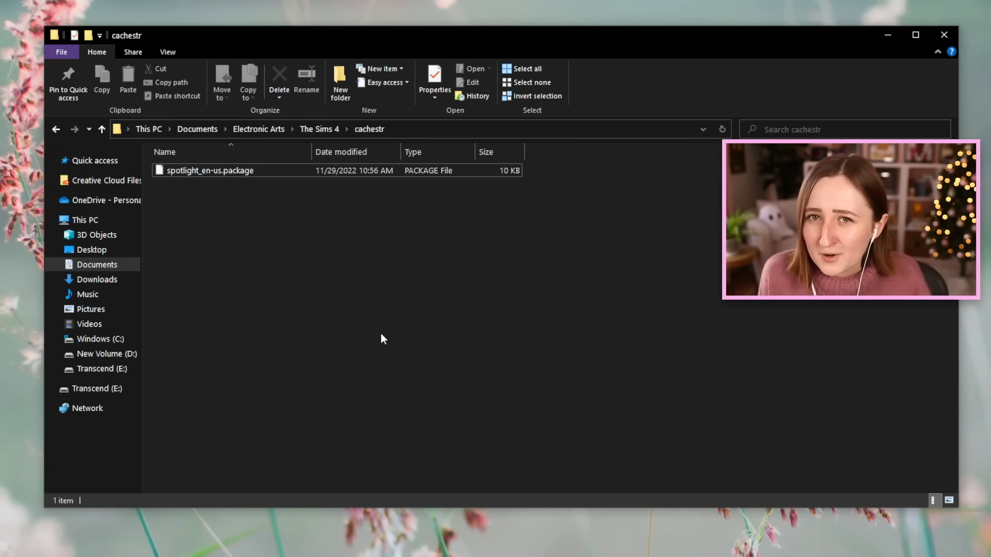
mouse_move(306, 227)
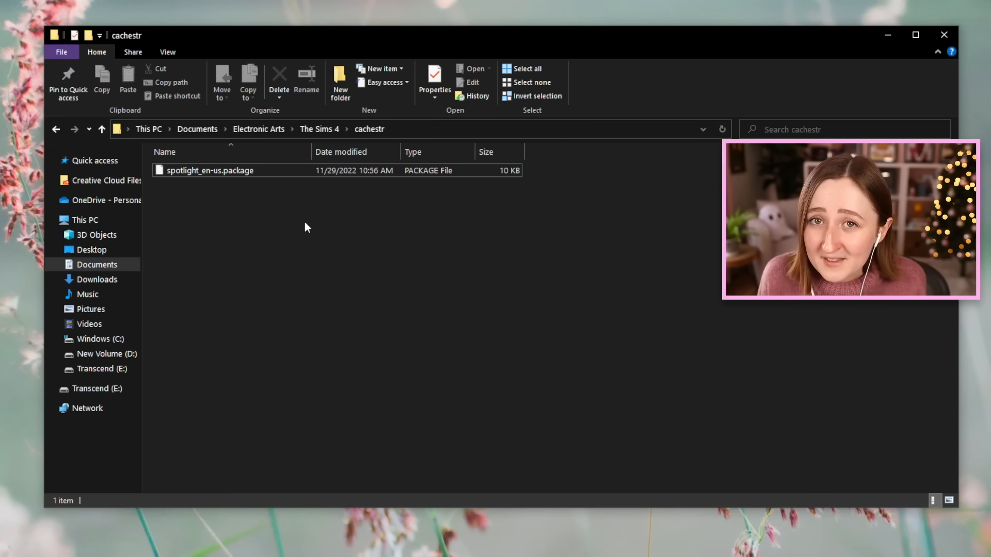
click(319, 129)
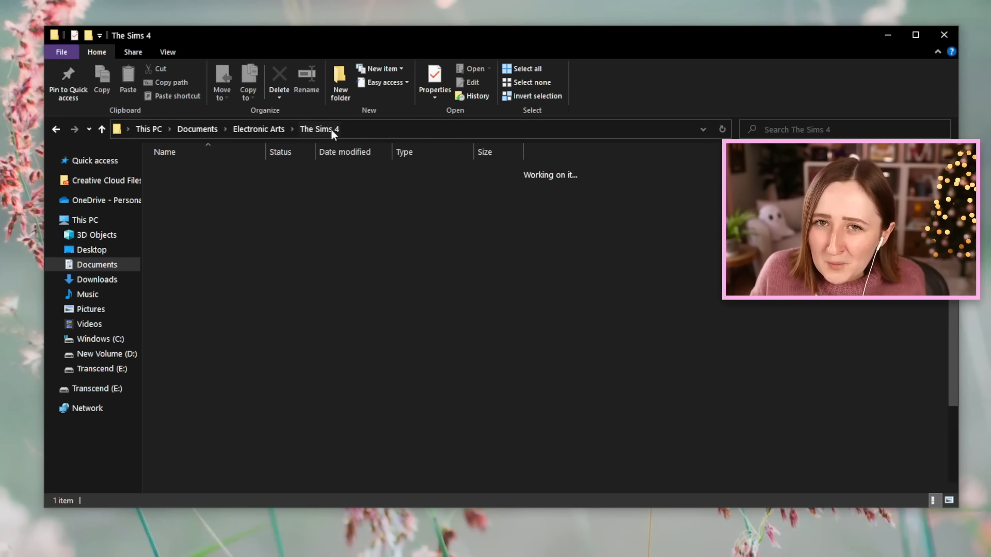
click(194, 196)
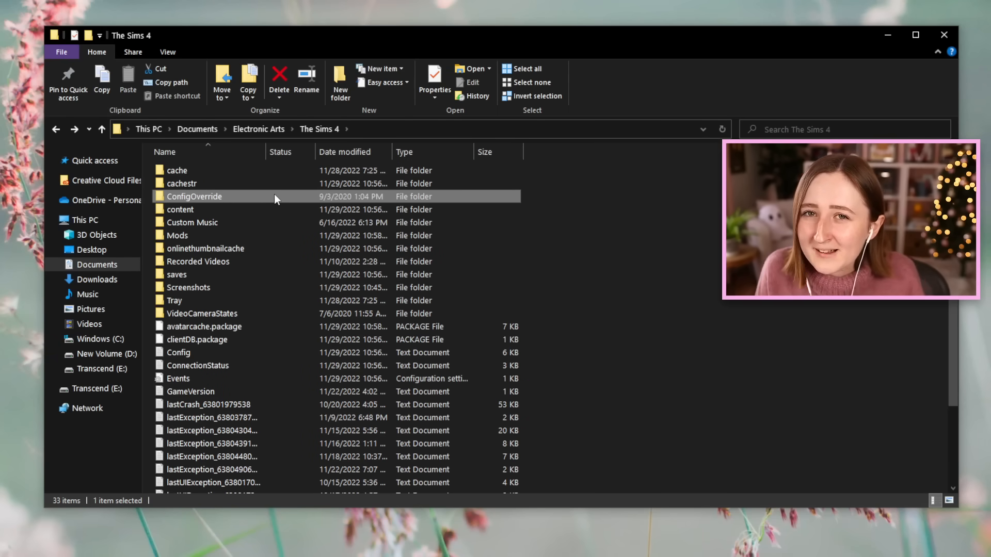
- Open the empty ConfigOverride folder, back out, and open it again
double_click(194, 197)
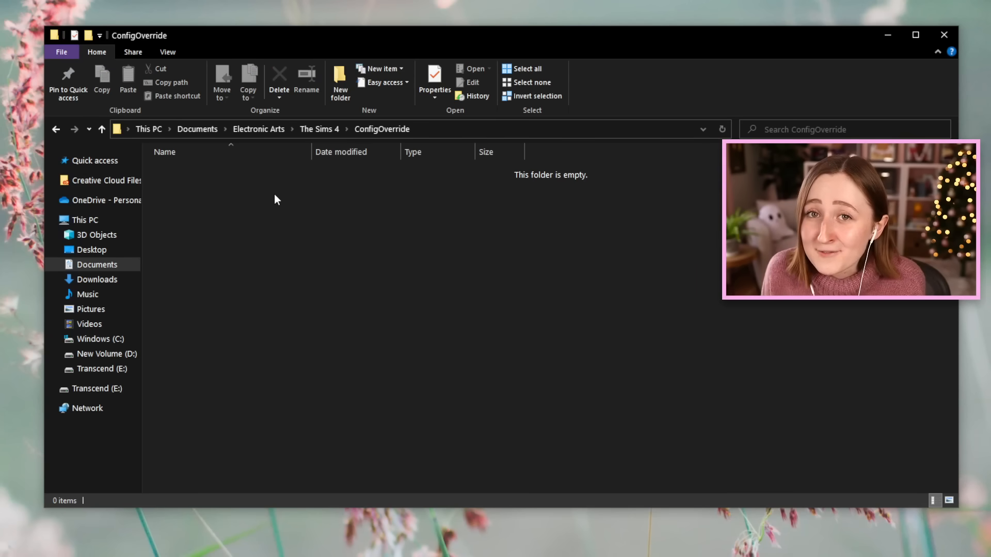
click(56, 129)
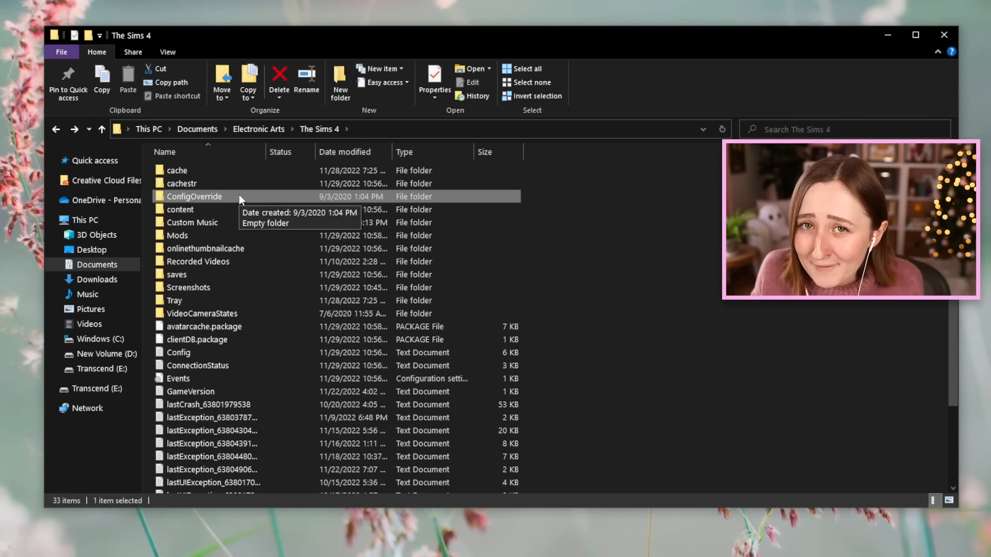
double_click(194, 197)
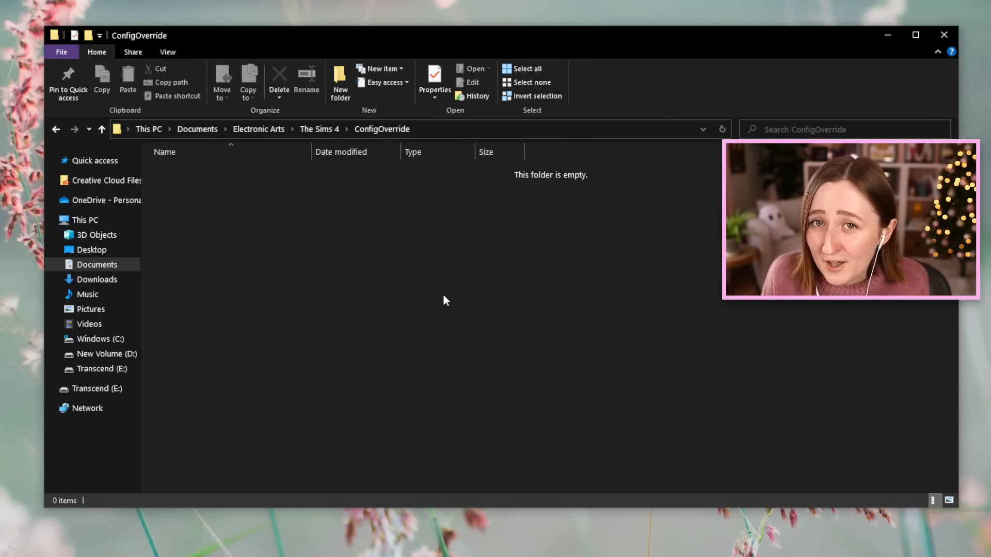
- Switch to Crinrict's User files explained article and scroll through the folder meanings list
click(237, 549)
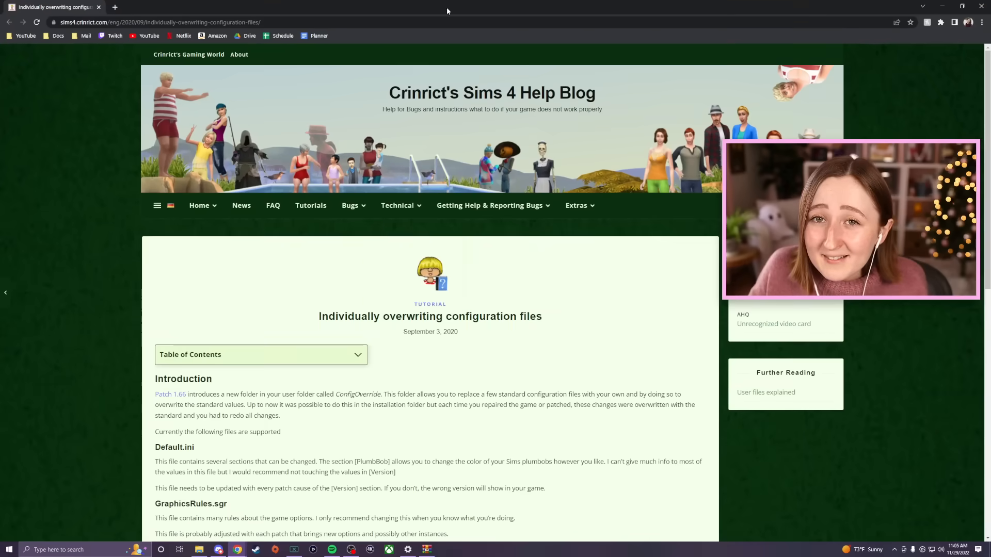
scroll(down, 3)
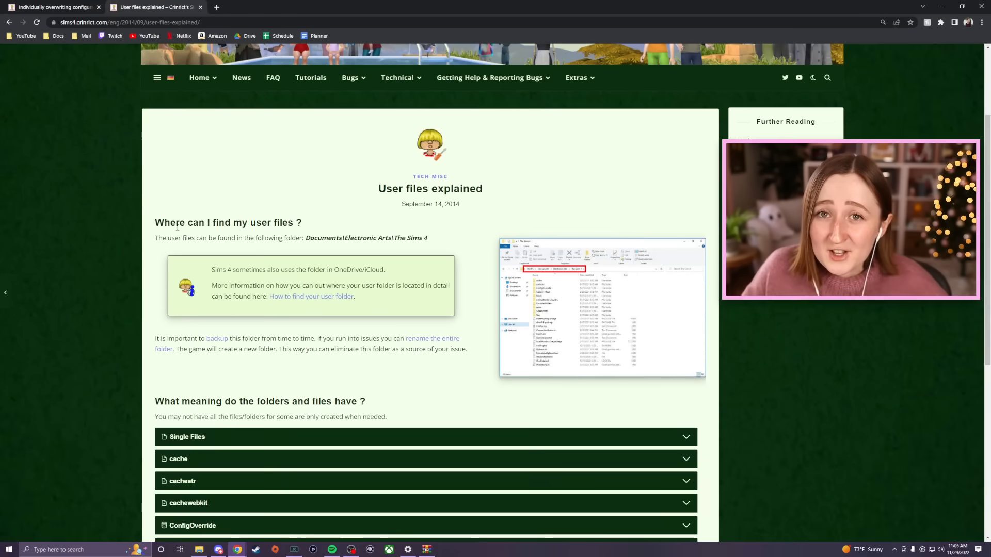
scroll(down, 3)
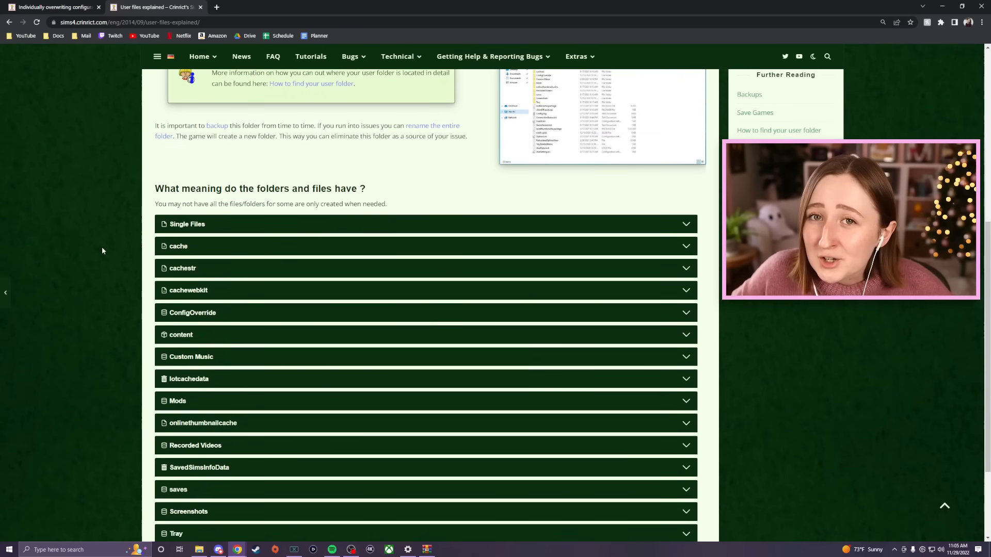
mouse_move(150, 276)
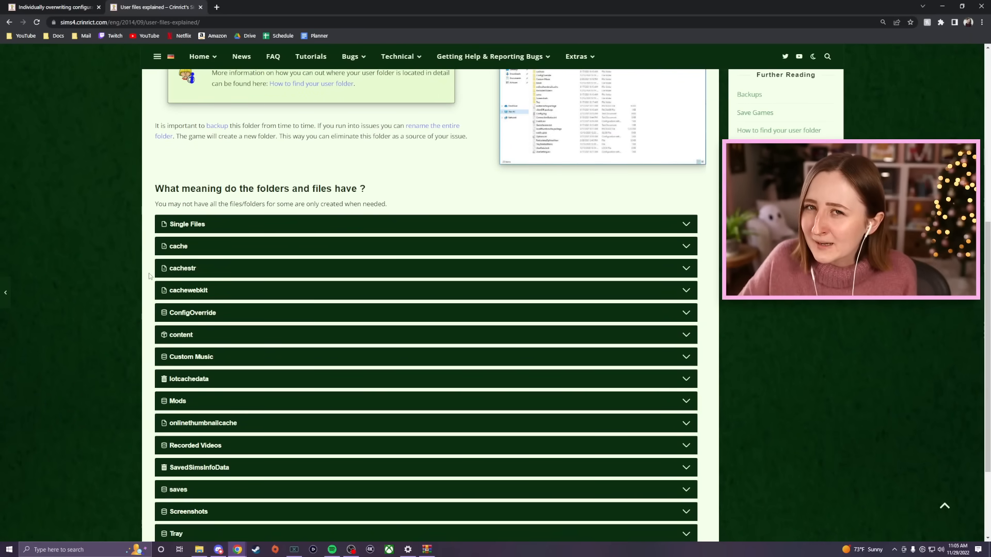
scroll(up, 3)
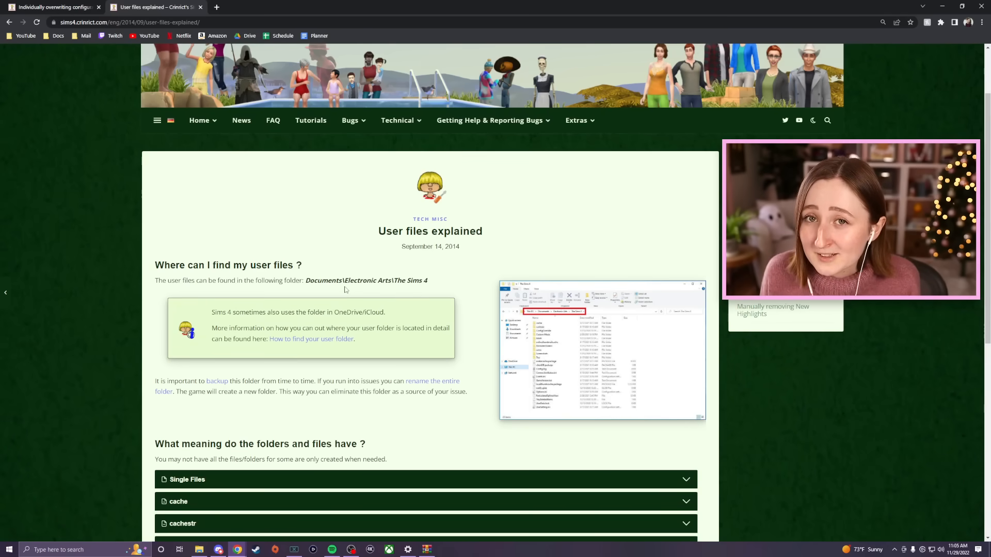
scroll(down, 3)
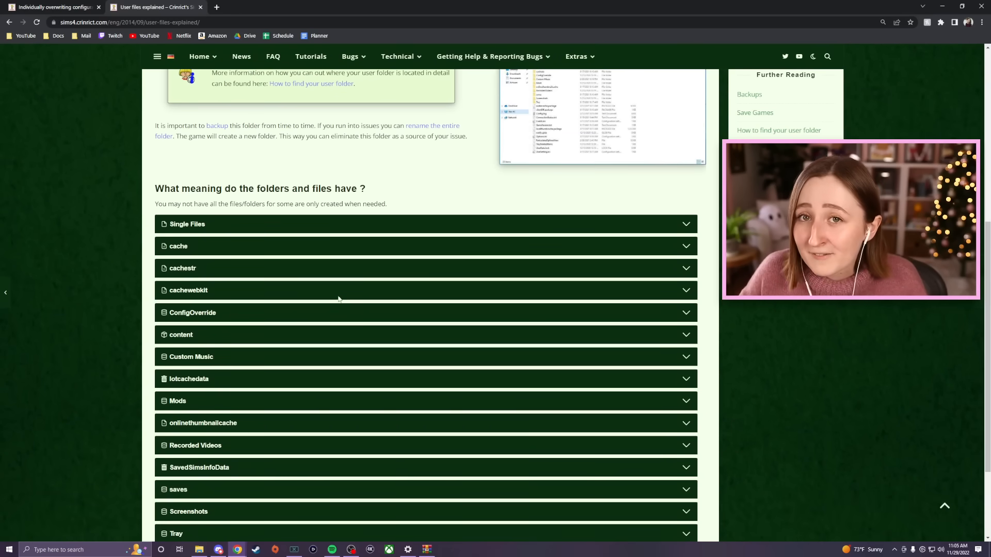
scroll(down, 3)
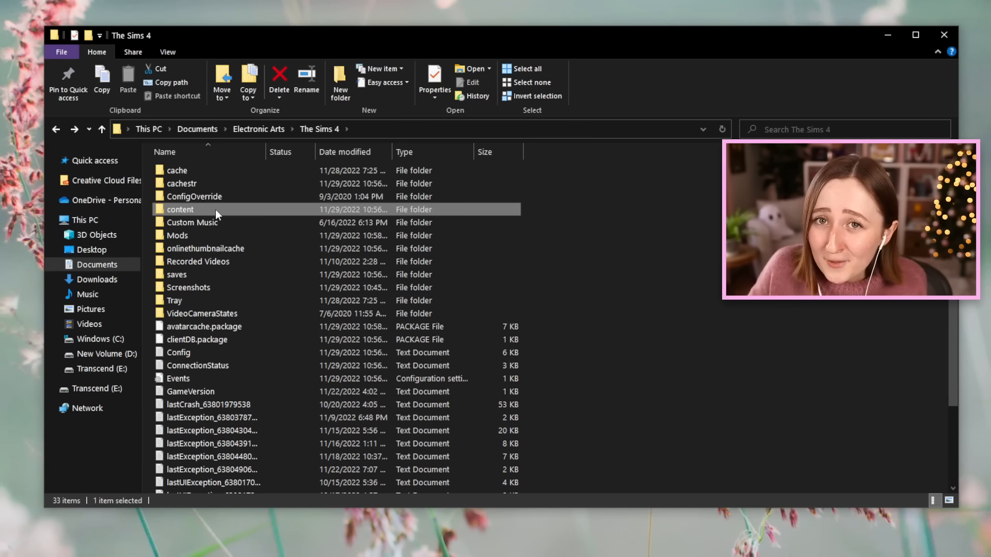
double_click(180, 209)
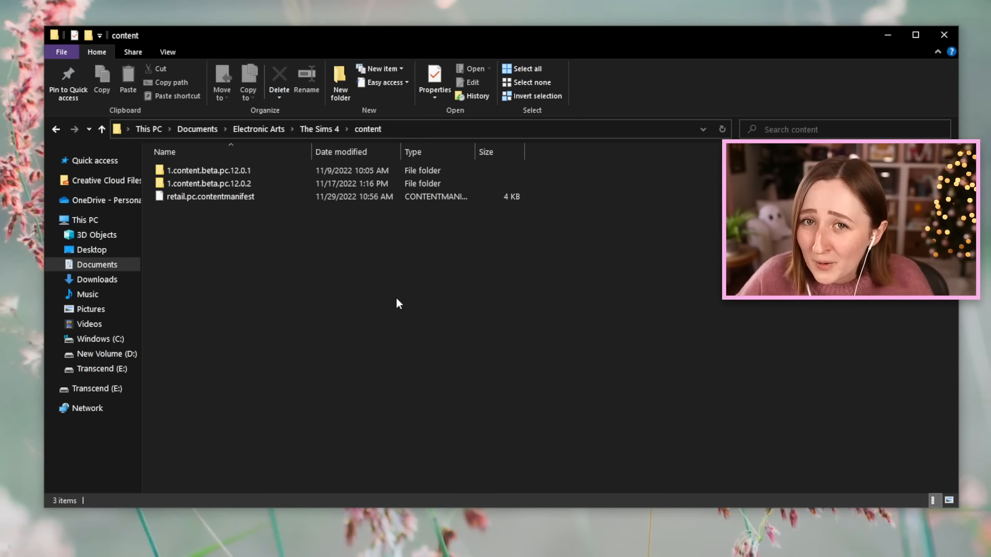
mouse_move(282, 276)
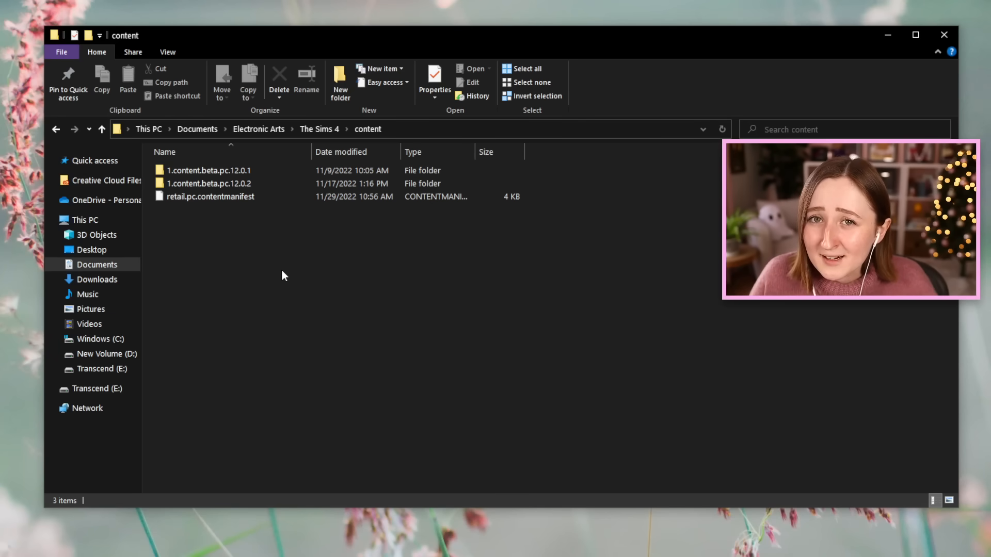
mouse_move(218, 289)
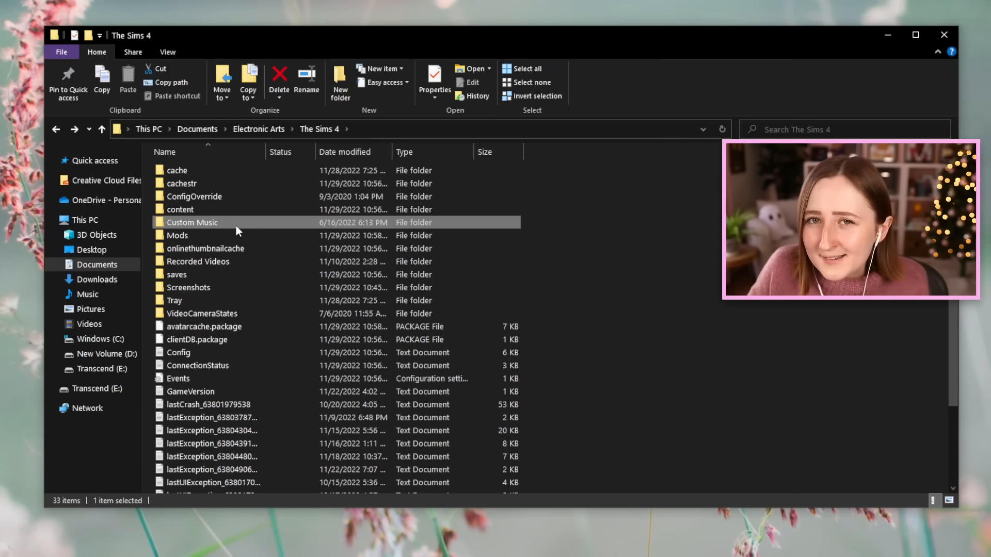
double_click(192, 222)
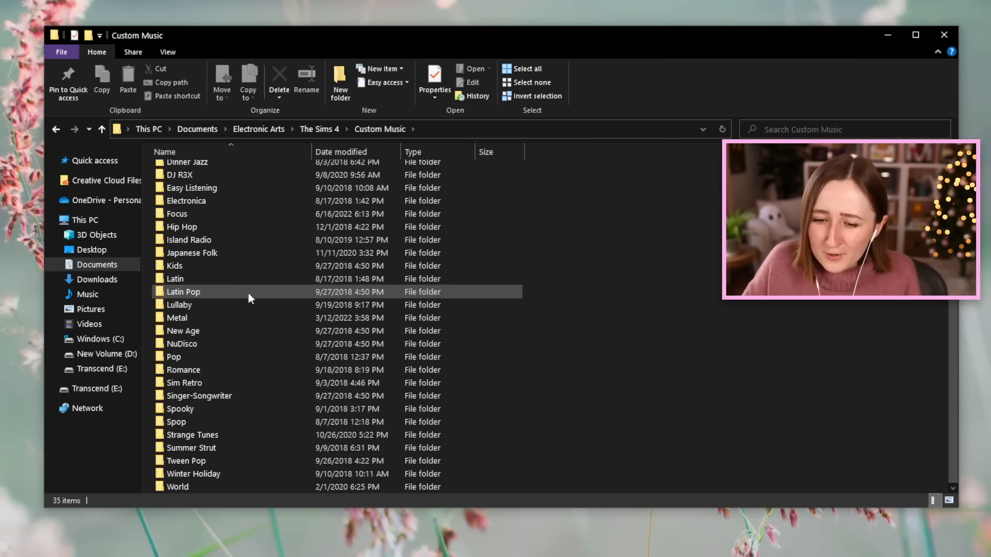
scroll(up, 3)
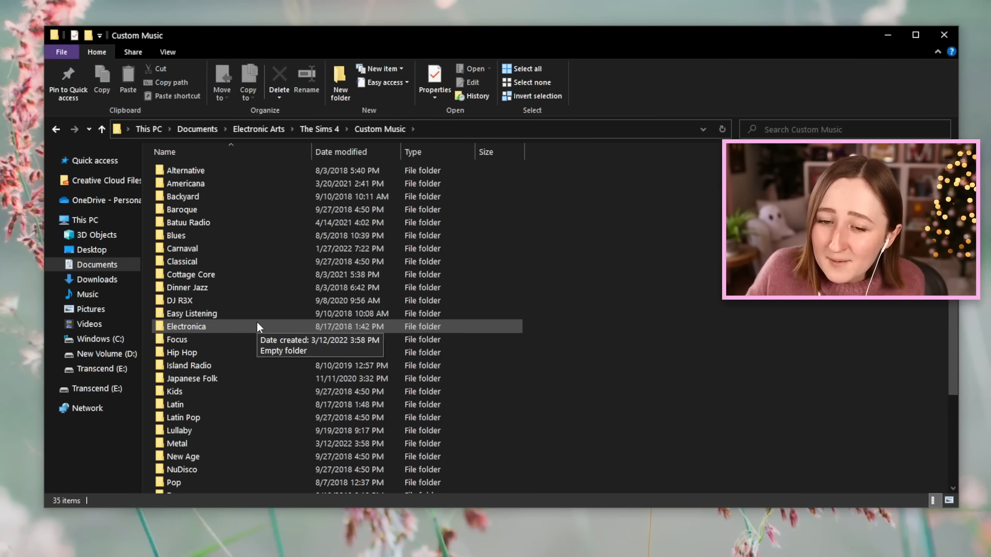
click(191, 274)
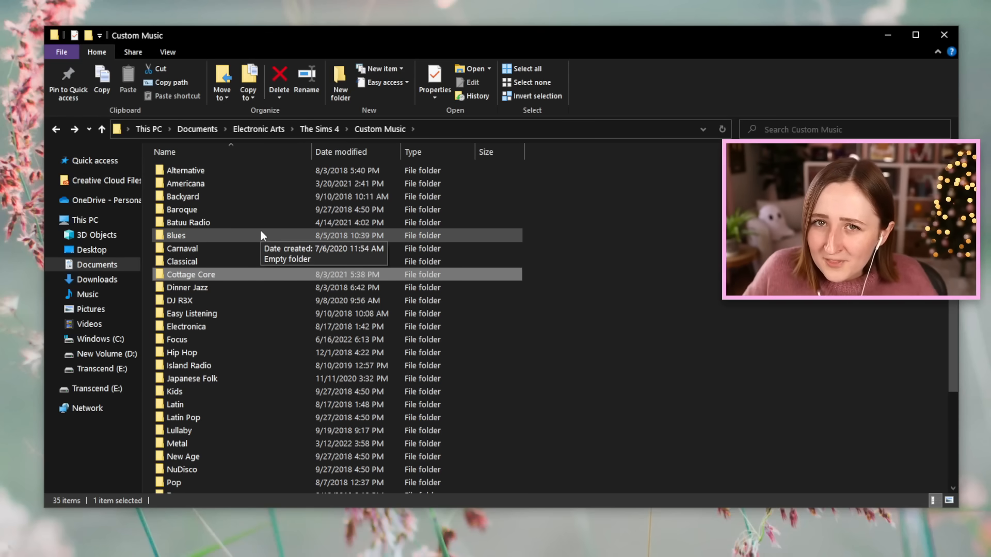
scroll(down, 3)
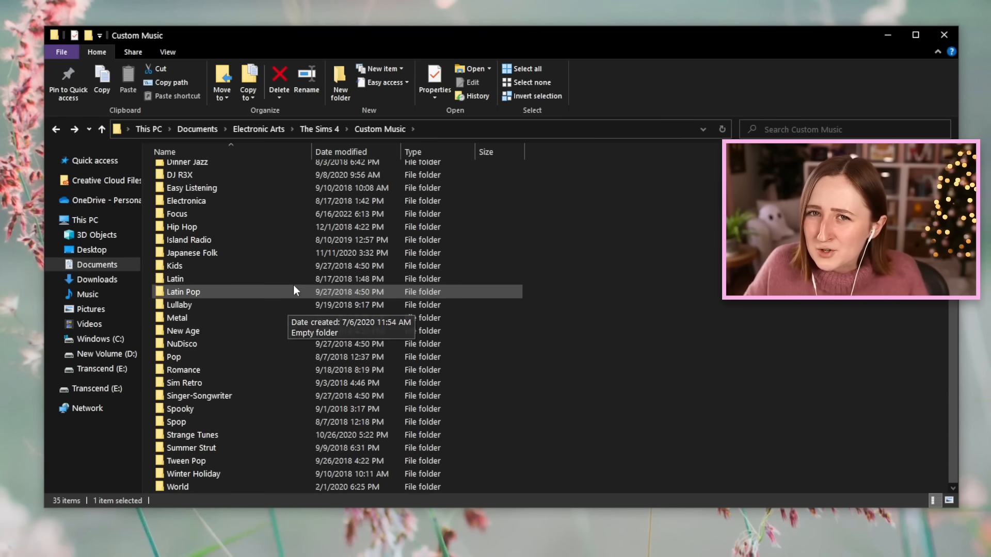
scroll(up, 3)
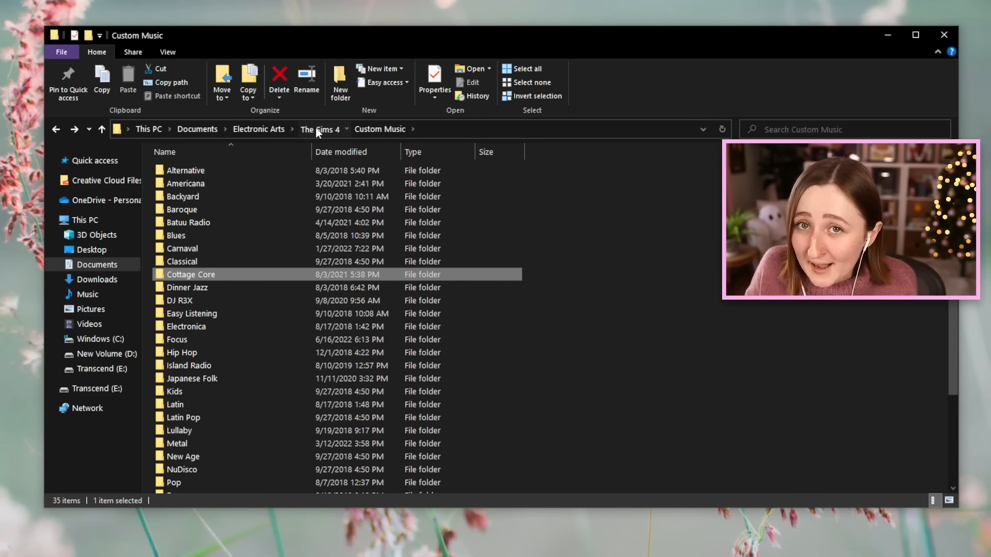
click(318, 129)
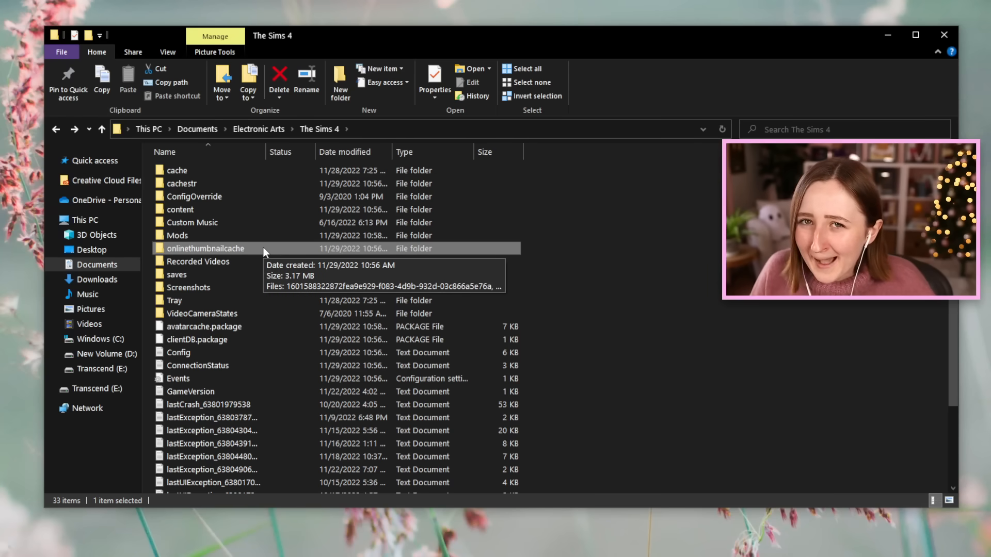
- Open onlinethumbnailcache, select its seven thumbnail images and delete them all
double_click(205, 248)
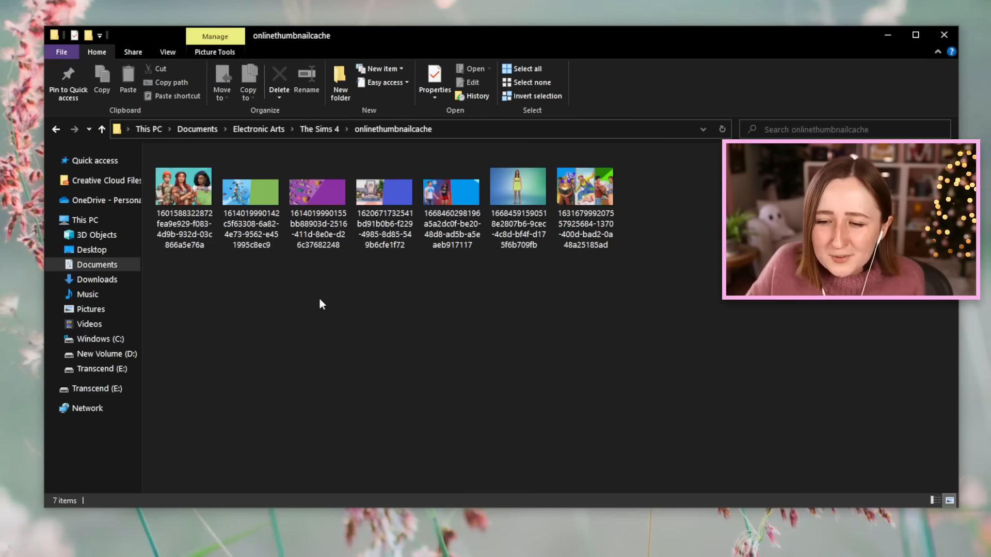
click(318, 192)
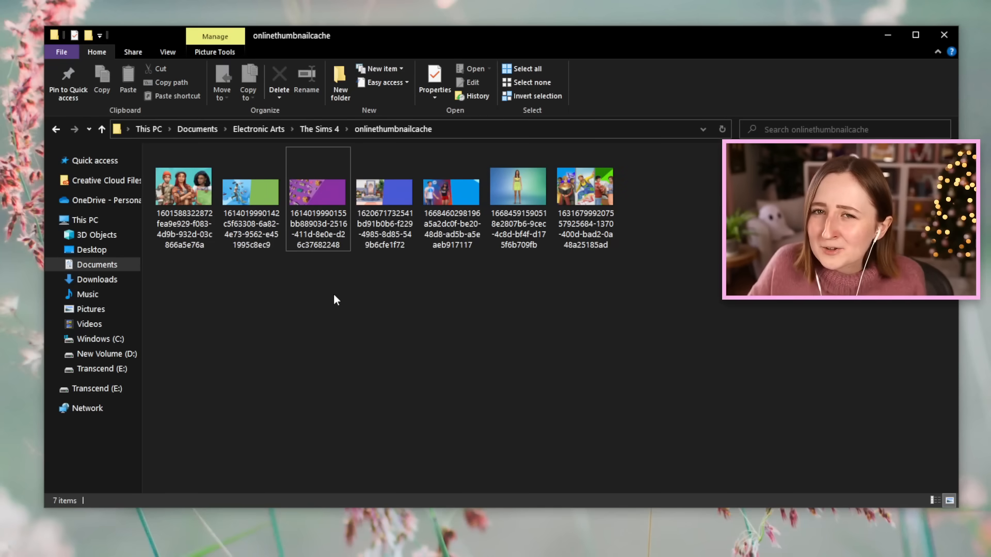
click(318, 189)
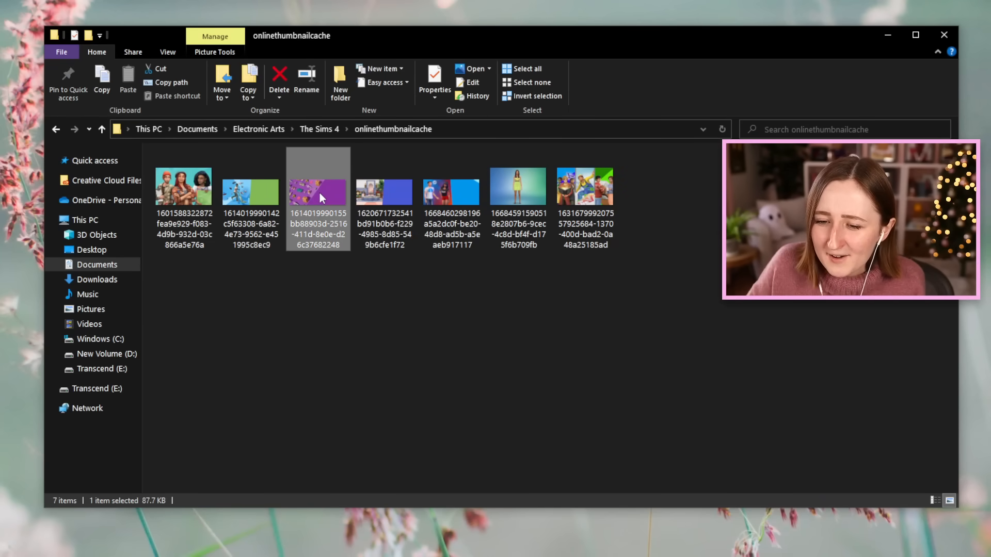
click(517, 185)
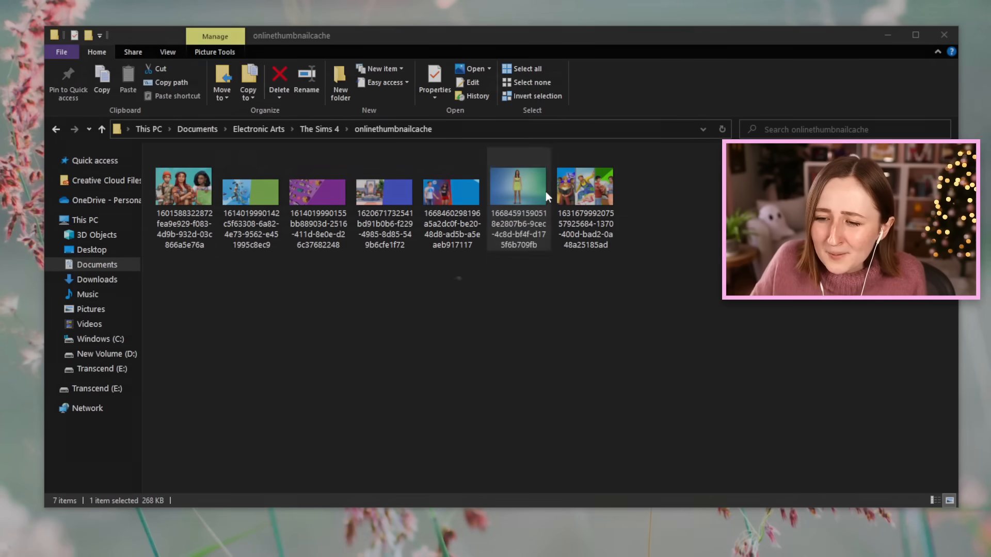
double_click(517, 186)
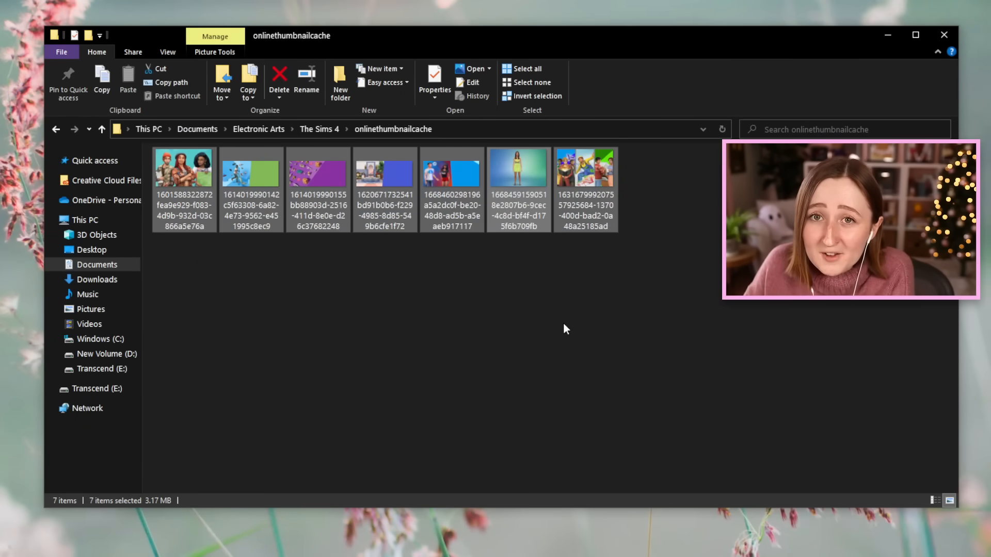
click(279, 76)
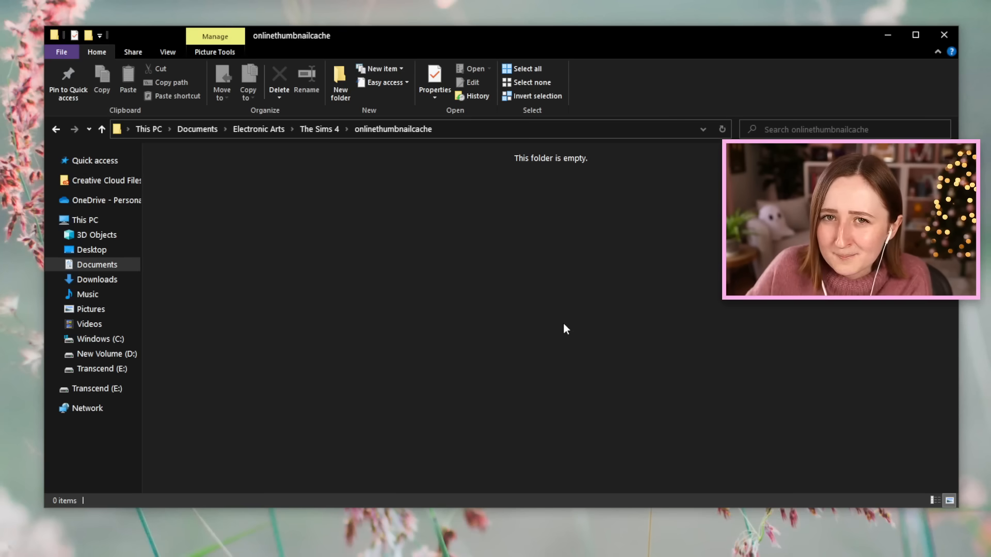
mouse_move(316, 244)
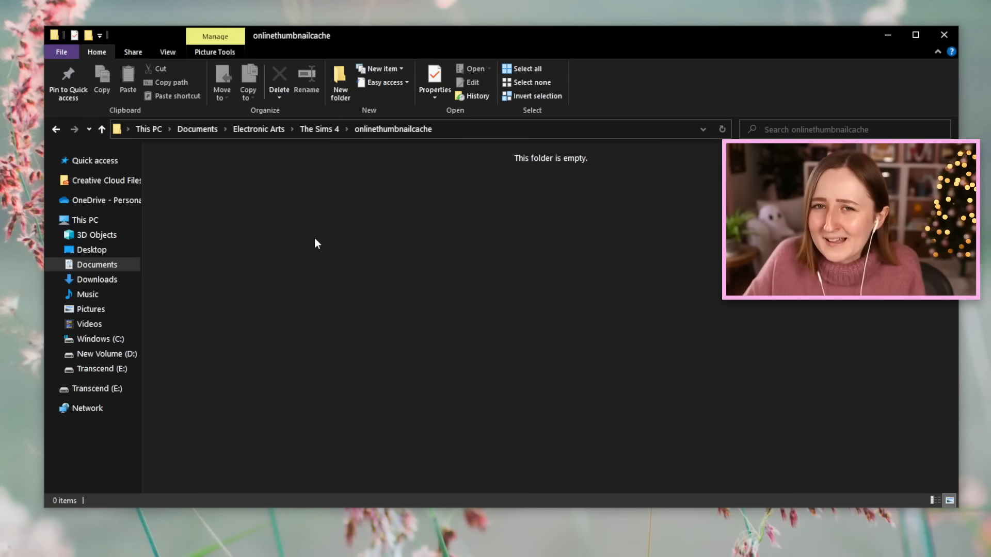
mouse_move(262, 210)
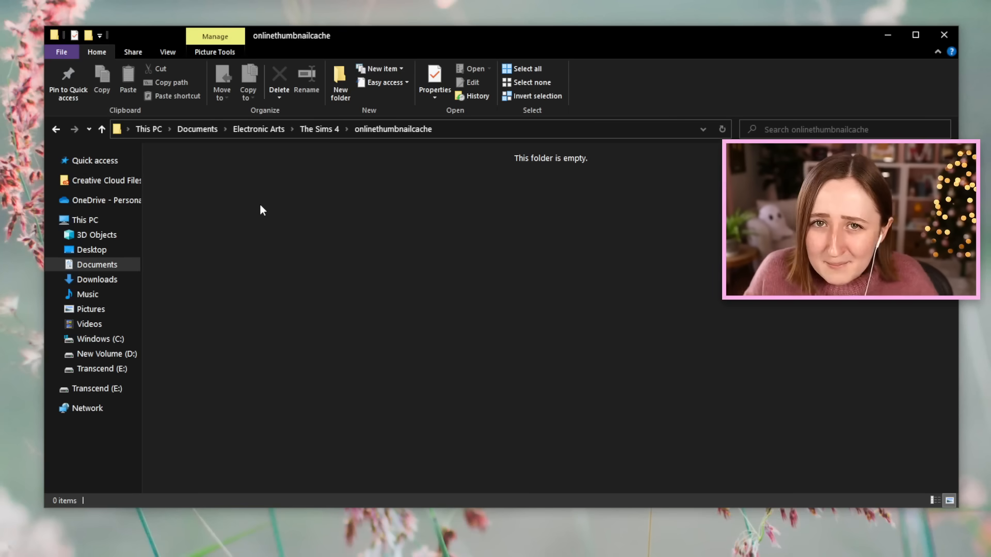
- Go back to The Sims 4 folder and launch The Sims 4 from its shortcut
click(319, 129)
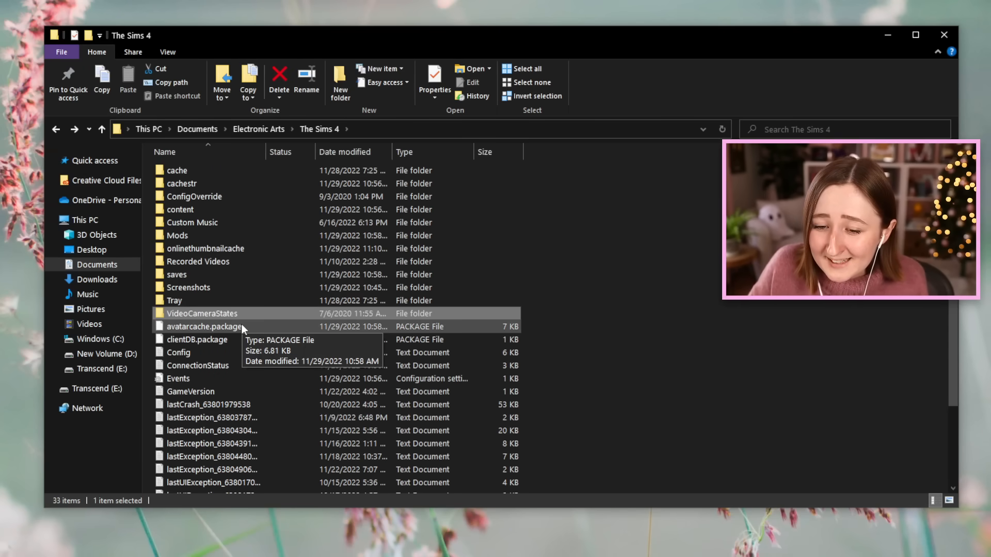
double_click(202, 313)
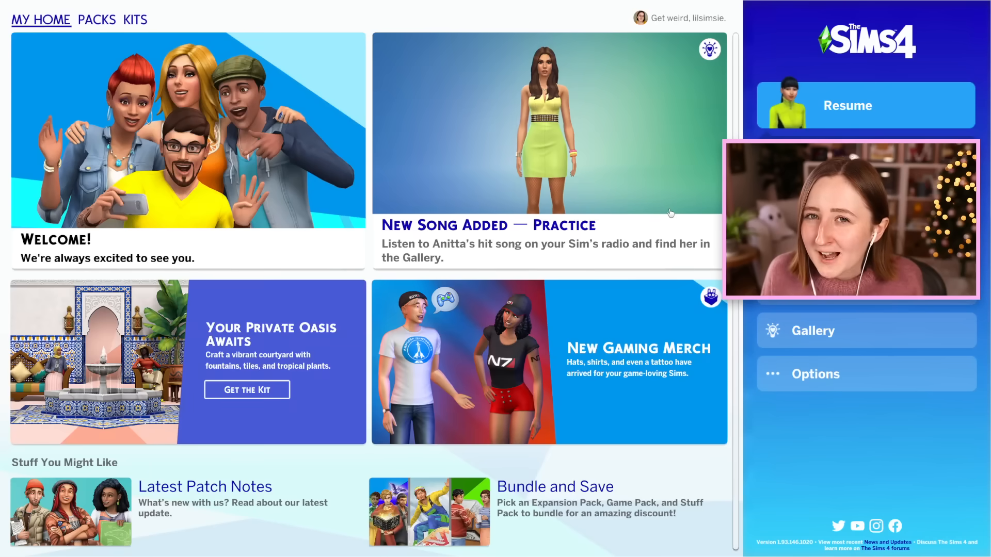
- Resume the last saved game from The Sims 4 main menu
click(848, 106)
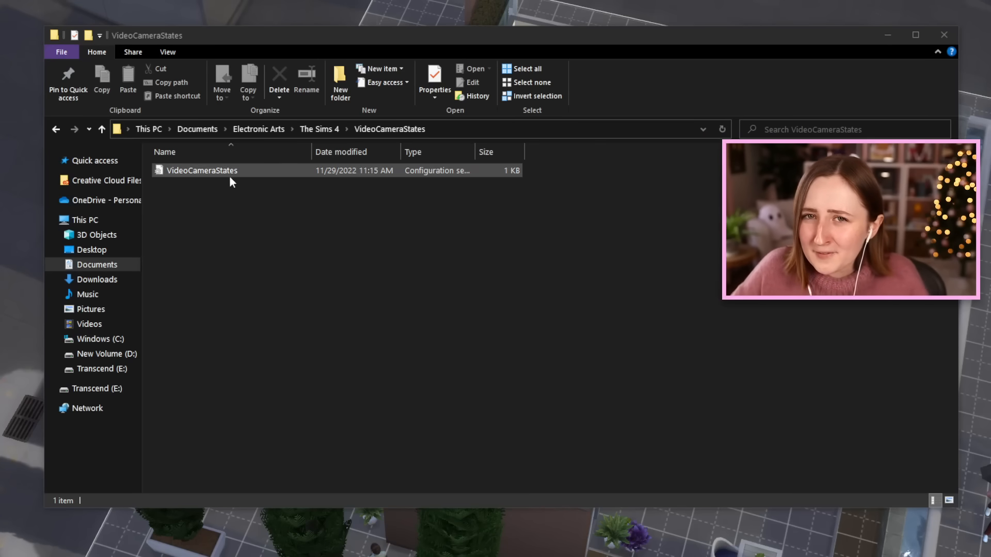
click(288, 189)
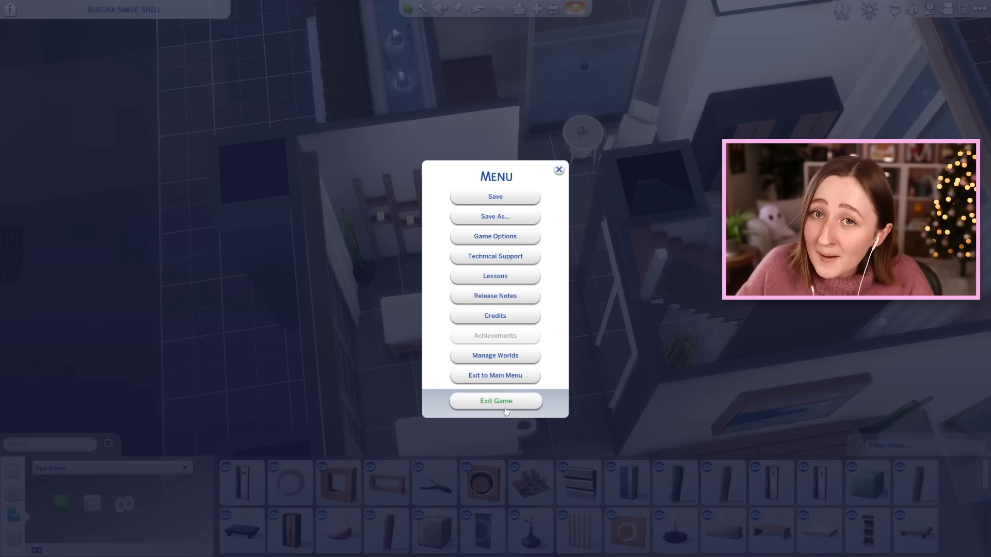
mouse_move(521, 314)
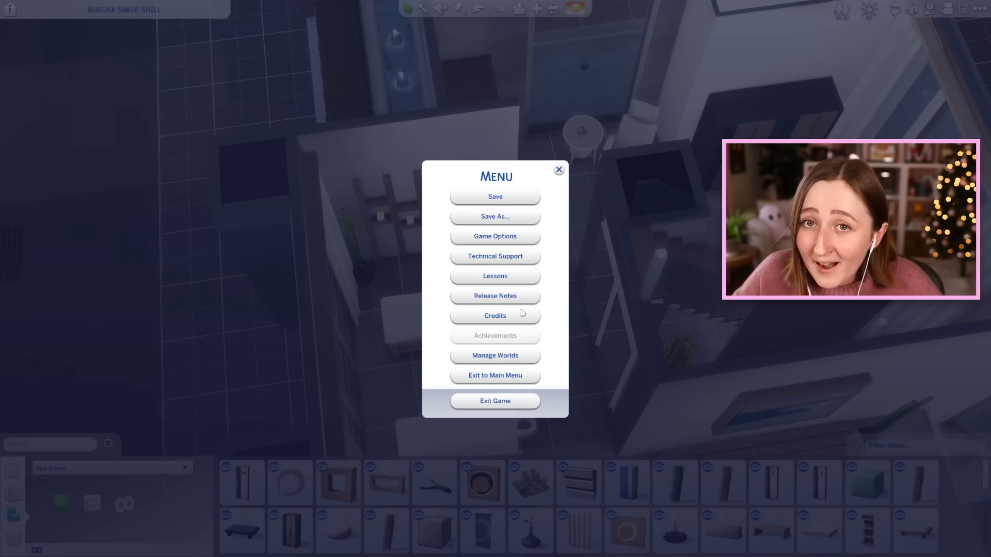
- Choose Exit Game from the game menu to quit The Sims 4
click(557, 169)
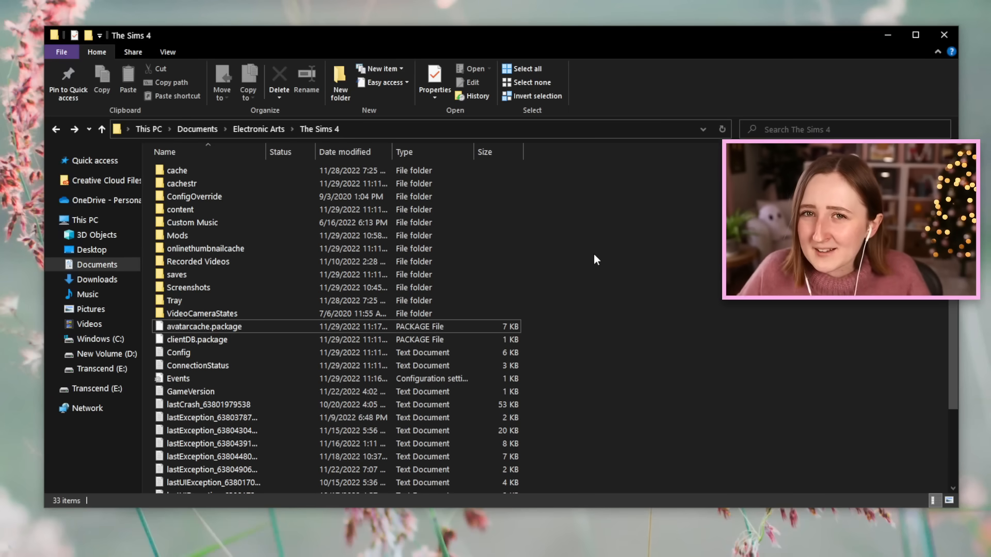
- Browse the regenerated files, selecting Config, ConnectionStatus and Events in turn
scroll(down, 3)
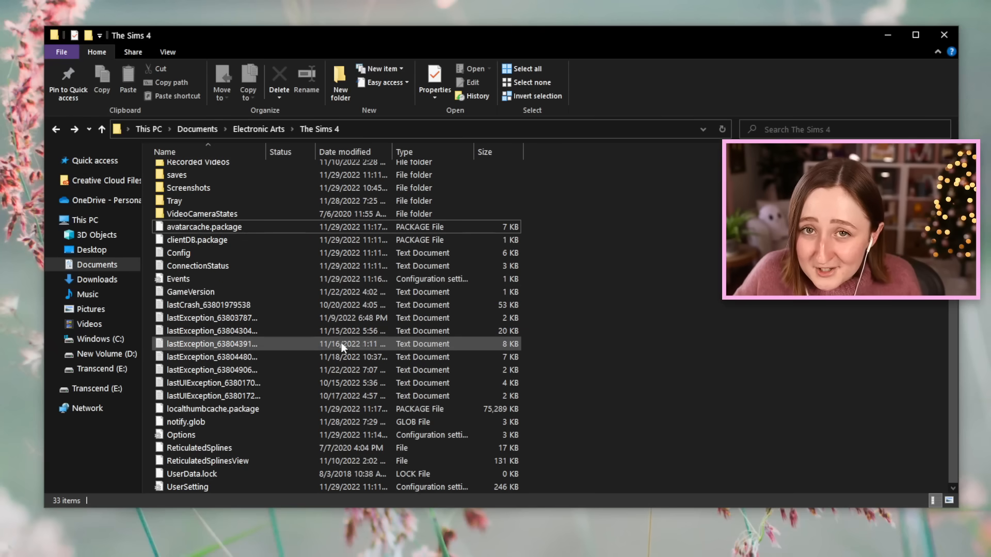
scroll(up, 3)
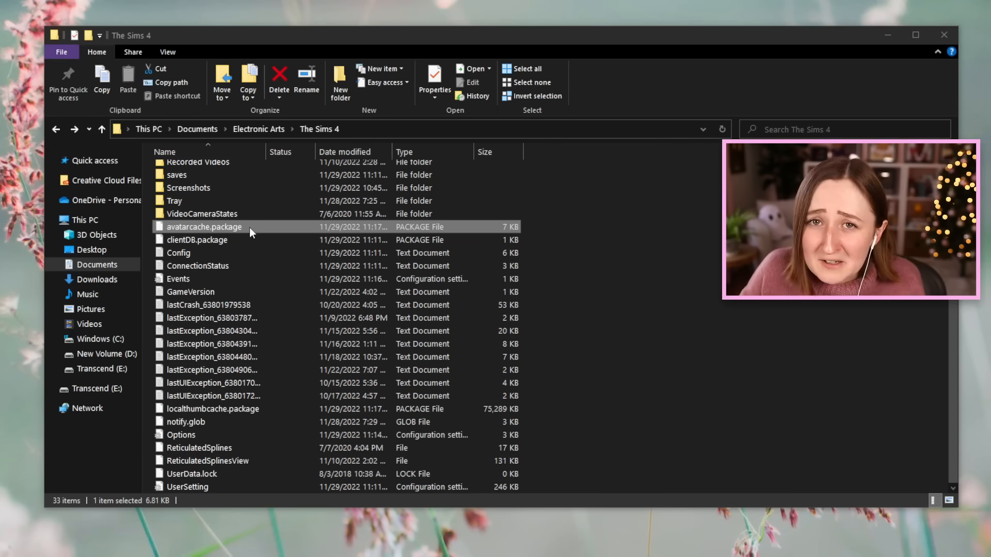
click(197, 239)
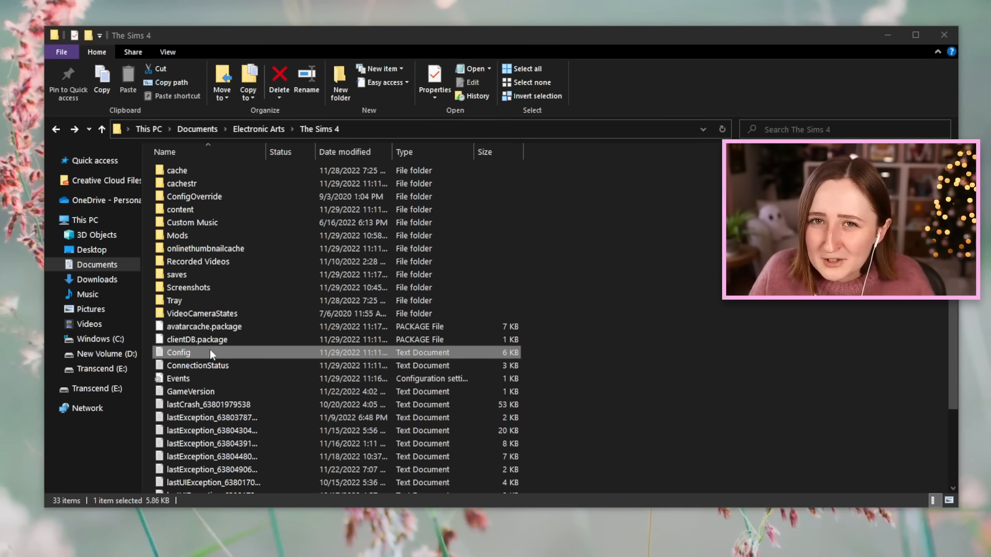
click(195, 197)
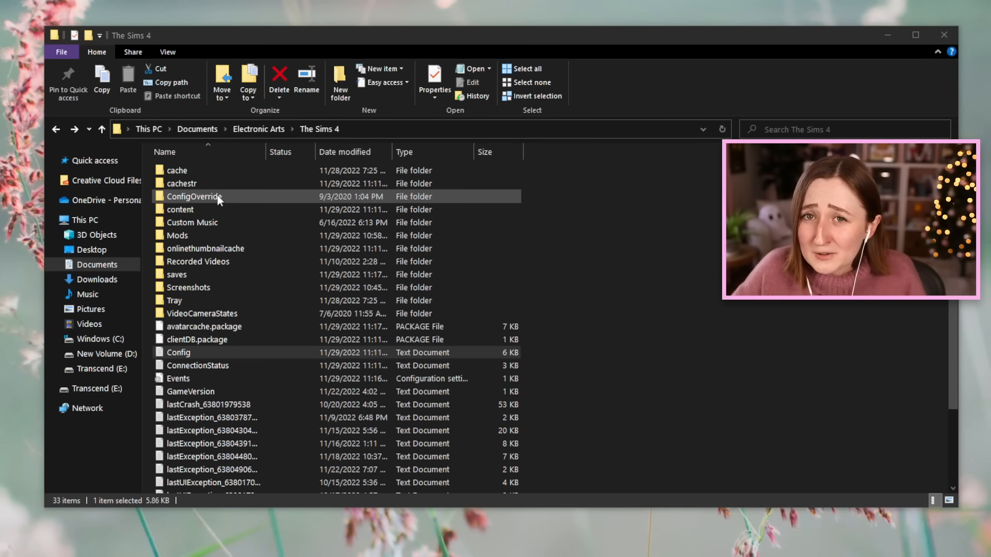
click(178, 235)
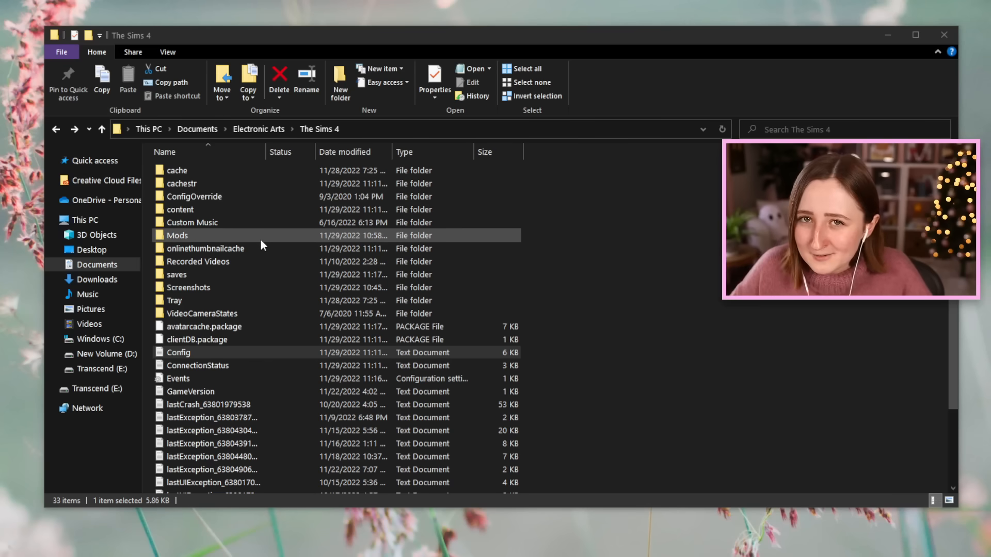
click(179, 352)
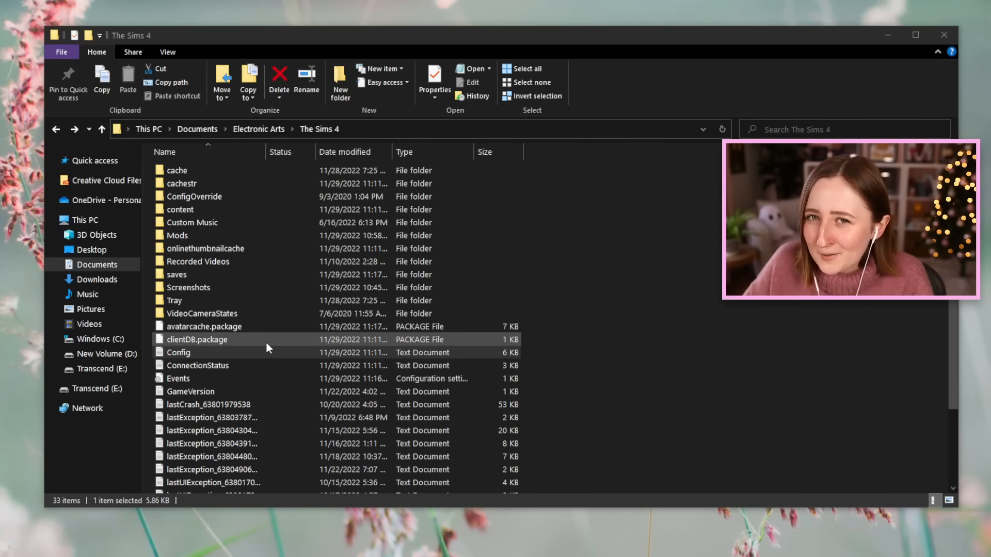
click(179, 352)
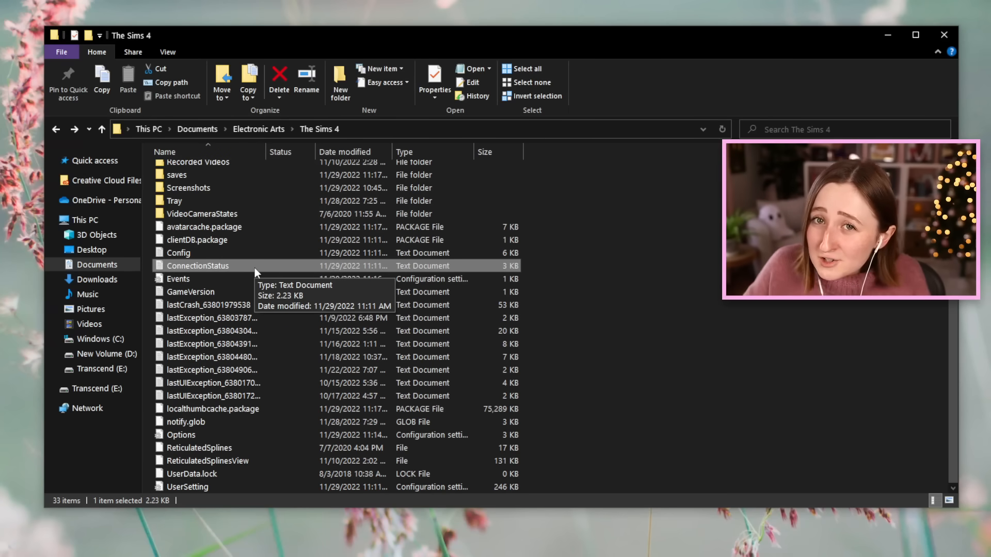
click(189, 278)
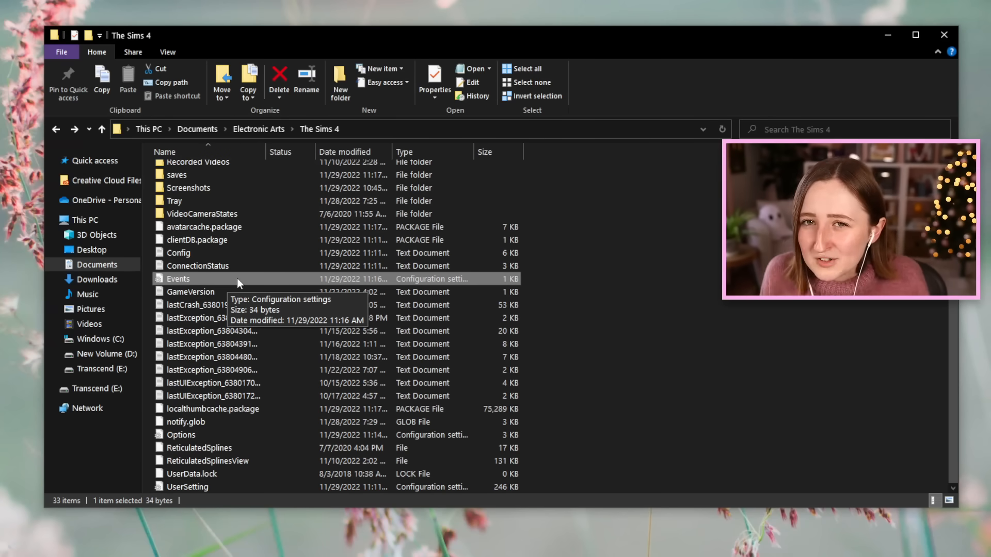
- Read version 1.93.146.1020 in GameVersion via Notepad, close it, then open the lastCrash log
click(191, 291)
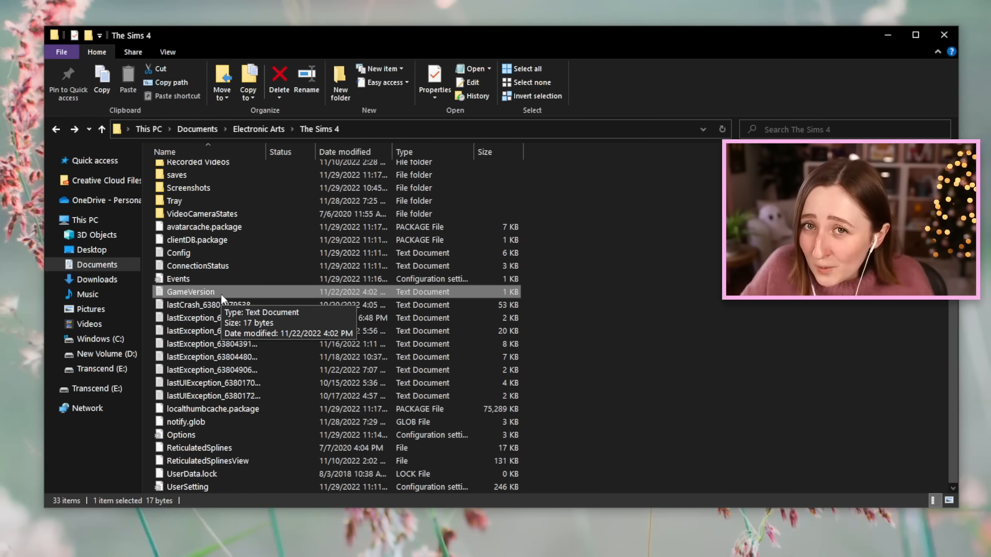
double_click(191, 291)
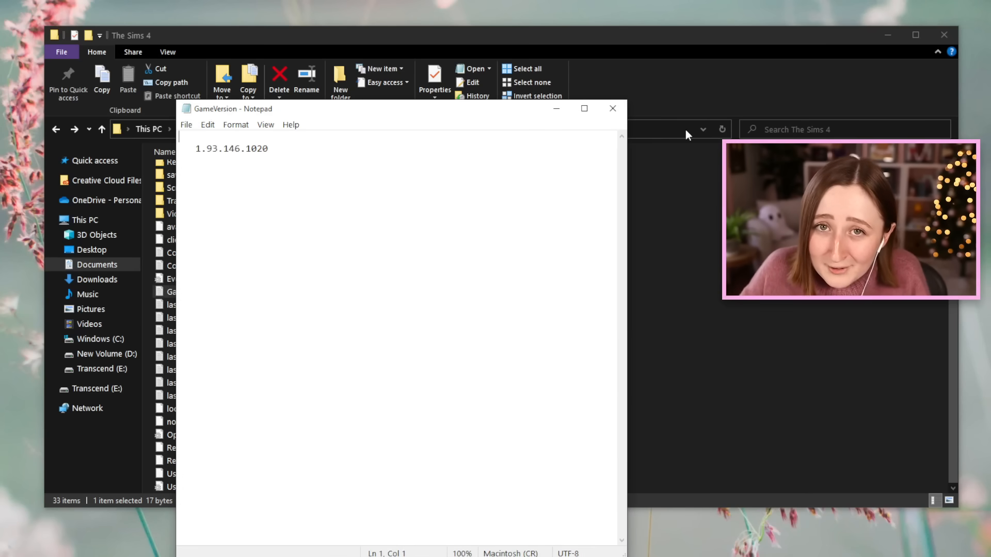
click(611, 108)
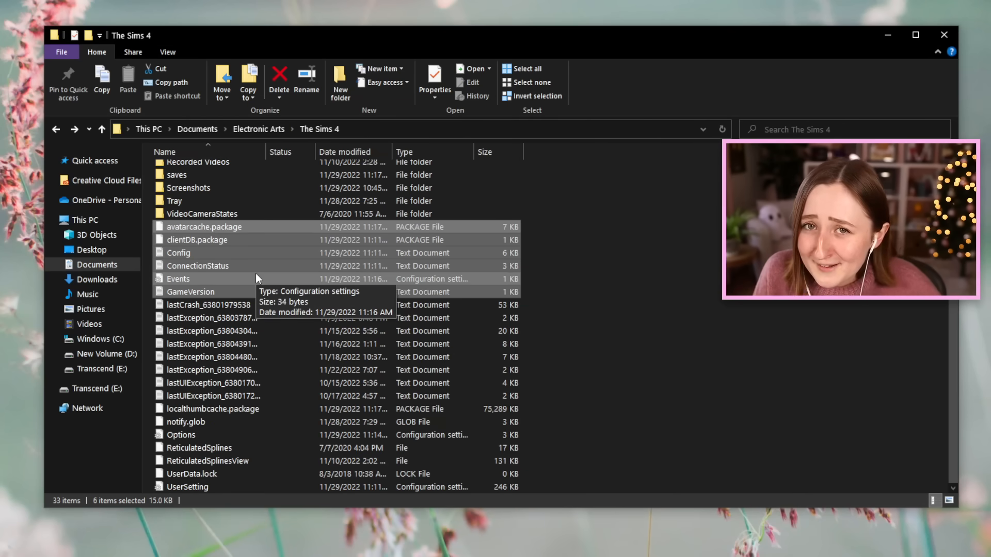
click(209, 305)
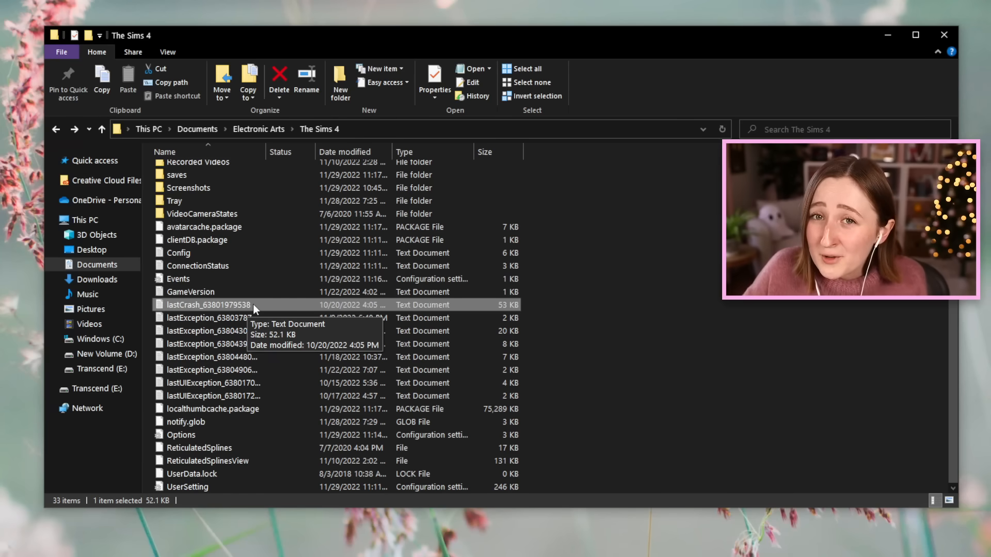
mouse_move(209, 306)
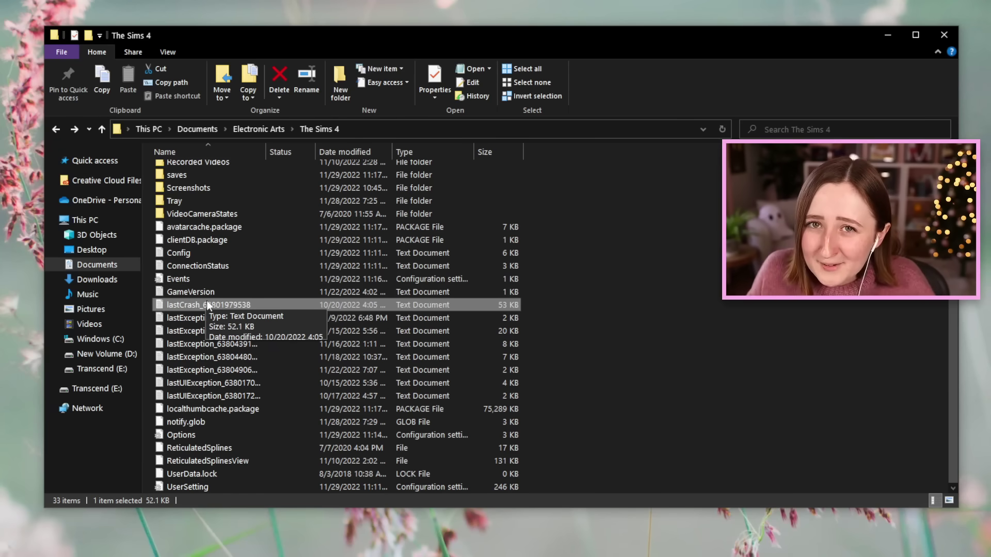
double_click(208, 305)
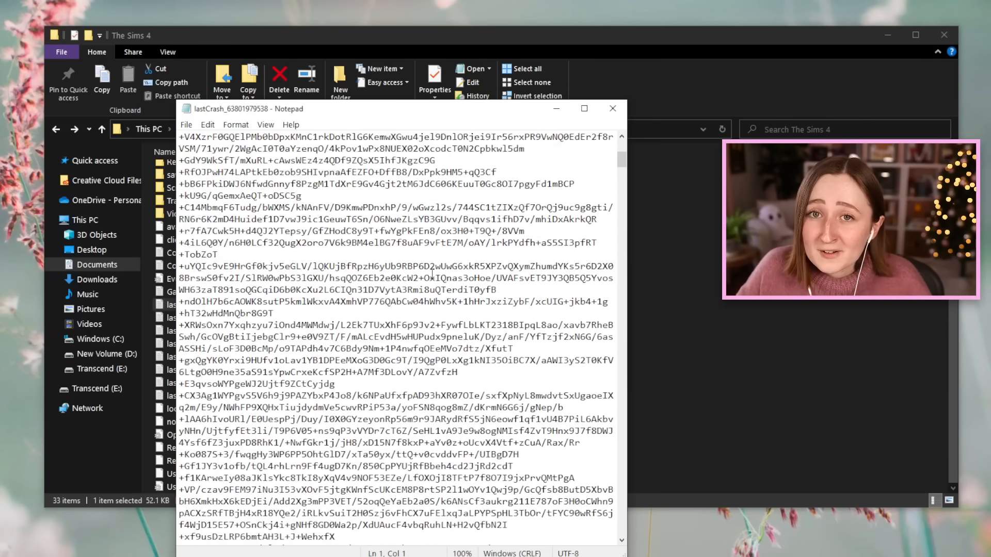
scroll(down, 3)
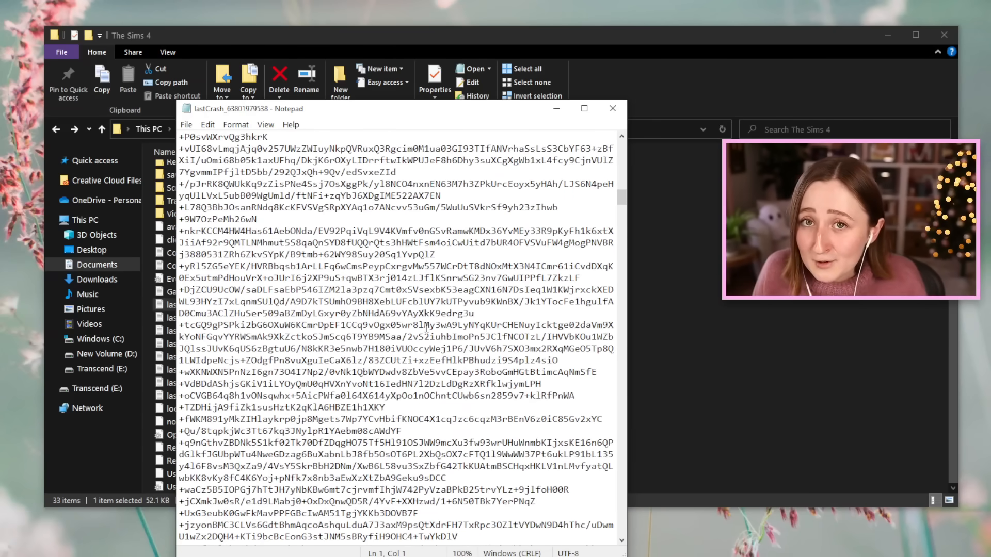
click(611, 109)
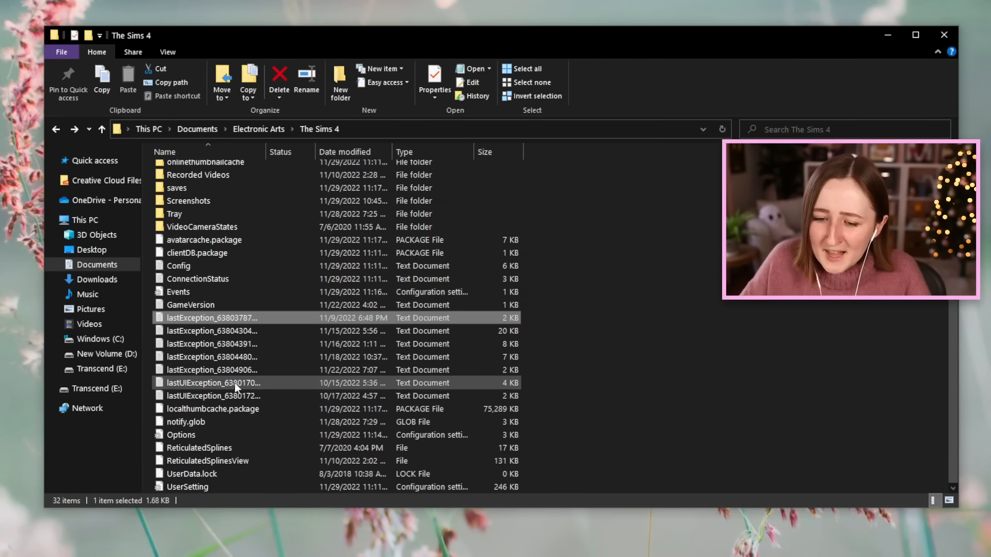
click(211, 396)
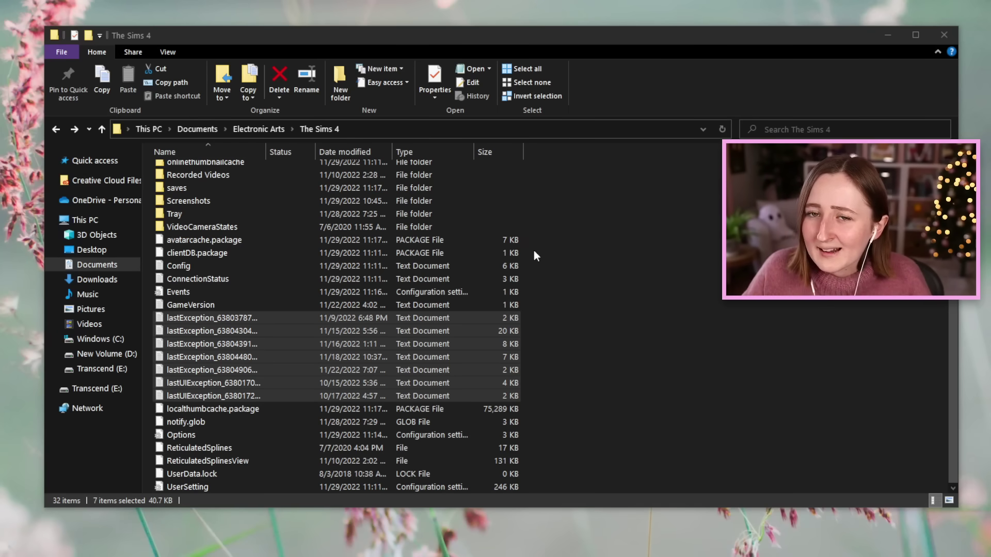
click(212, 344)
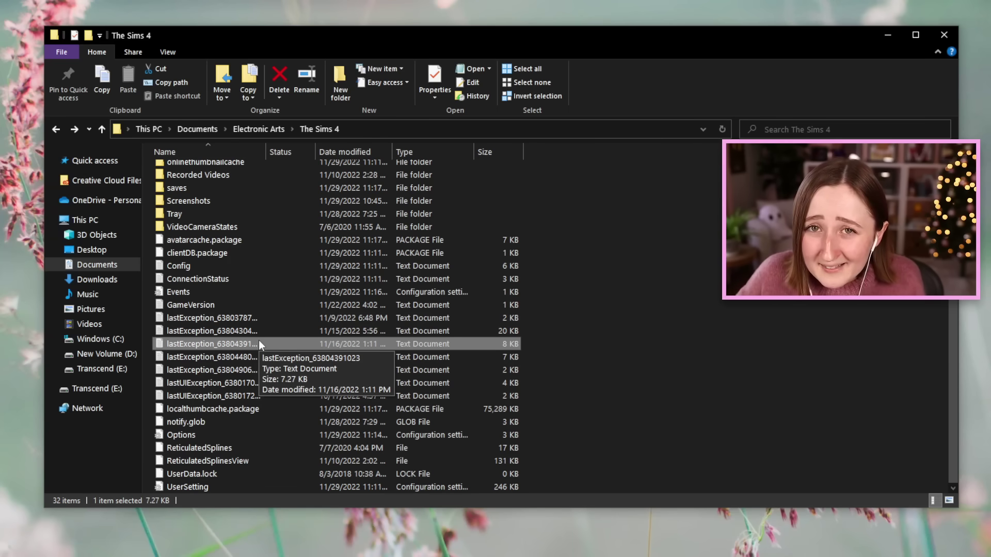
double_click(212, 344)
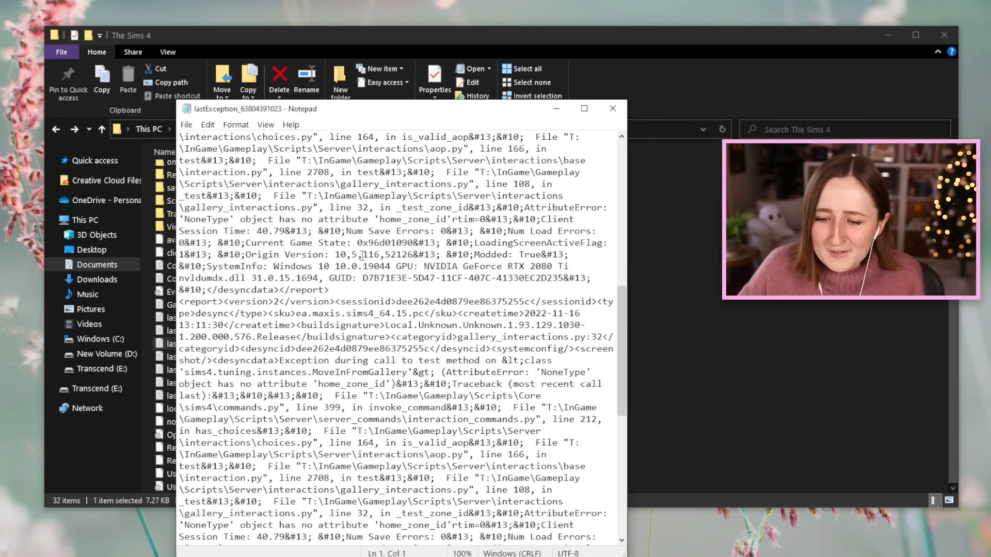
scroll(down, 3)
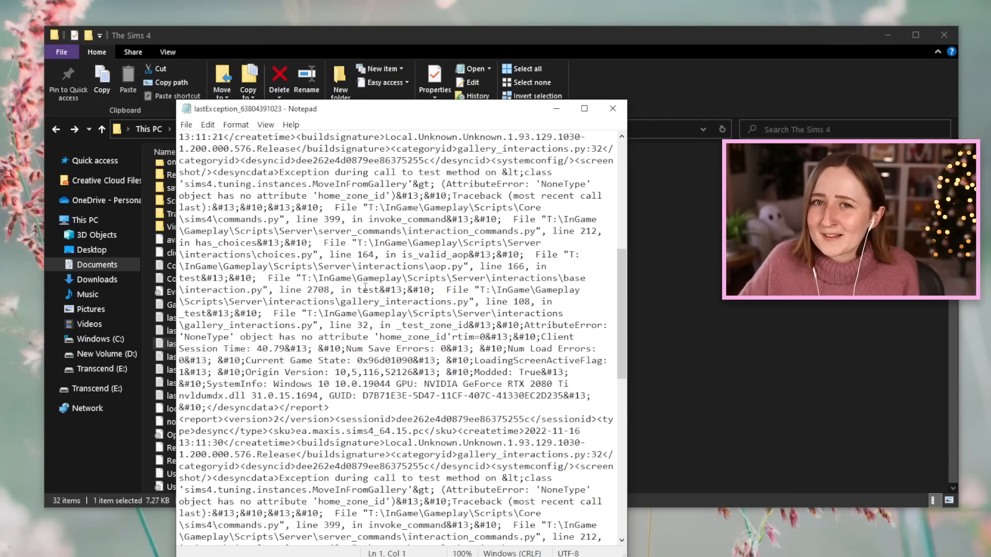
scroll(up, 3)
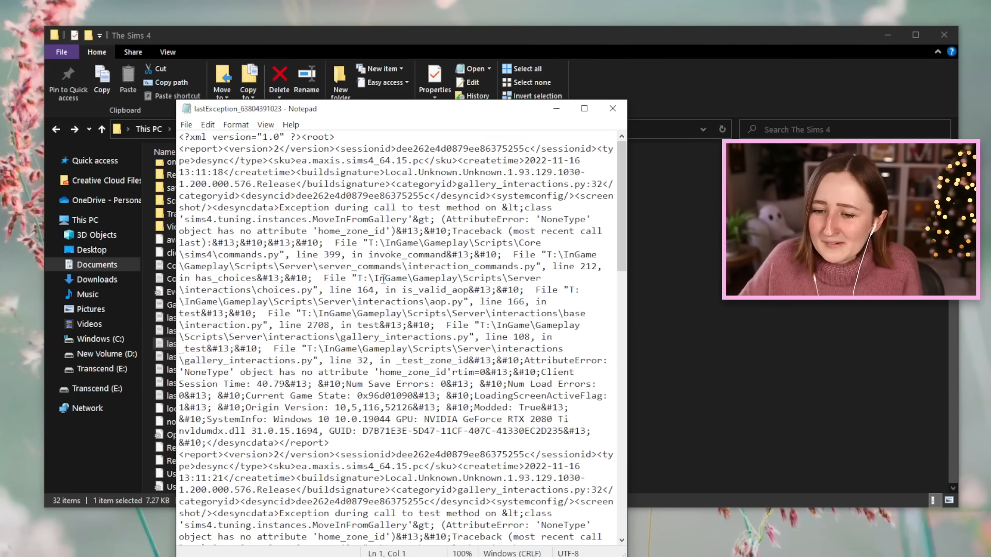
click(611, 107)
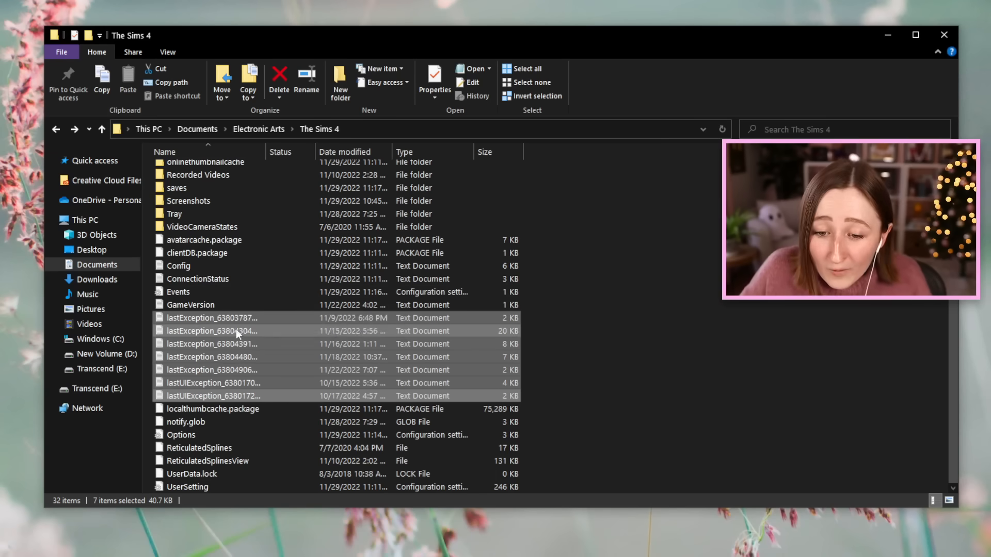
mouse_move(213, 388)
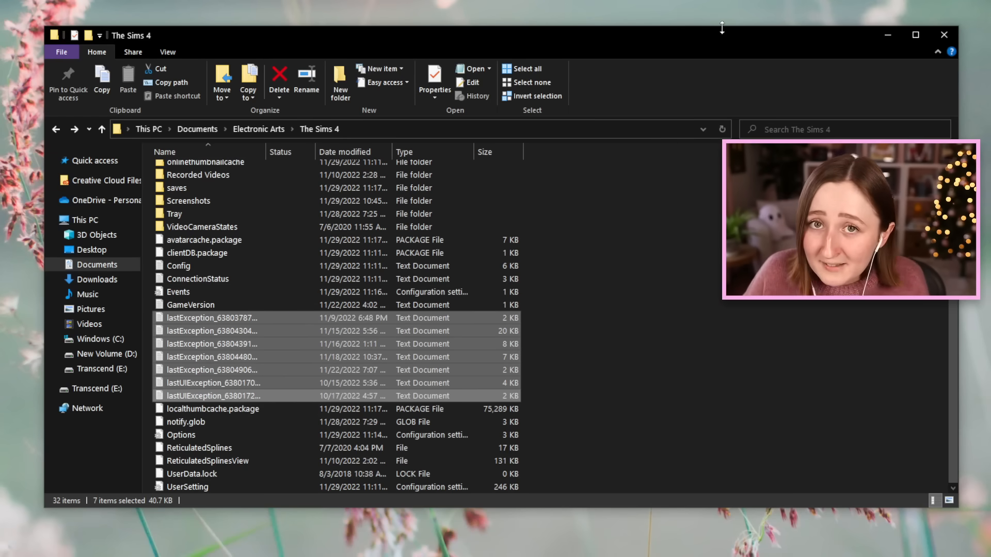
click(279, 76)
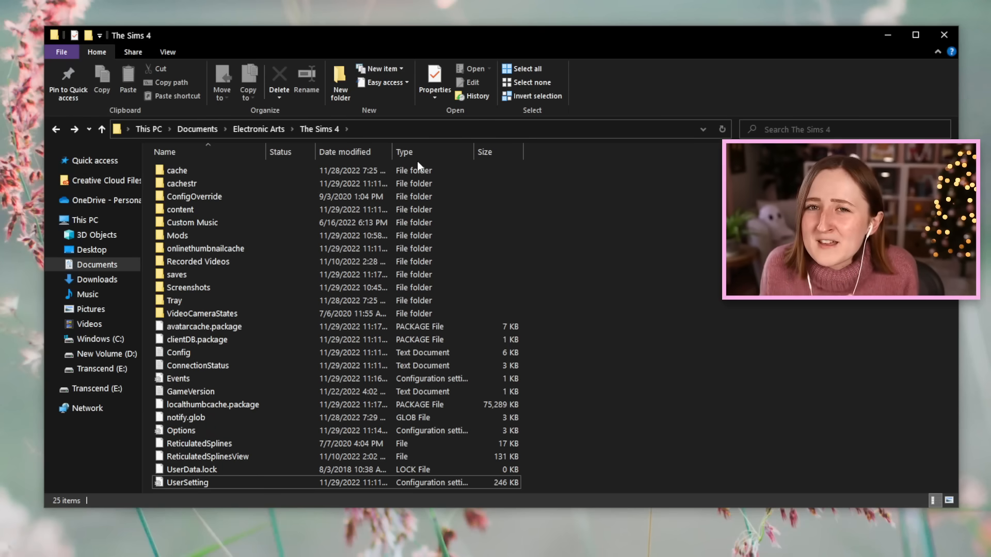
- Delete localthumbcache.package, then select the notify.glob and Options files
click(212, 404)
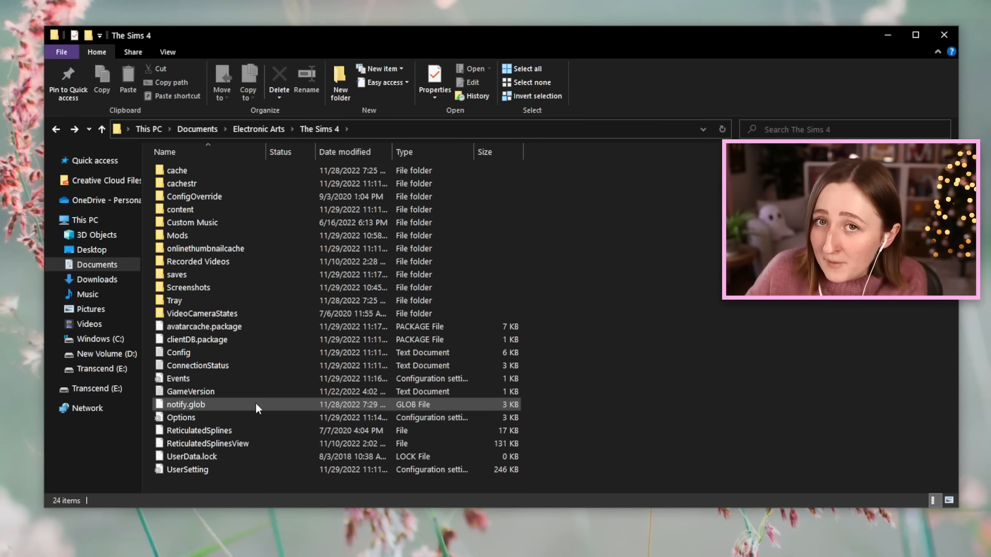
click(186, 404)
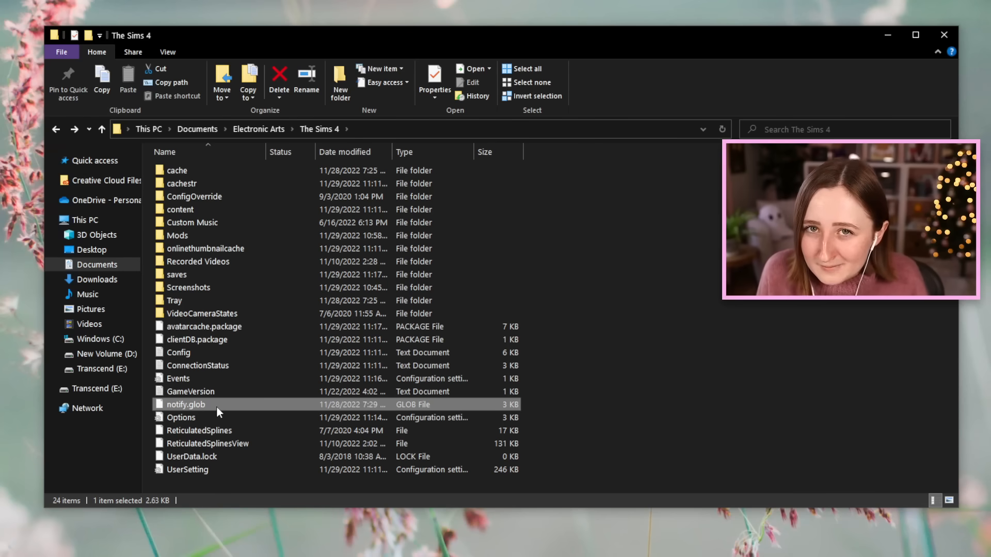
mouse_move(222, 408)
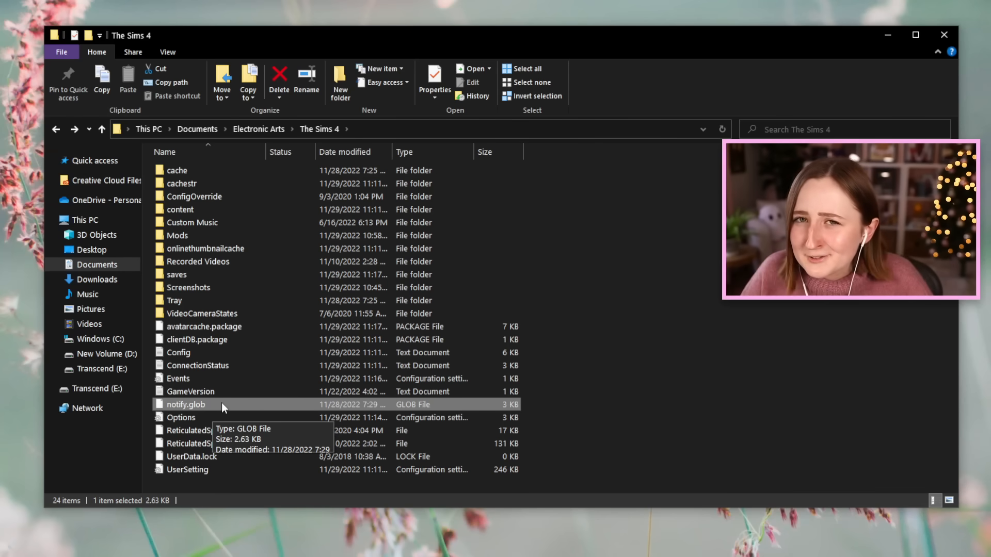
click(181, 417)
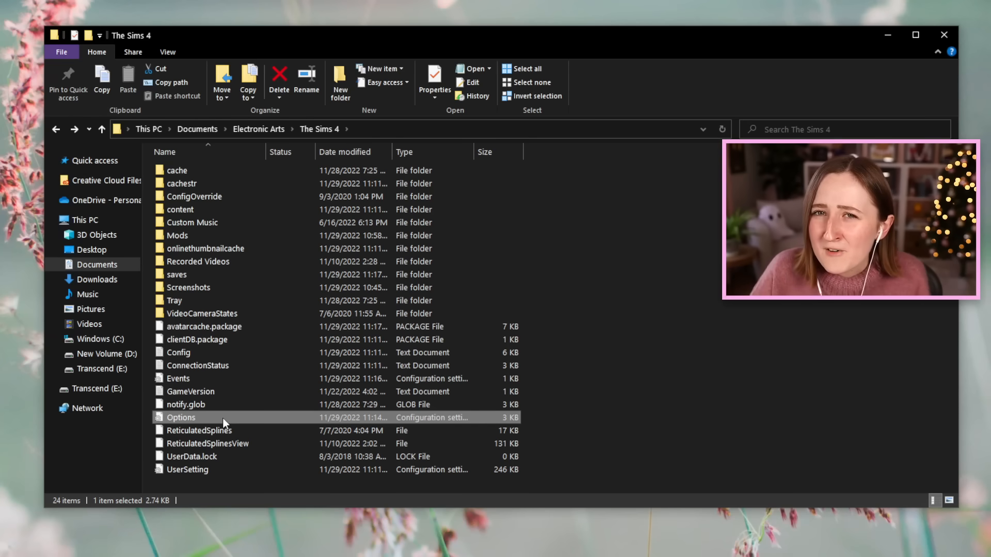
mouse_move(263, 428)
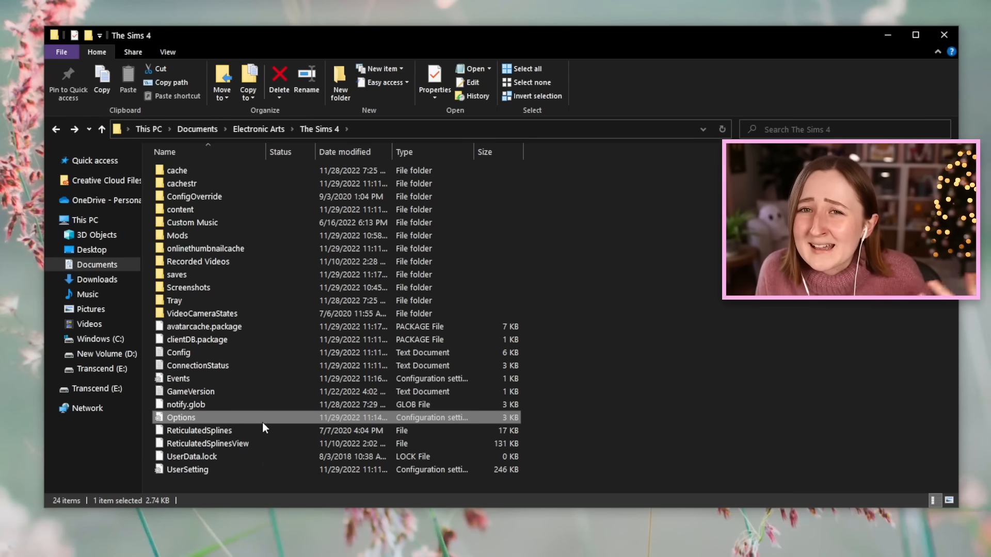
mouse_move(263, 423)
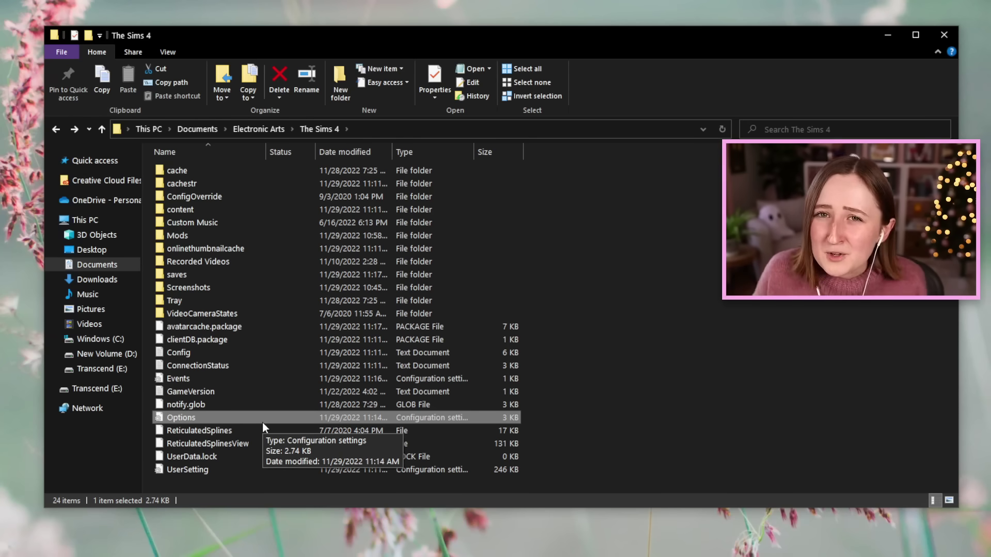
mouse_move(279, 361)
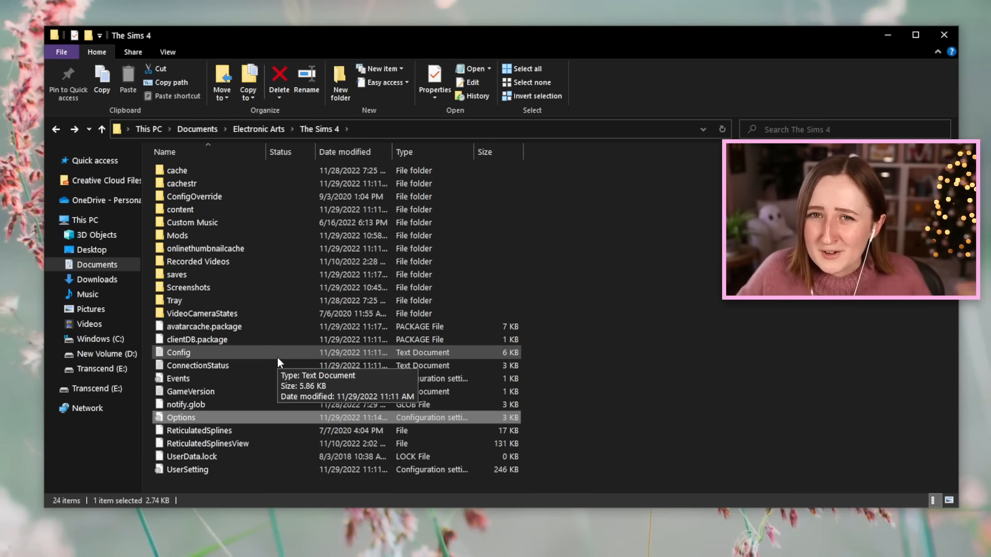
mouse_move(213, 422)
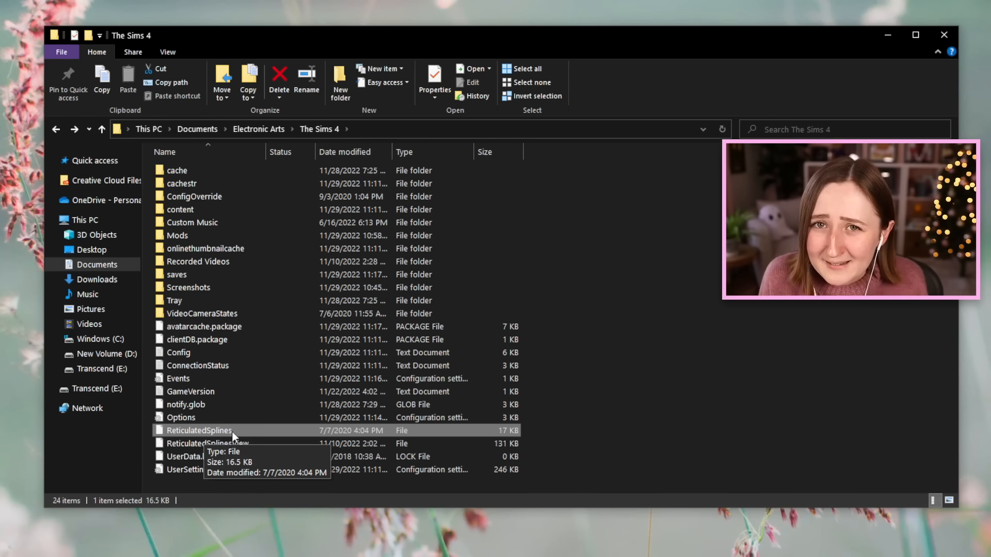
click(207, 443)
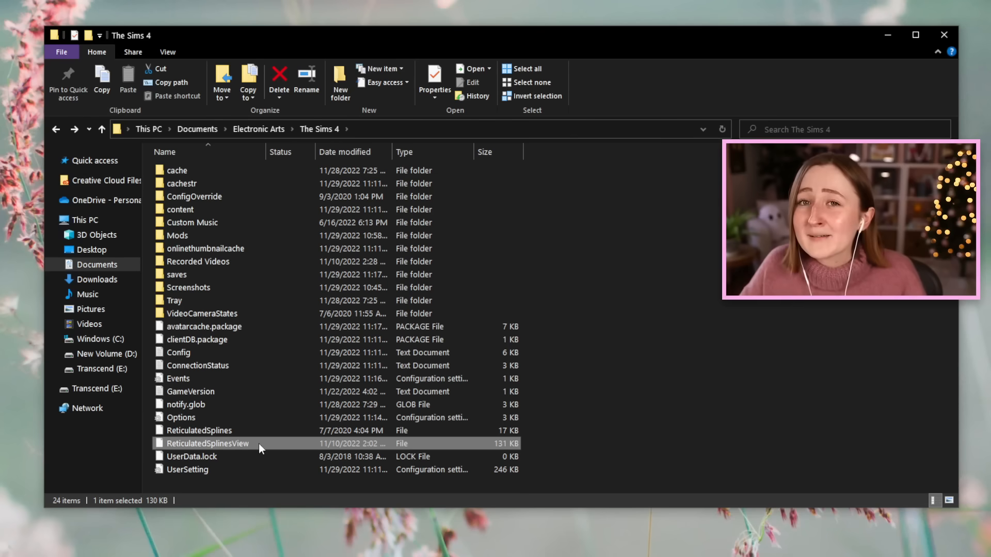
mouse_move(259, 448)
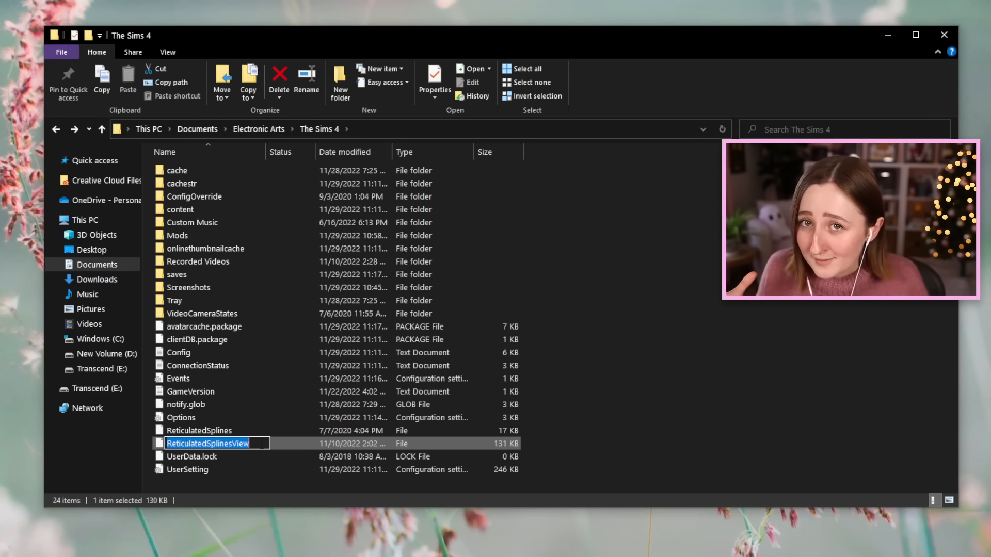
click(284, 443)
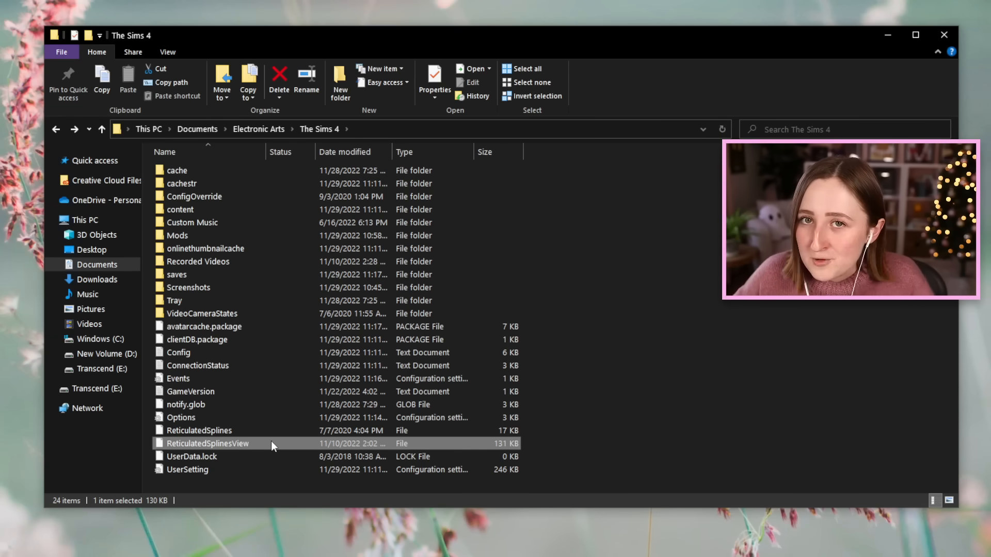
mouse_move(277, 435)
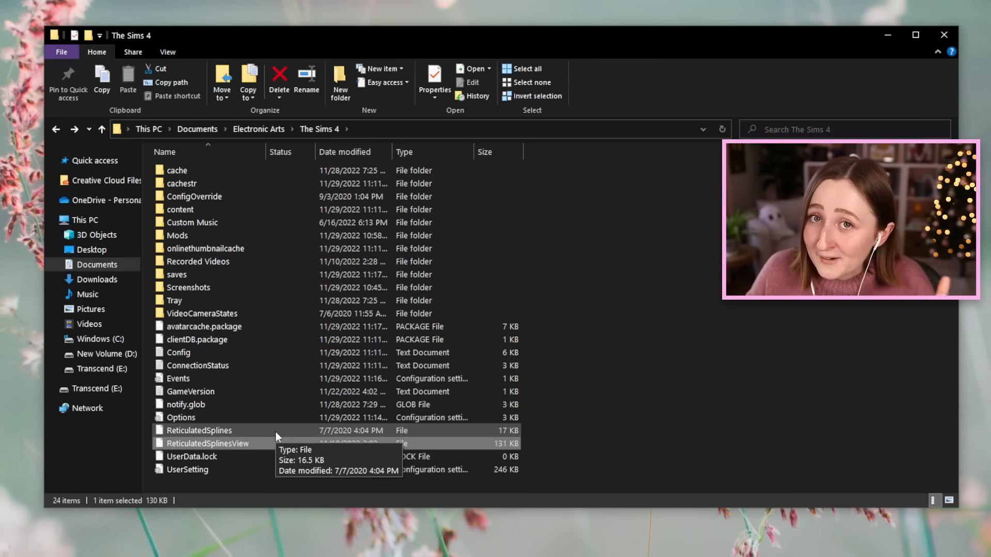
mouse_move(265, 457)
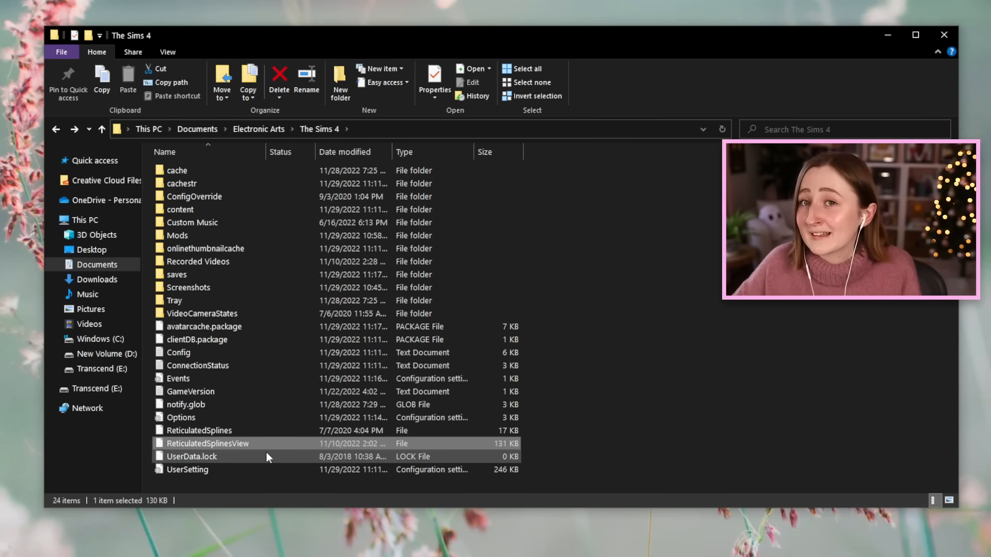
click(191, 457)
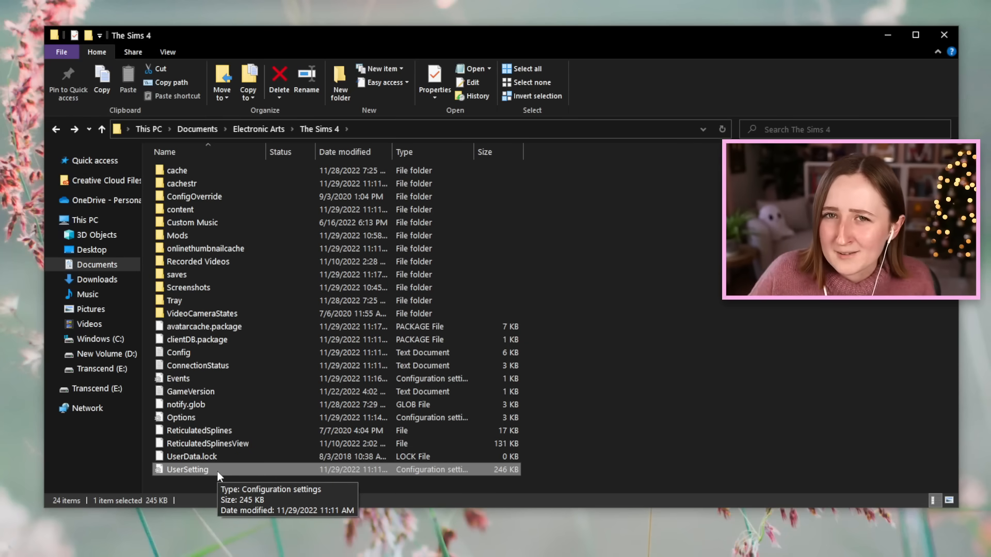
mouse_move(220, 461)
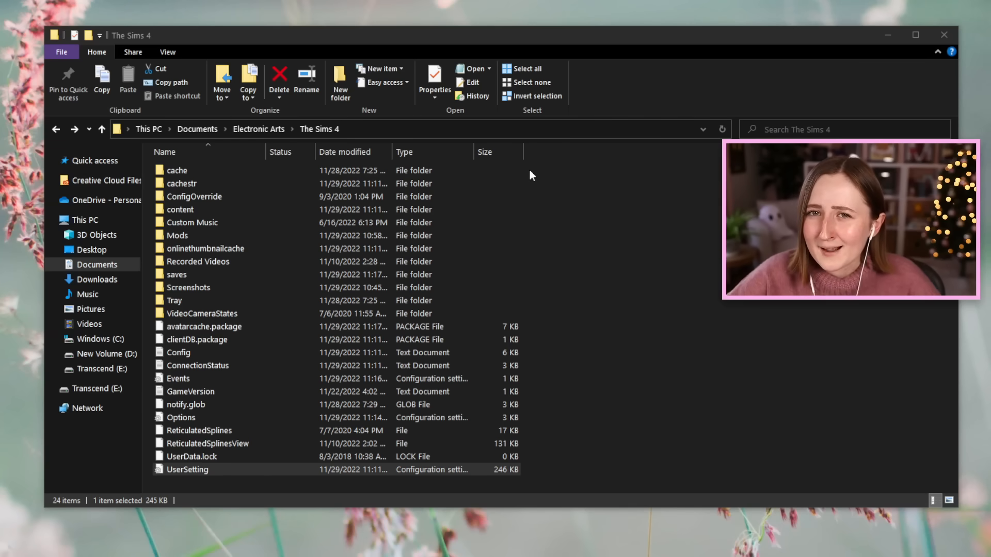
- Go up to Electronic Arts and delete the whole The Sims 4 folder
click(258, 129)
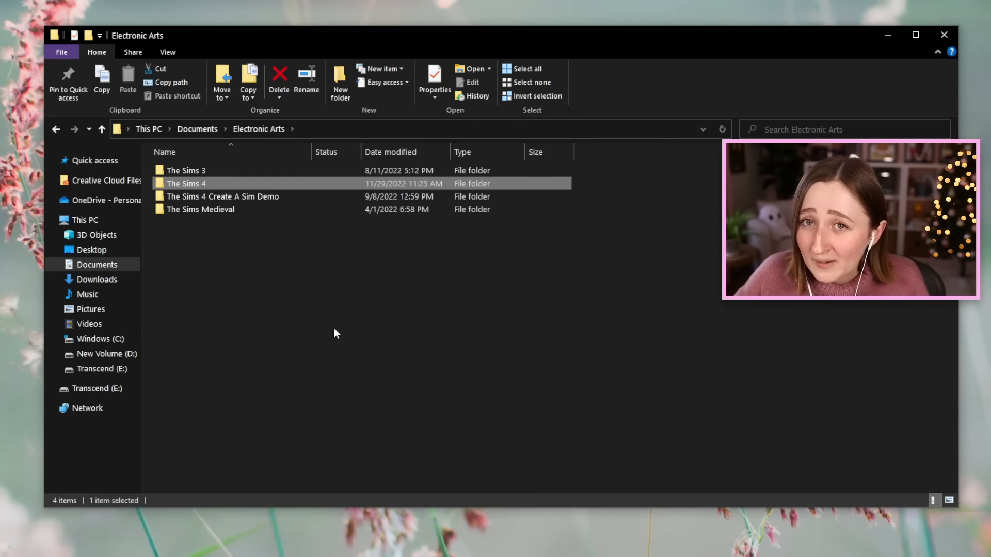
mouse_move(221, 183)
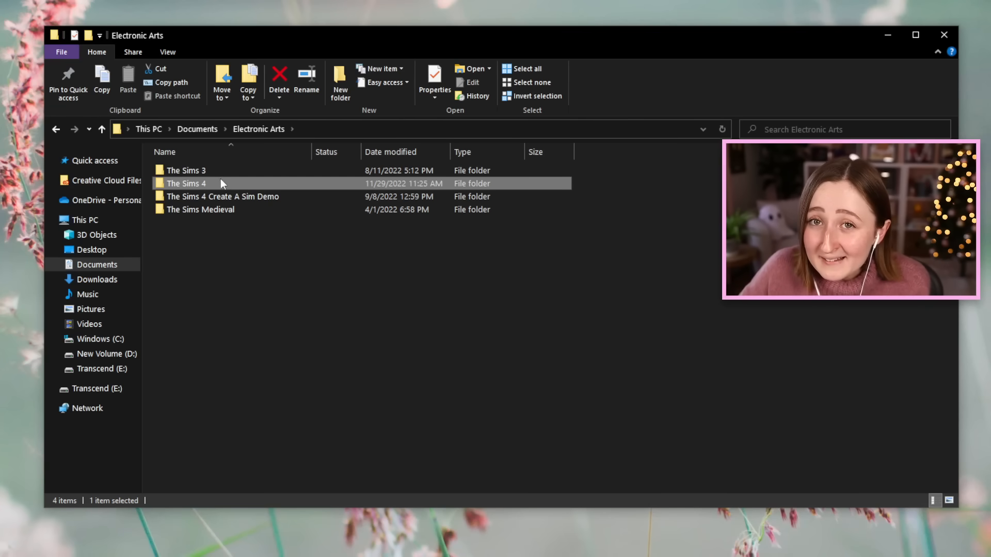
click(279, 76)
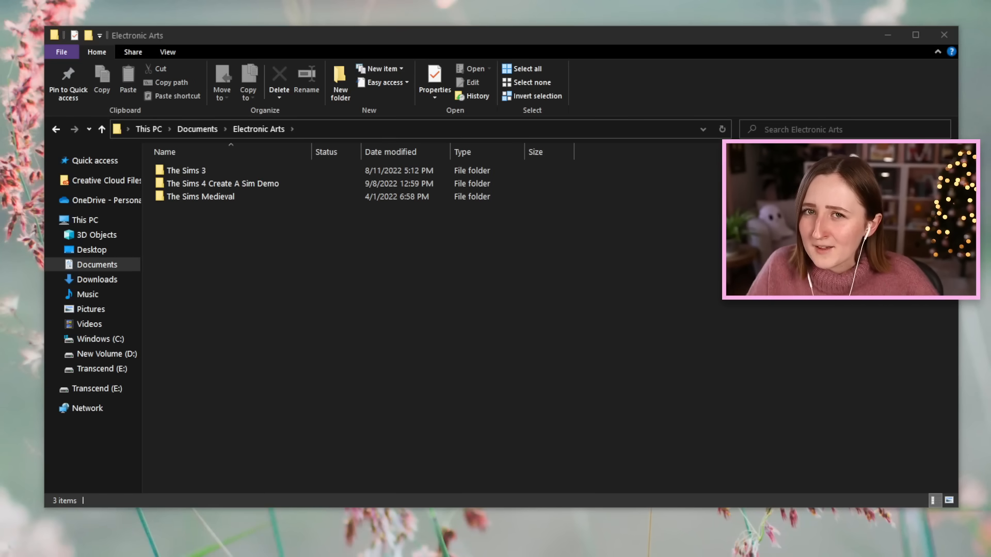
click(222, 184)
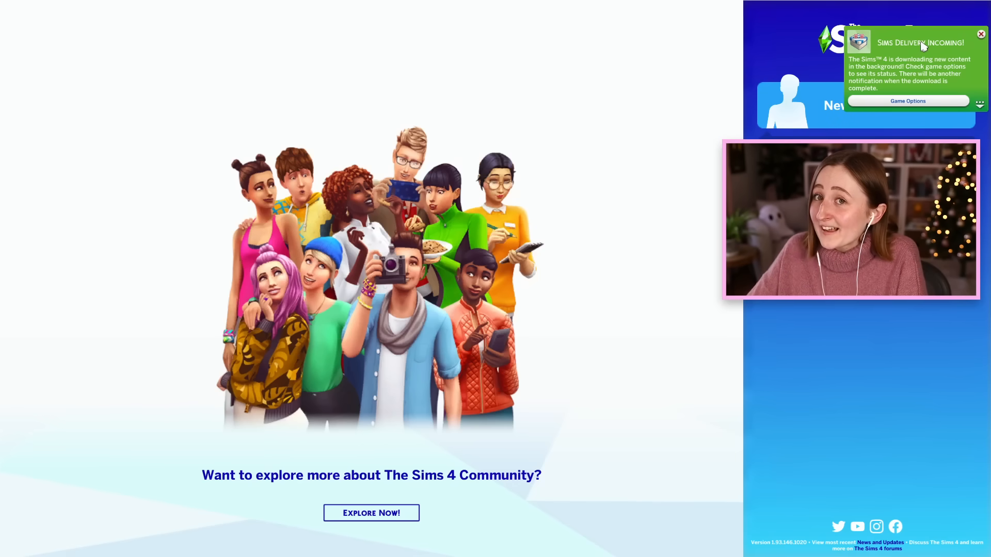
mouse_move(614, 265)
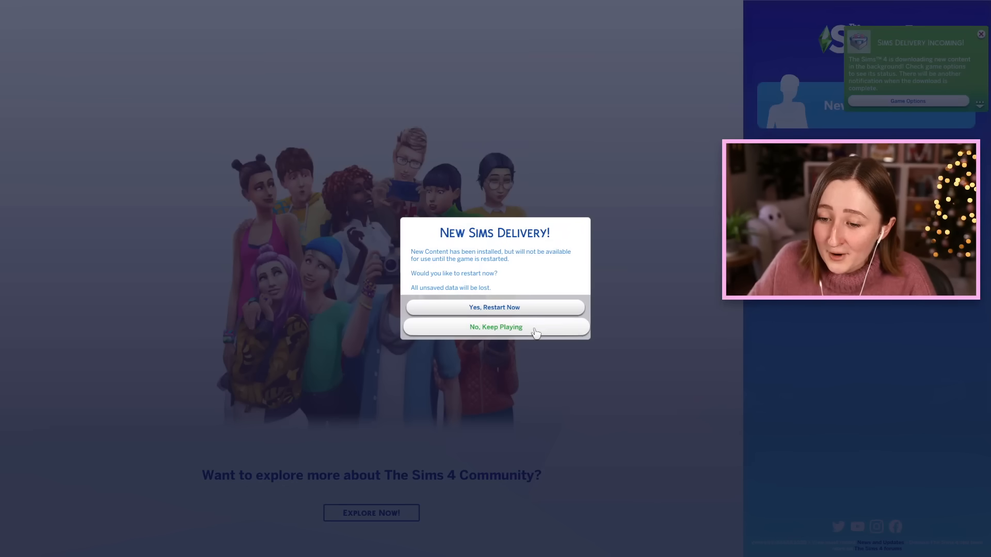
- Choose No, Keep Playing in the New Sims Delivery dialog and close Game Options
click(496, 327)
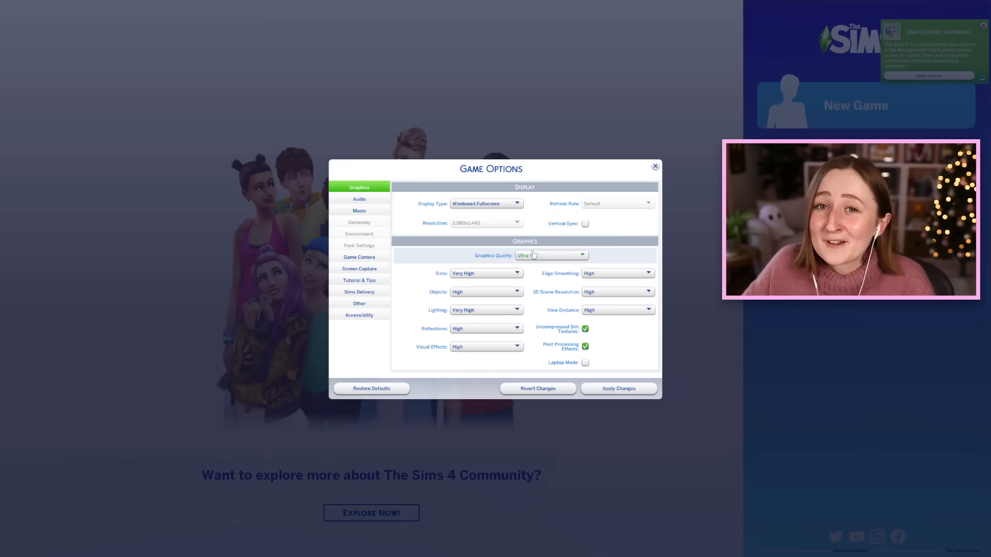
click(359, 315)
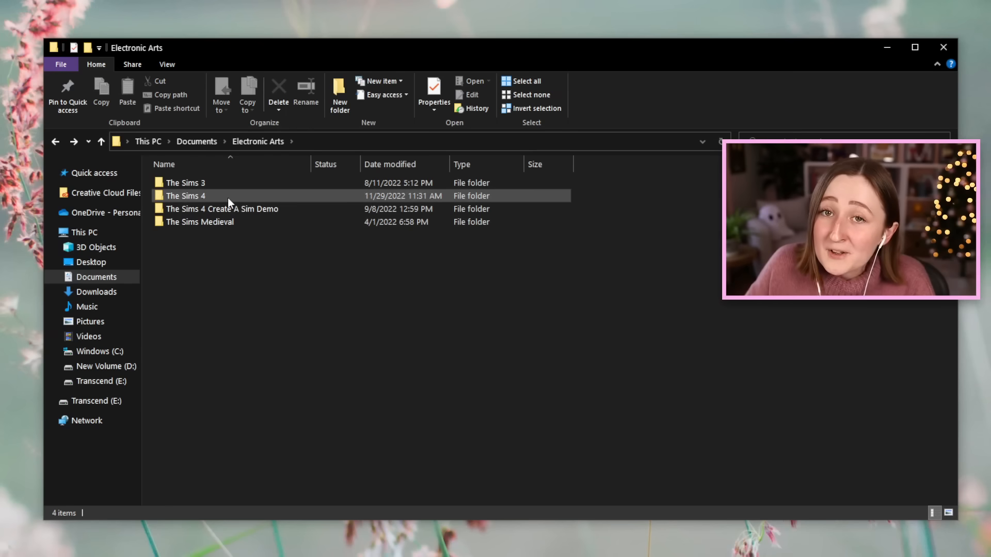
- Enter the regenerated The Sims 4 folder inside Electronic Arts
double_click(185, 195)
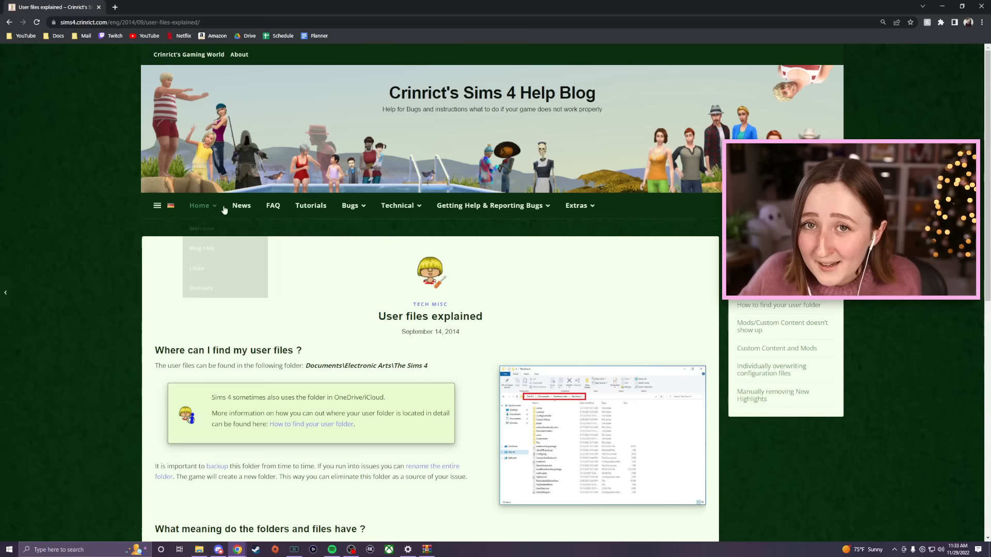
- Scroll the article to the 'What meaning do the folders and files have?' section
scroll(down, 3)
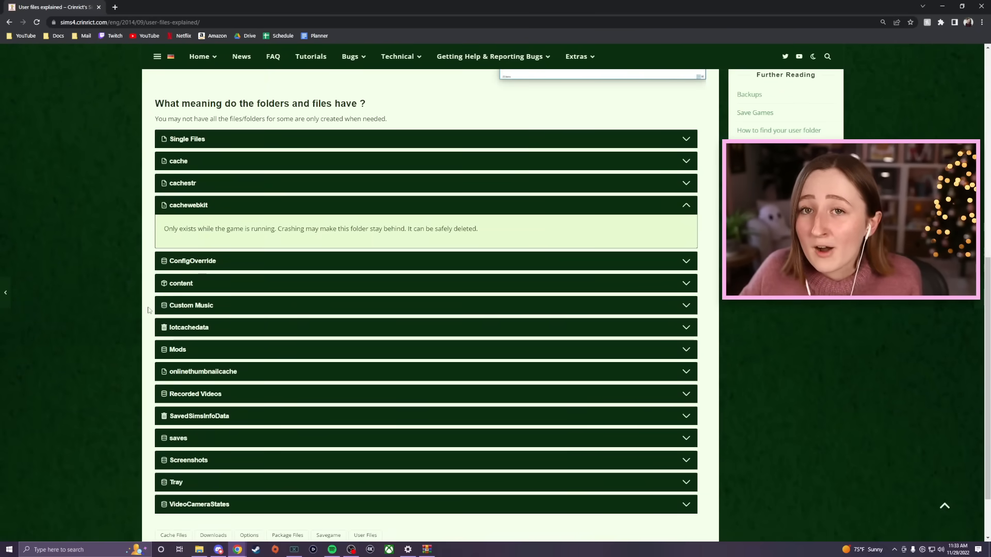
mouse_move(176, 305)
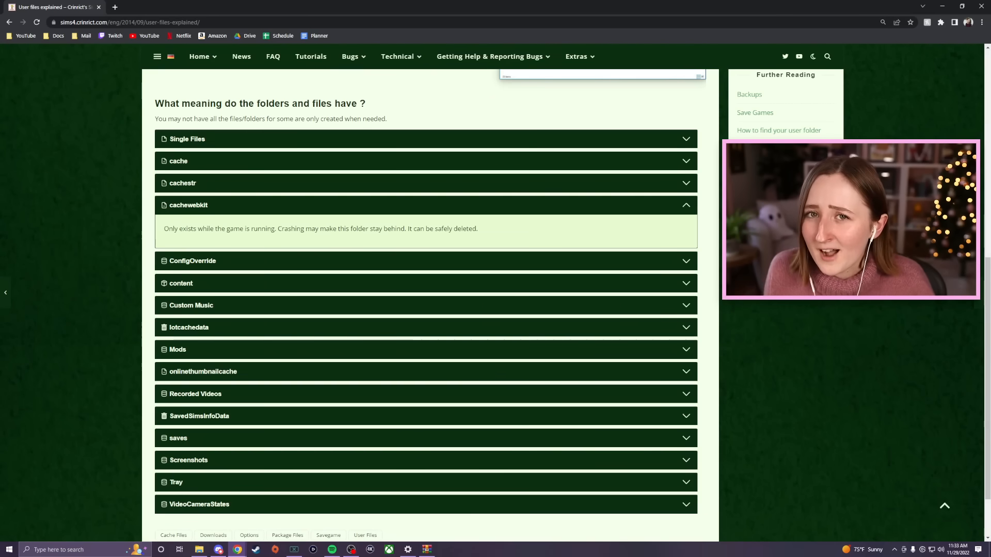
mouse_move(920, 106)
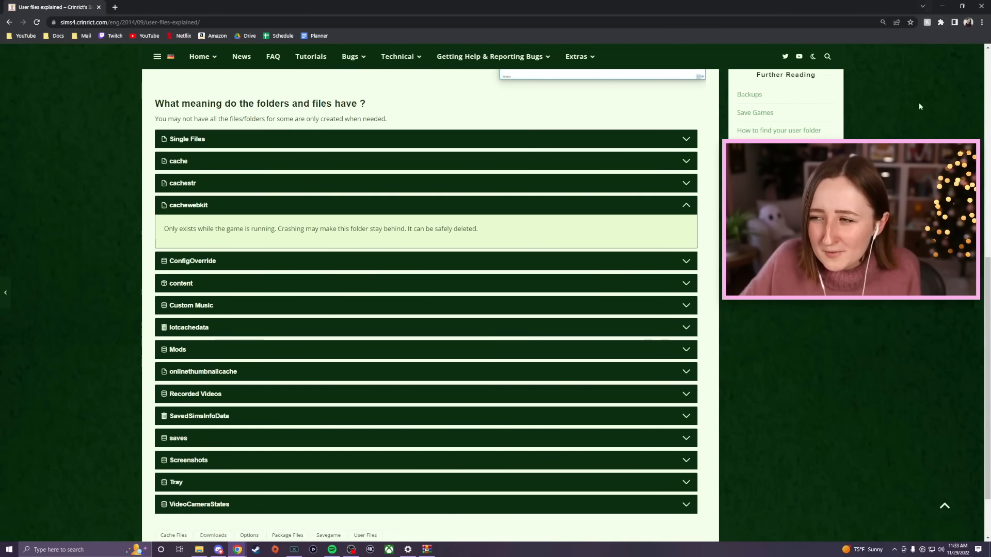